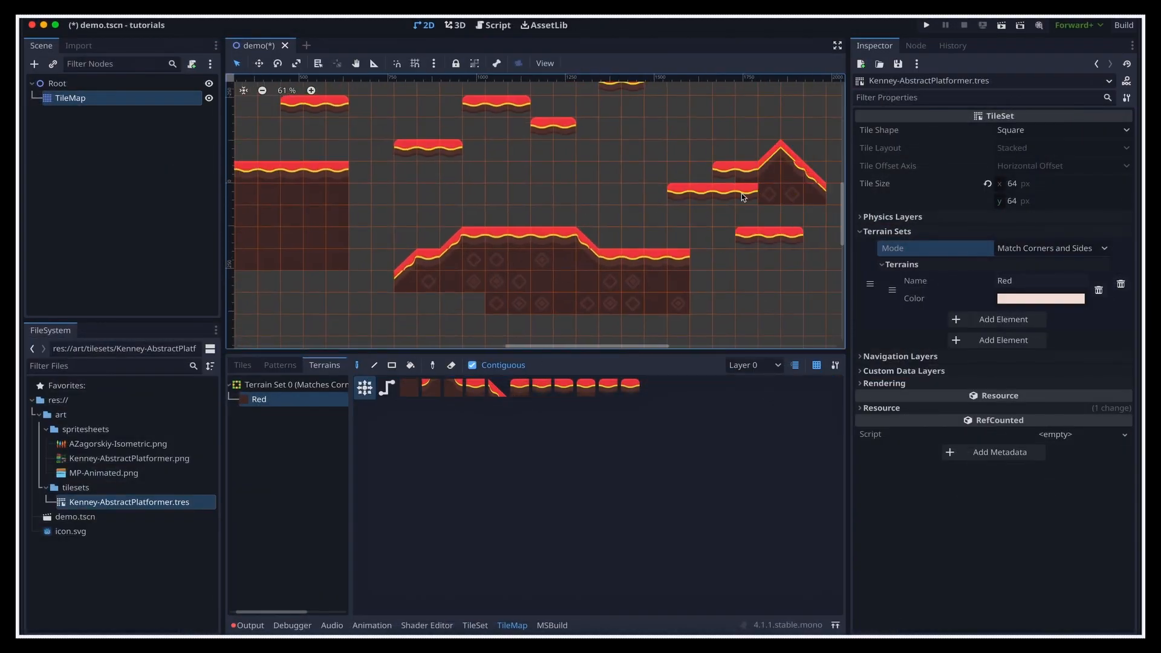
Select the TileMap node and paint a raised block, a peaked strip and floating red tiles
{"action": "left_click", "coordinate": [89, 112]}
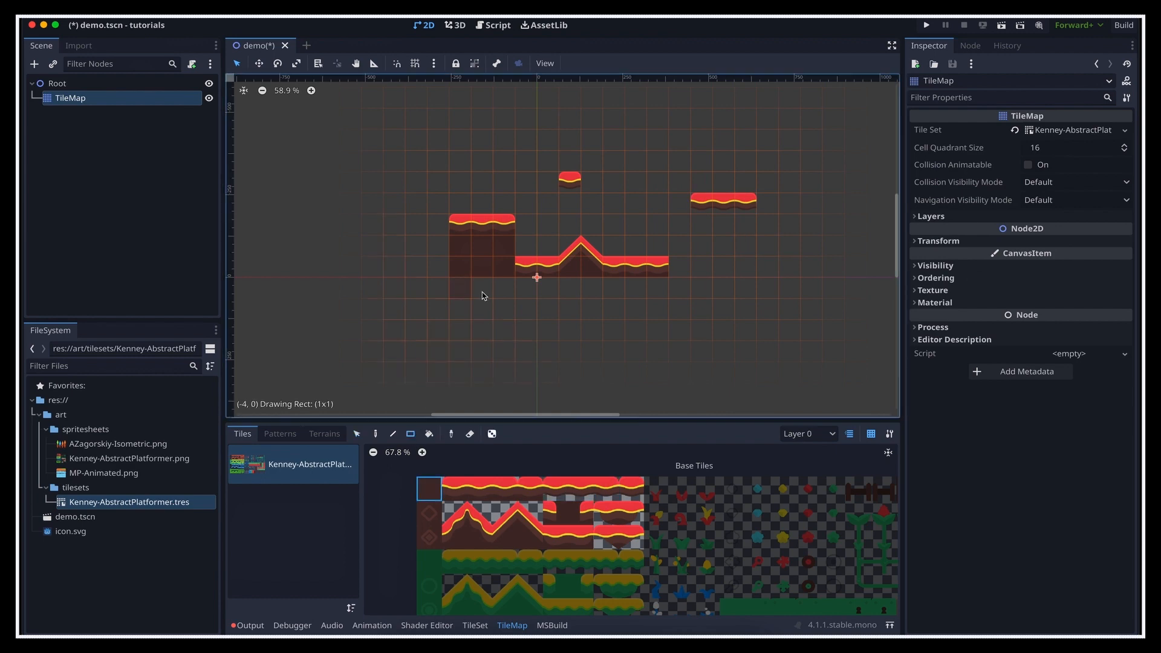
Extend the red ground into one long strip past the peak and add floating platforms
{"action": "left_click", "coordinate": [687, 319]}
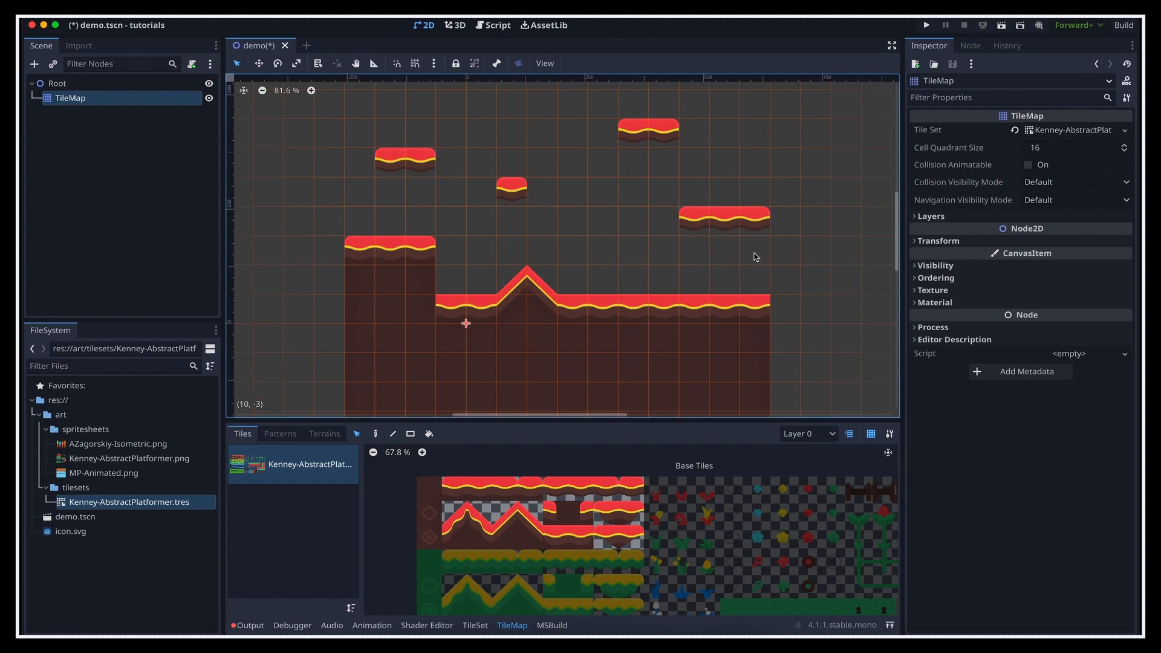
{"action": "left_click", "coordinate": [723, 218]}
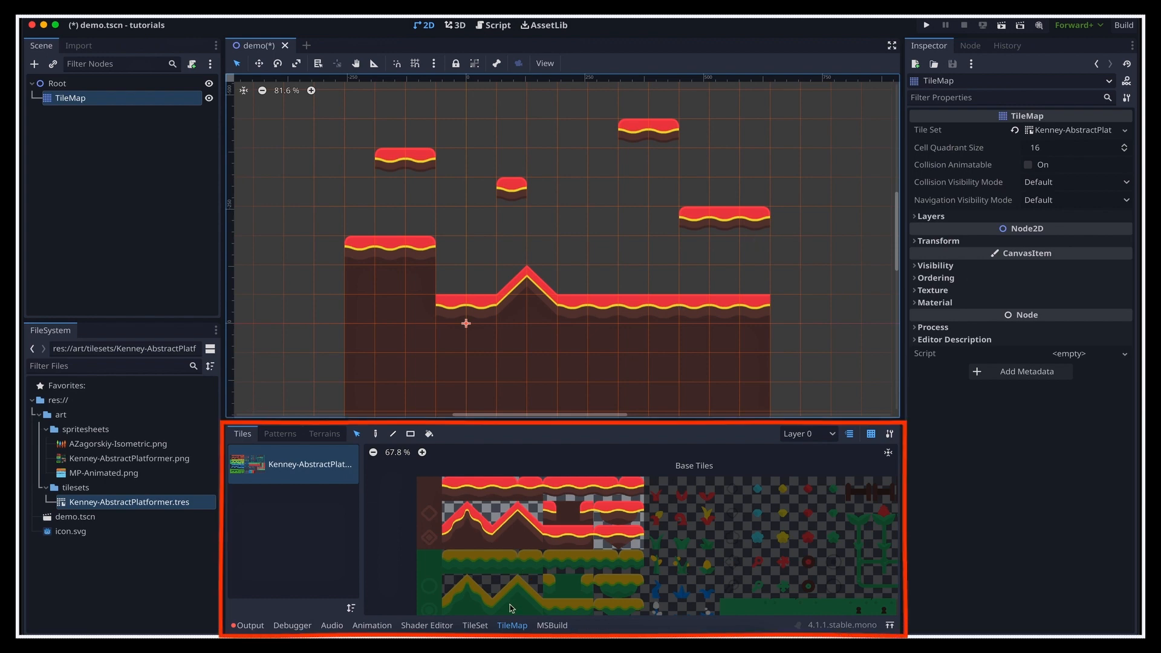
Show the Patterns tab and save two small red platform pieces as patterns
{"action": "left_click", "coordinate": [279, 433]}
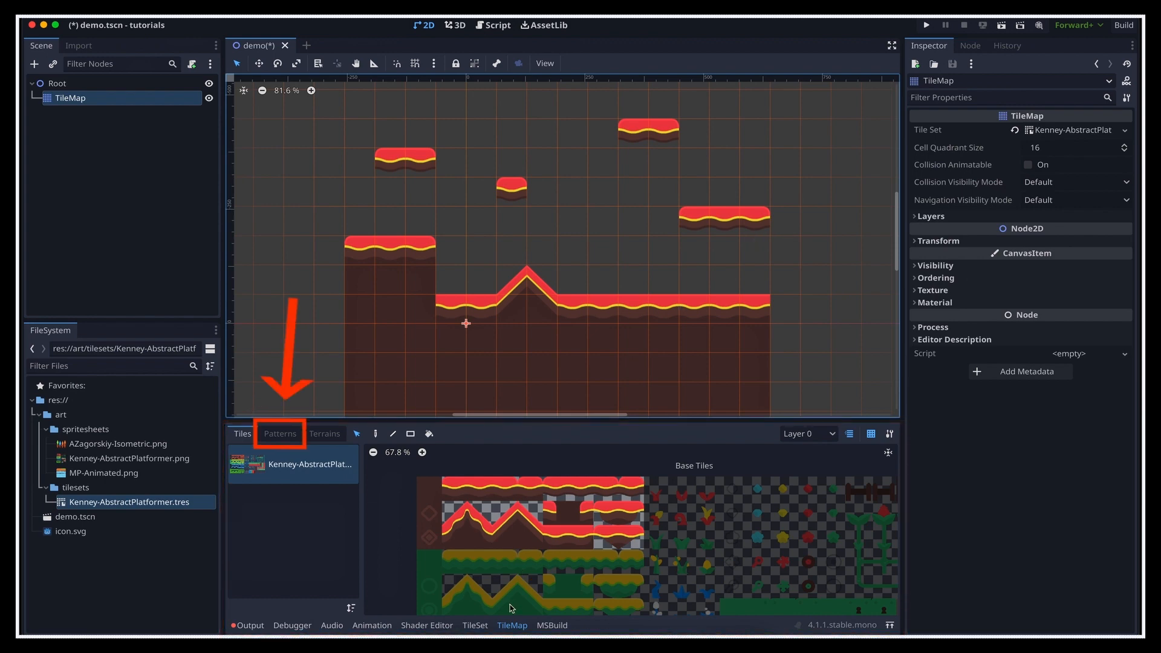
{"action": "left_click", "coordinate": [280, 433]}
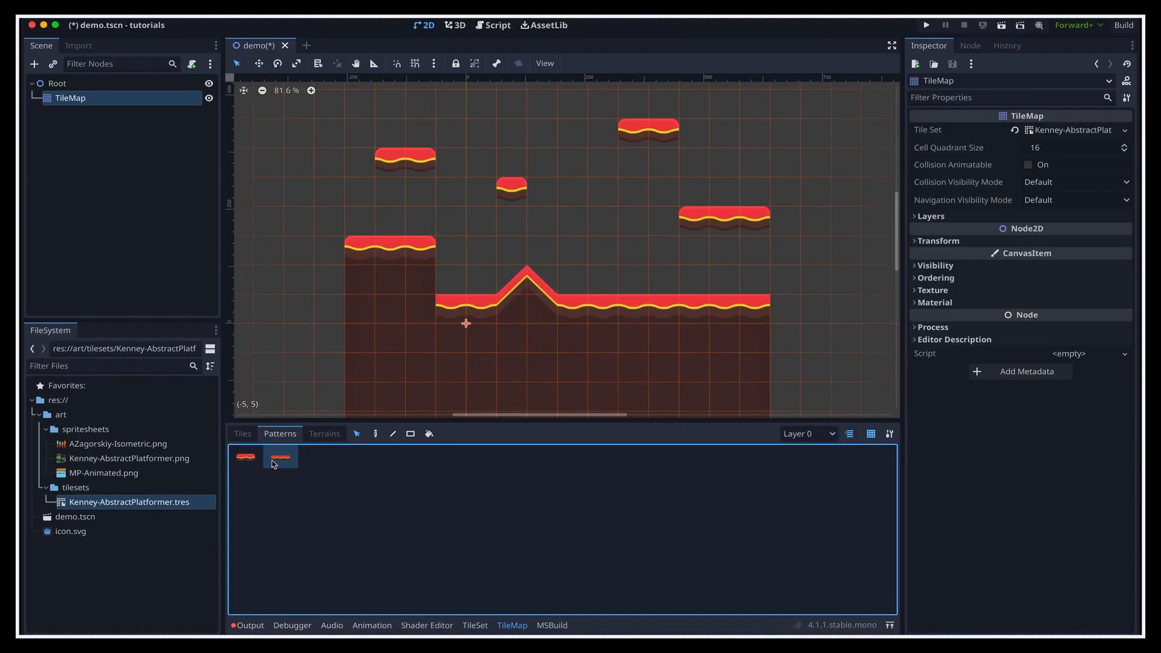
Stamp the second floating-platform pattern repeatedly across a wider stretch of the level
{"action": "left_click", "coordinate": [376, 433]}
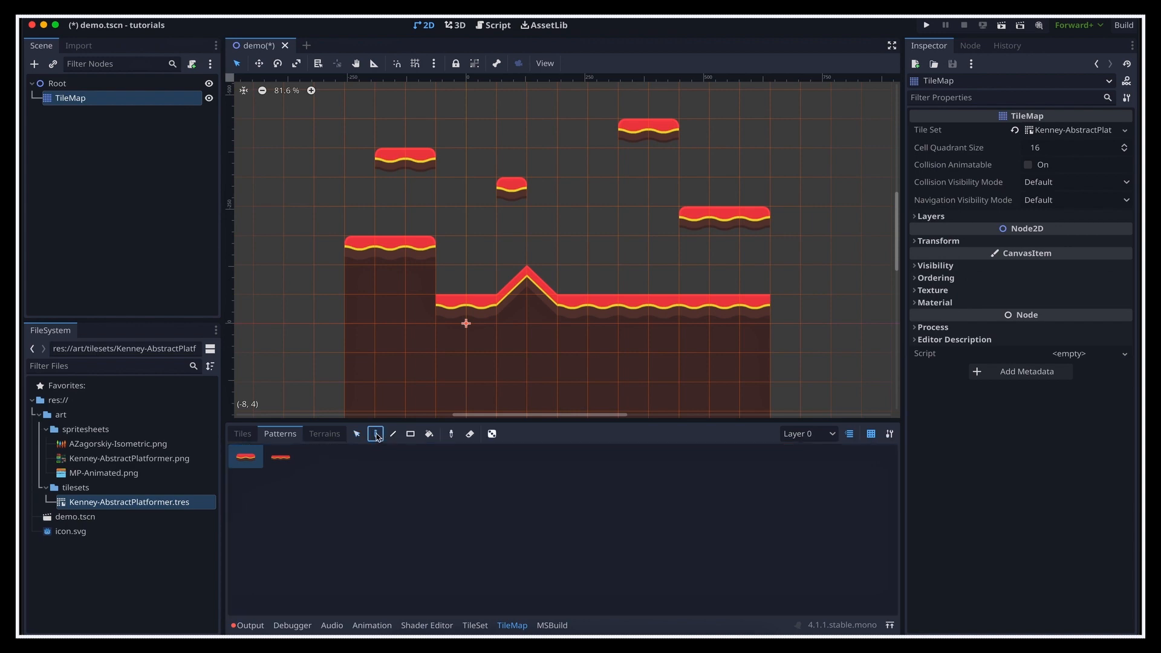
{"action": "left_click", "coordinate": [283, 157]}
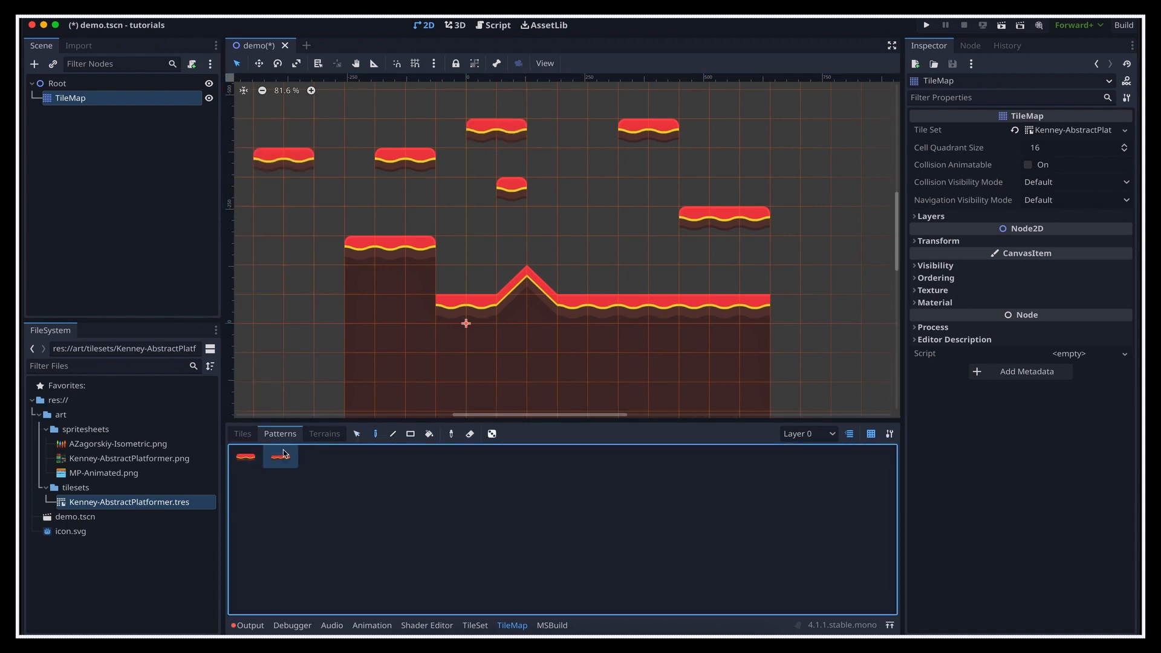
{"action": "left_click", "coordinate": [867, 274]}
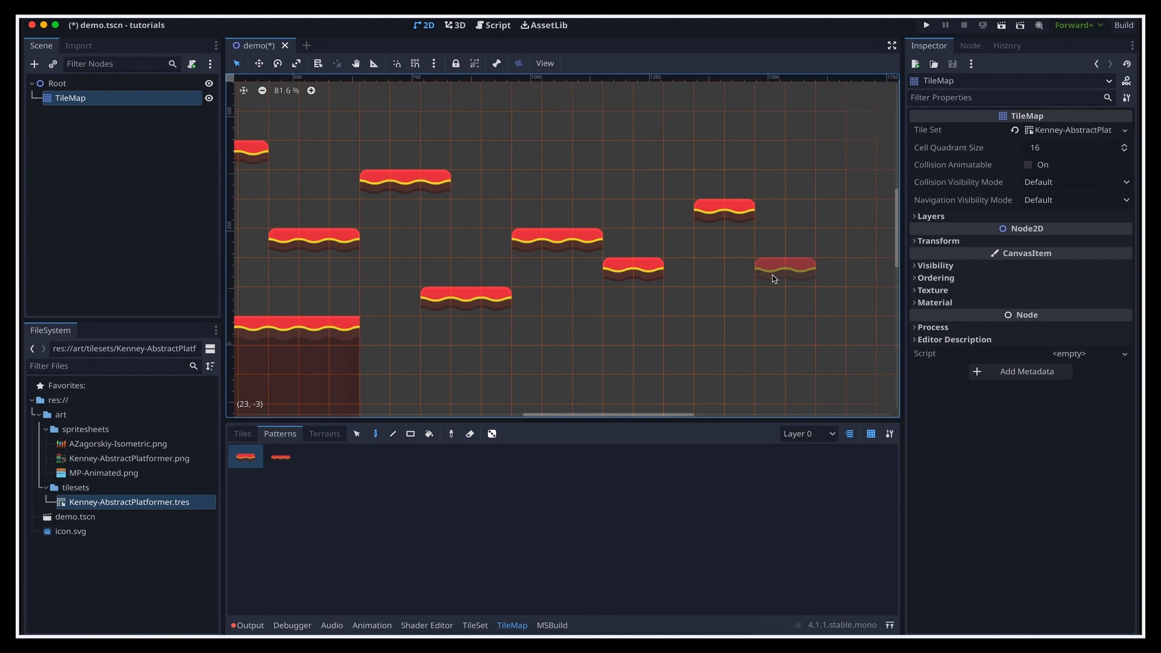
Return to the Tiles tab and pick single ground tiles from the Base Tiles atlas
{"action": "left_click", "coordinate": [242, 433]}
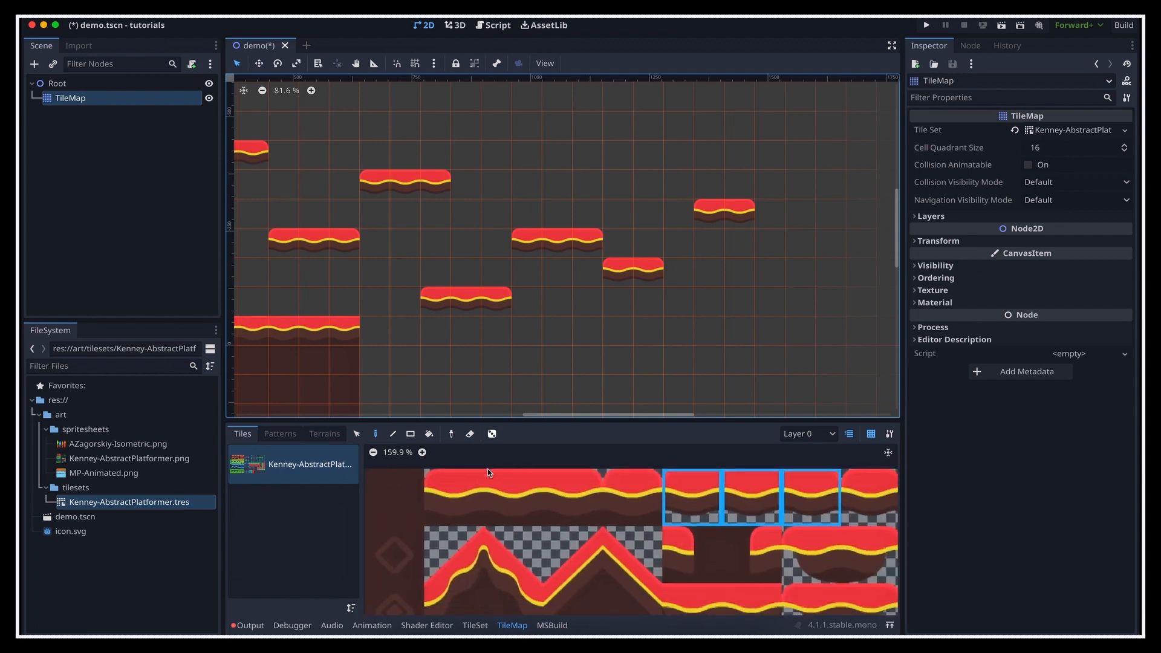
{"action": "left_click", "coordinate": [513, 498]}
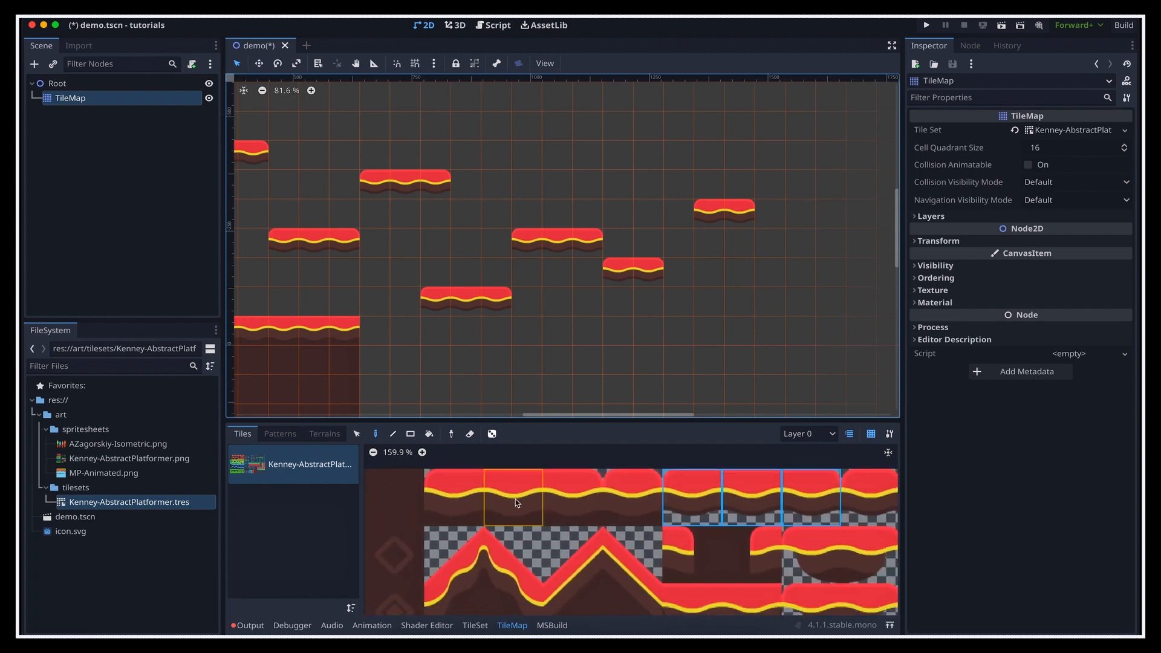
{"action": "left_click", "coordinate": [570, 552]}
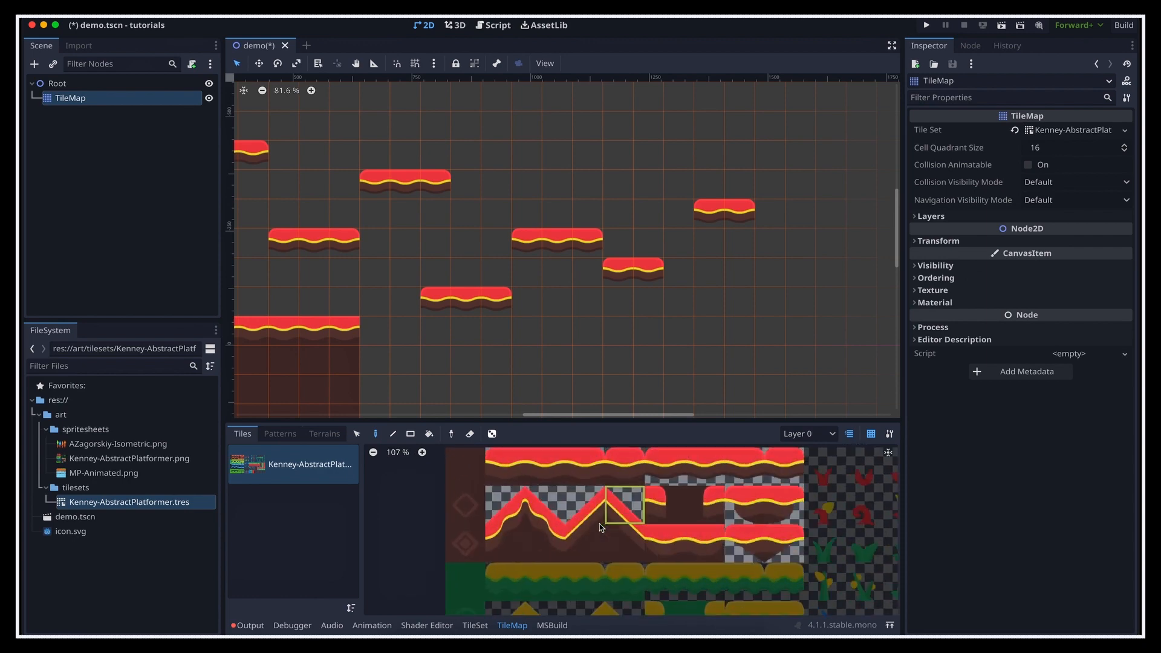
{"action": "scroll", "scroll_direction": "down", "scroll_amount": 3}
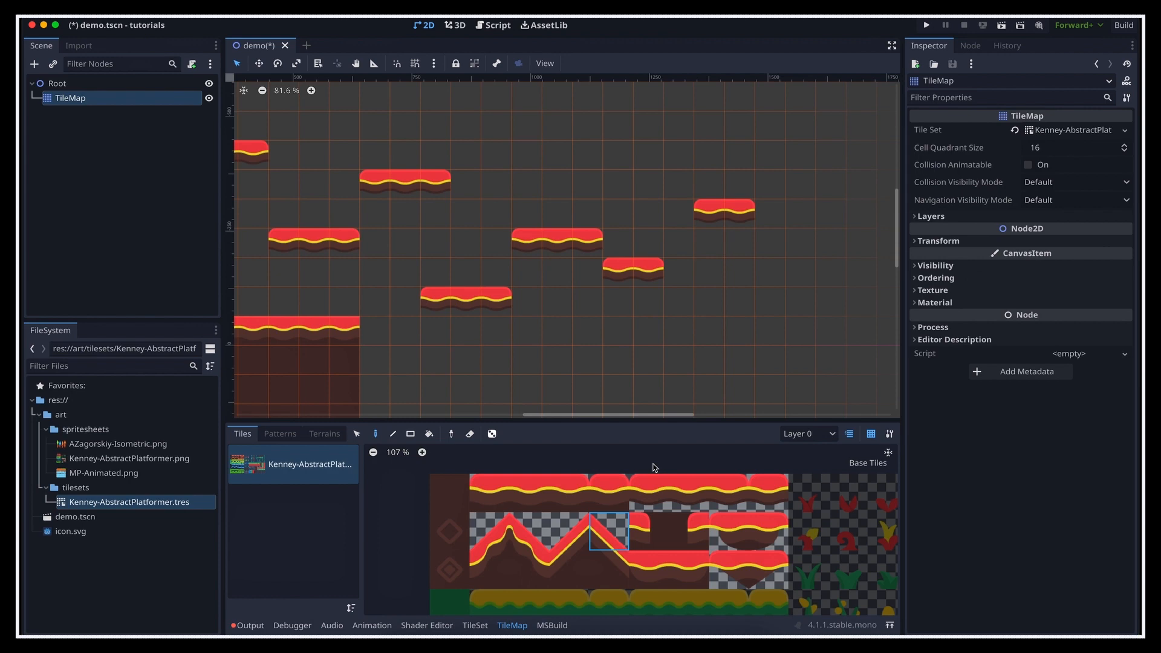
Open Kenney-AbstractPlatformer.tres in the tile set editor and expand its Terrain Sets
{"action": "left_click", "coordinate": [129, 502]}
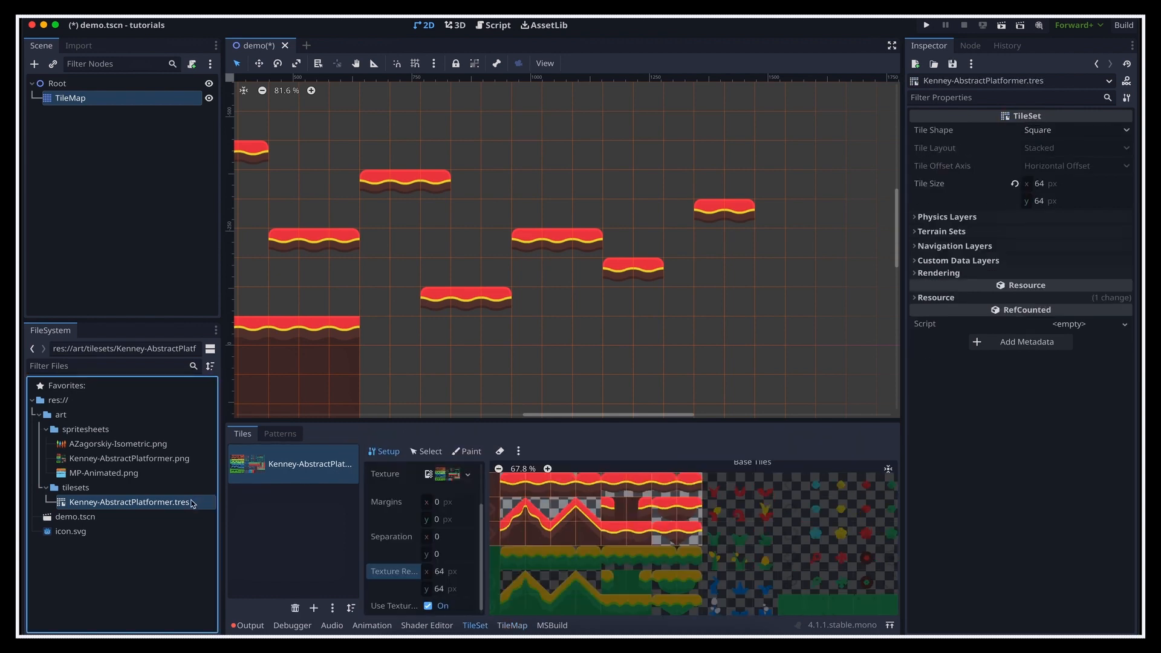
{"action": "mouse_move", "coordinate": [129, 502]}
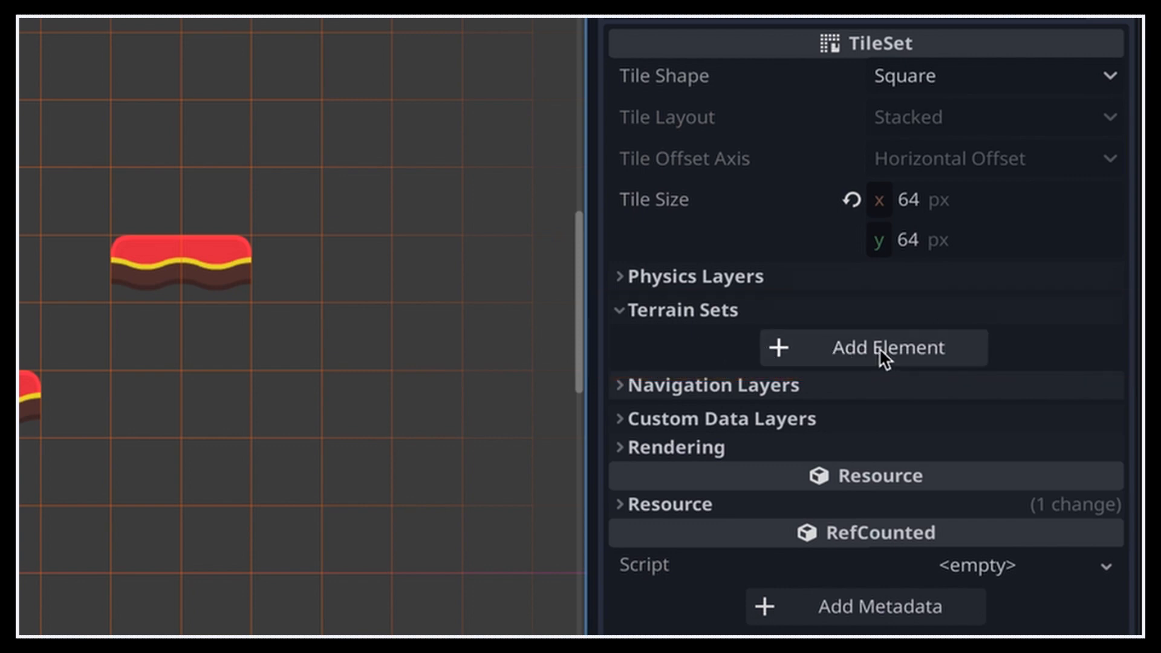
Add a corners-and-sides terrain set holding one terrain named Red, coloured pale pink
{"action": "left_click", "coordinate": [874, 347]}
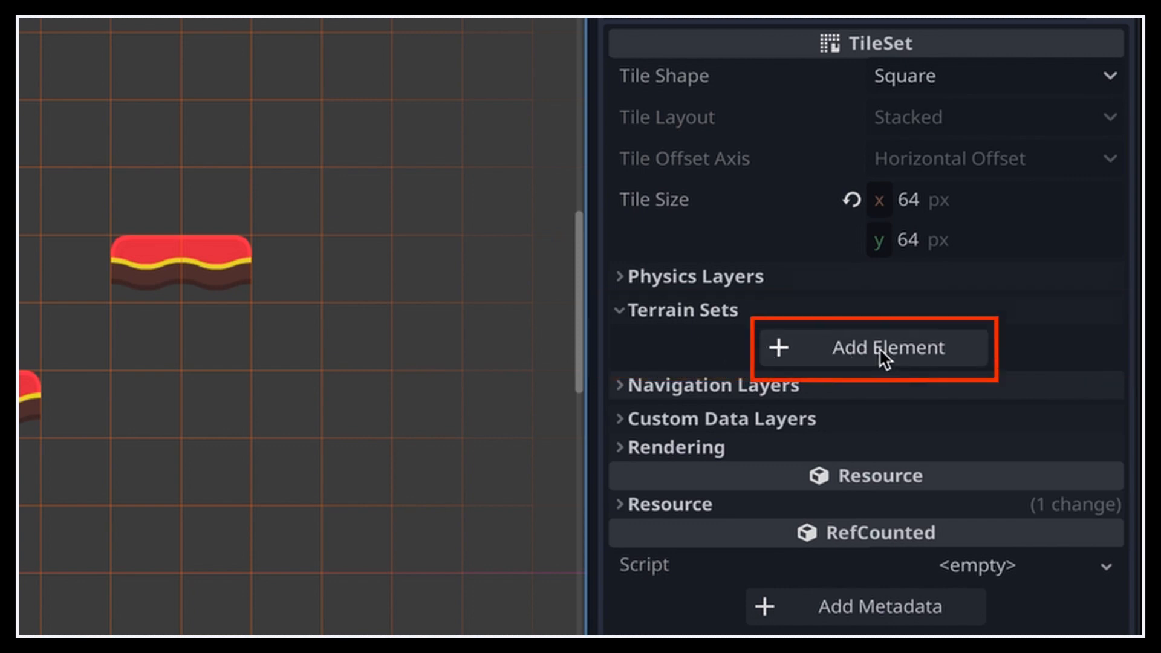
{"action": "left_click", "coordinate": [872, 348]}
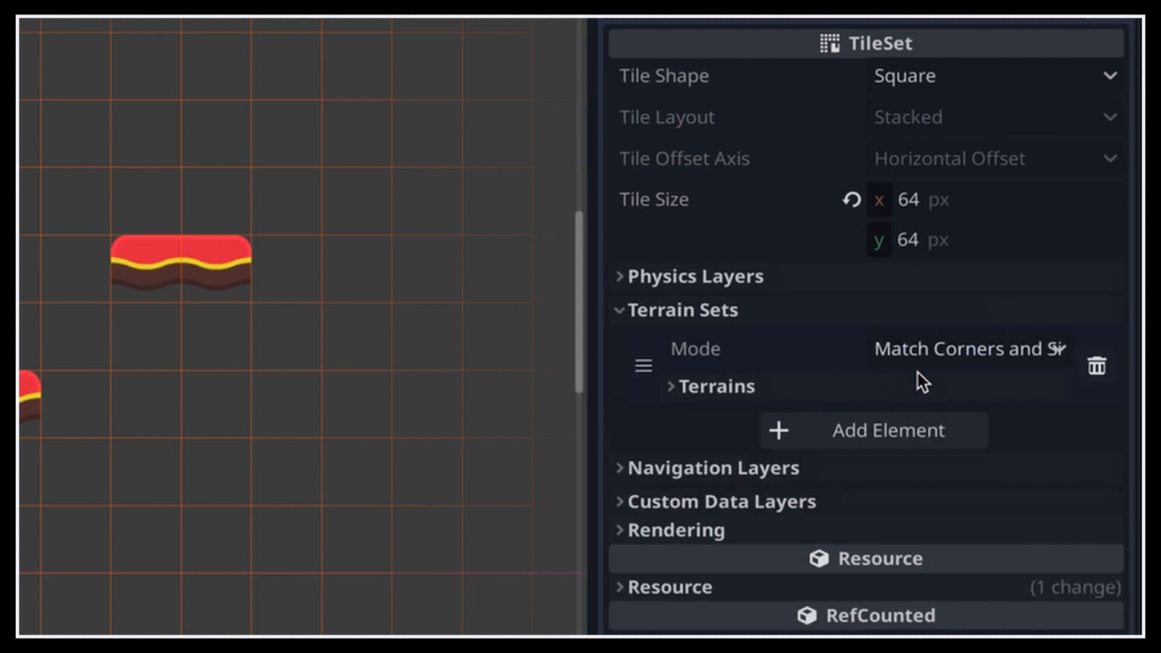
{"action": "mouse_move", "coordinate": [1079, 446]}
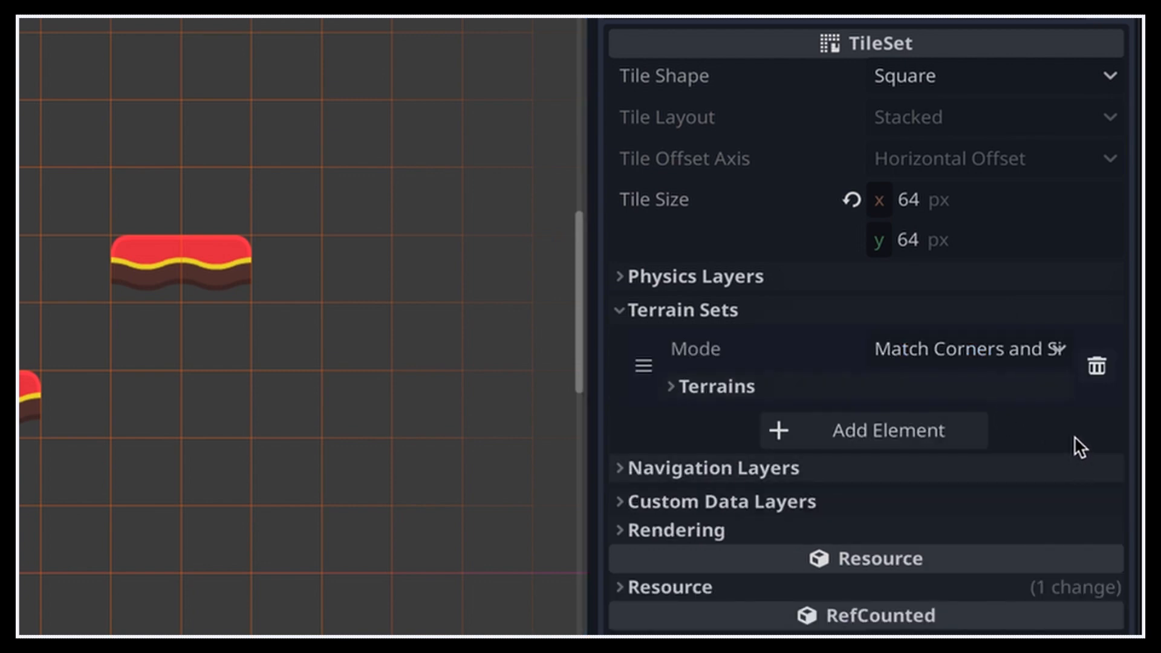
{"action": "left_click", "coordinate": [872, 431]}
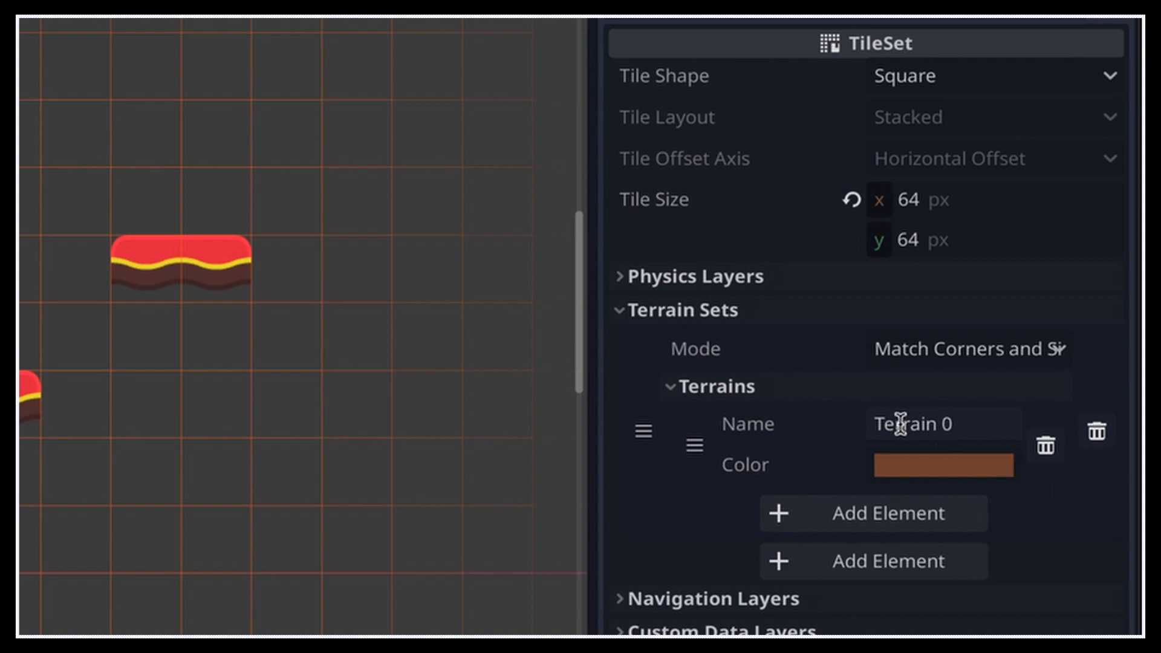
{"action": "type", "text": "Red"}
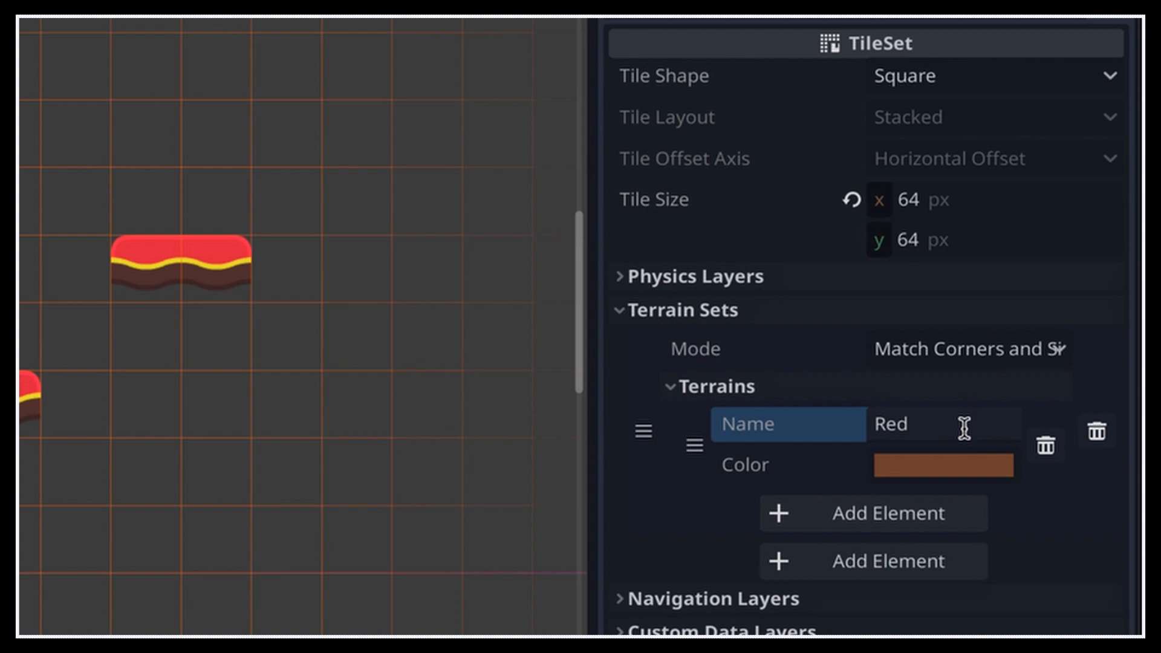
{"action": "left_click", "coordinate": [943, 466]}
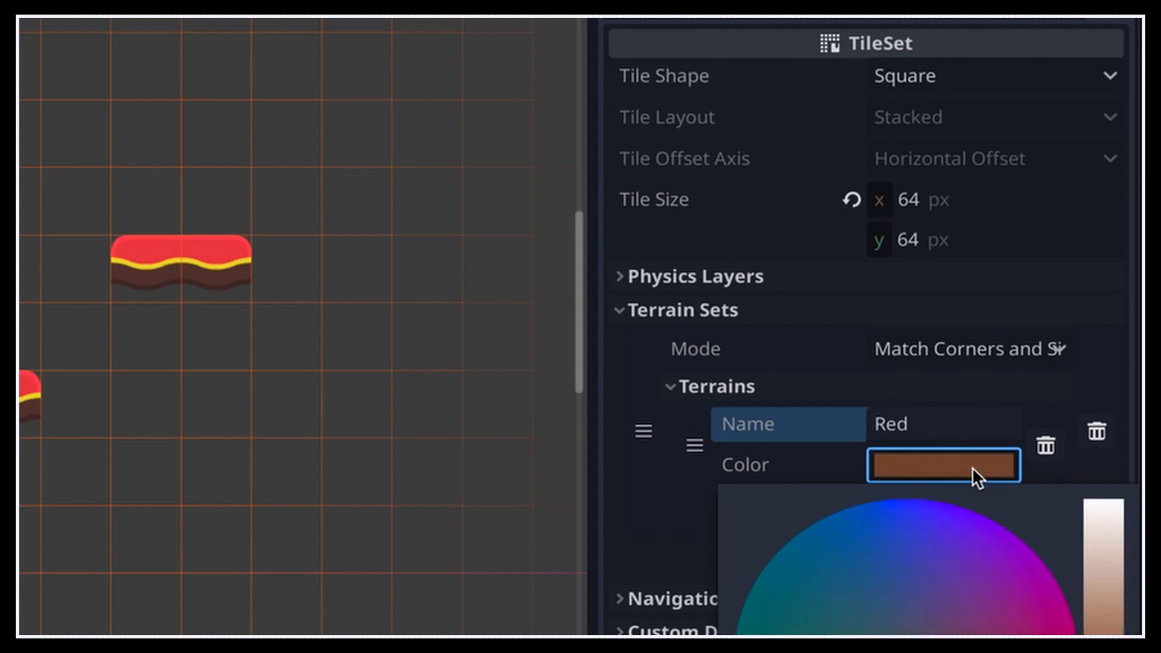
{"action": "left_click_drag", "start_coordinate": [1107, 563], "coordinate": [1107, 530]}
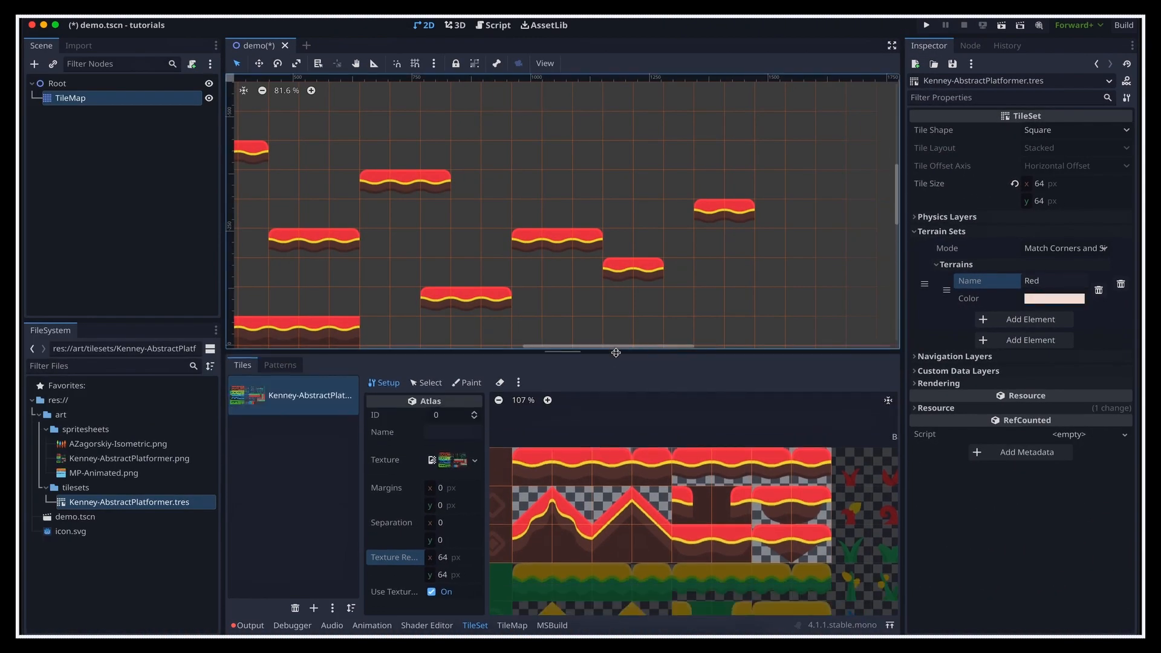
Put the TileSet bottom panel into Paint mode for painting tile properties
{"action": "left_click", "coordinate": [465, 383]}
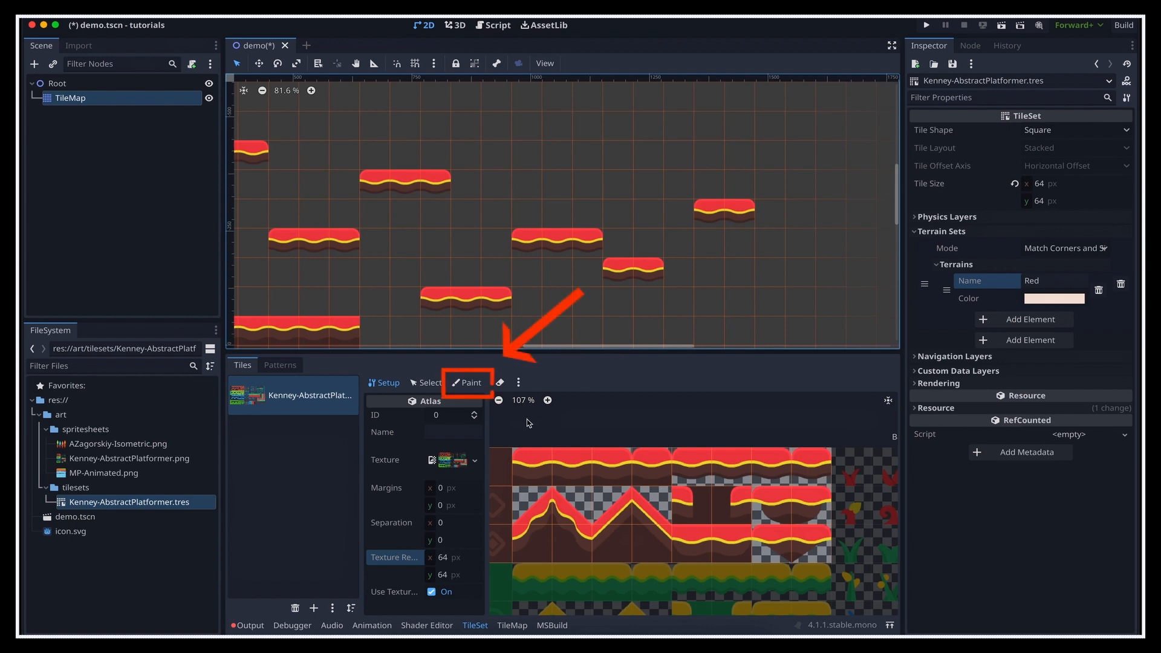
{"action": "left_click", "coordinate": [466, 383]}
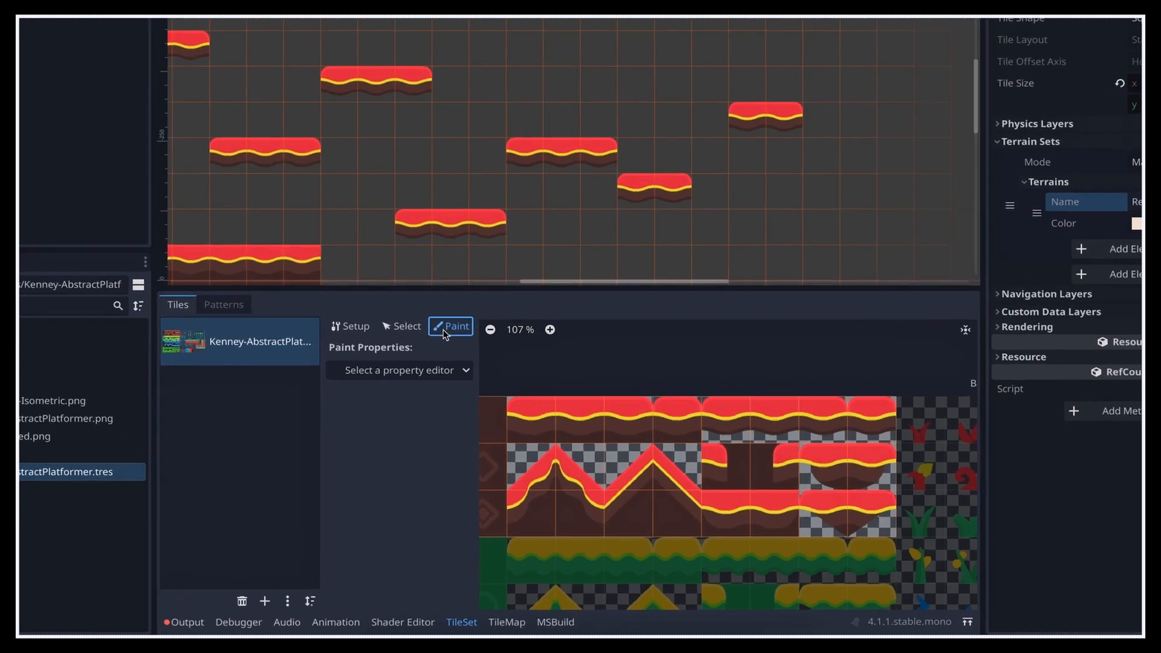
Paint Terrains using Terrain Set 0 and the Red terrain, and widen the Inspector
{"action": "left_click", "coordinate": [398, 370]}
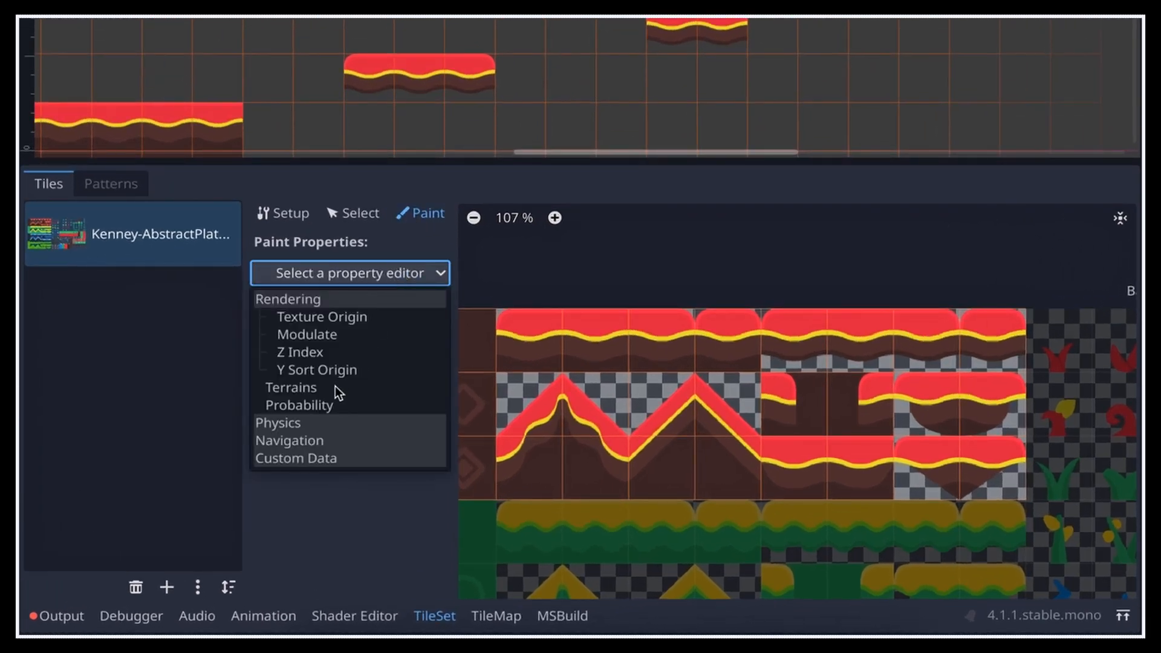
{"action": "left_click", "coordinate": [290, 386]}
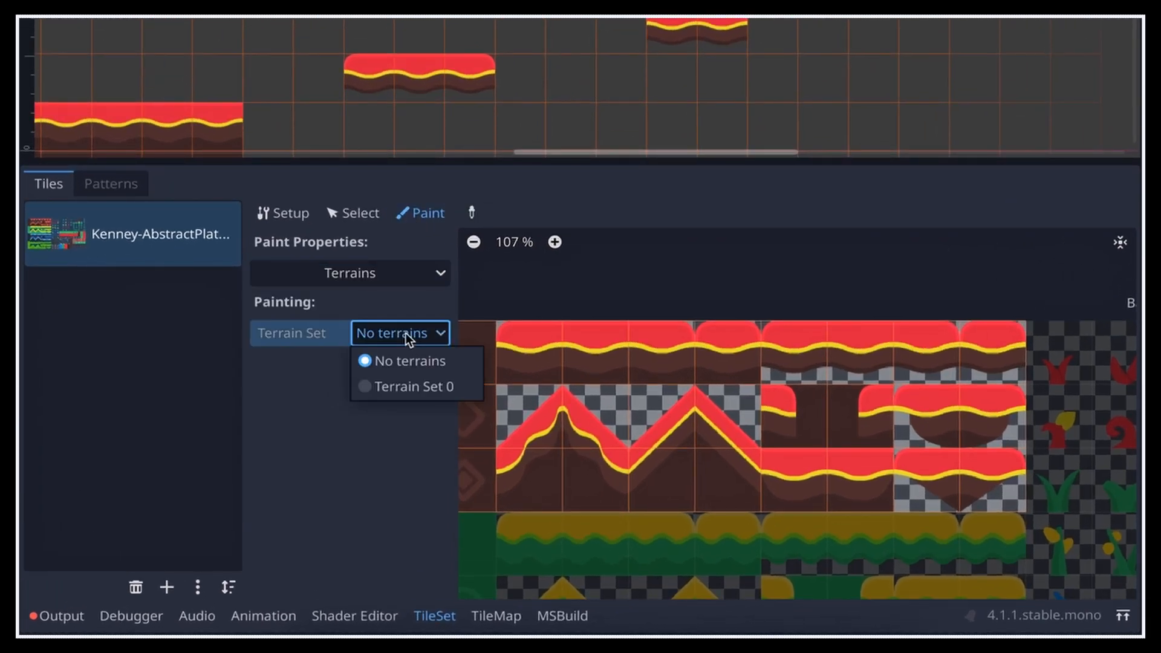
{"action": "left_click", "coordinate": [406, 386]}
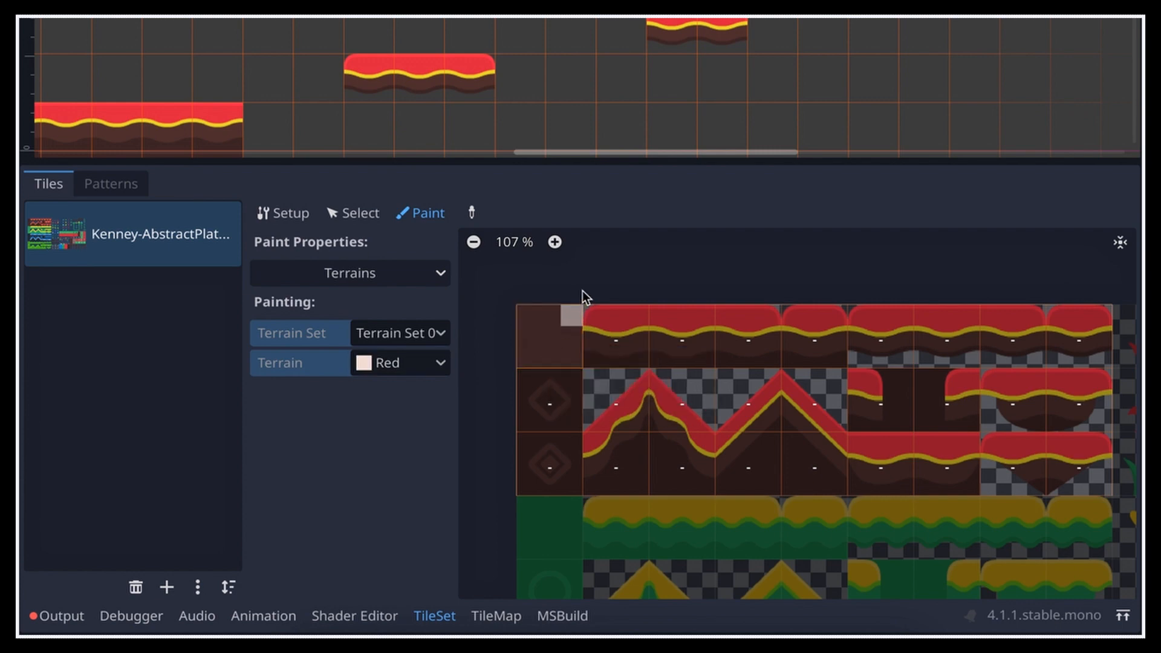
{"action": "left_click", "coordinate": [548, 336]}
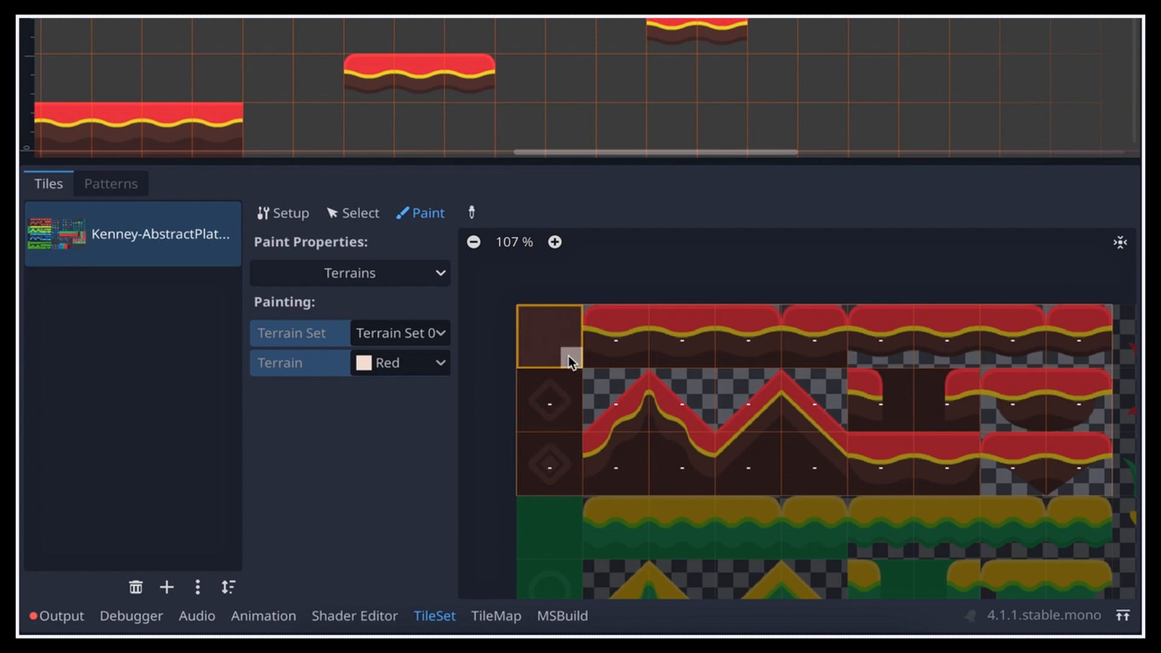
{"action": "mouse_move", "coordinate": [571, 371]}
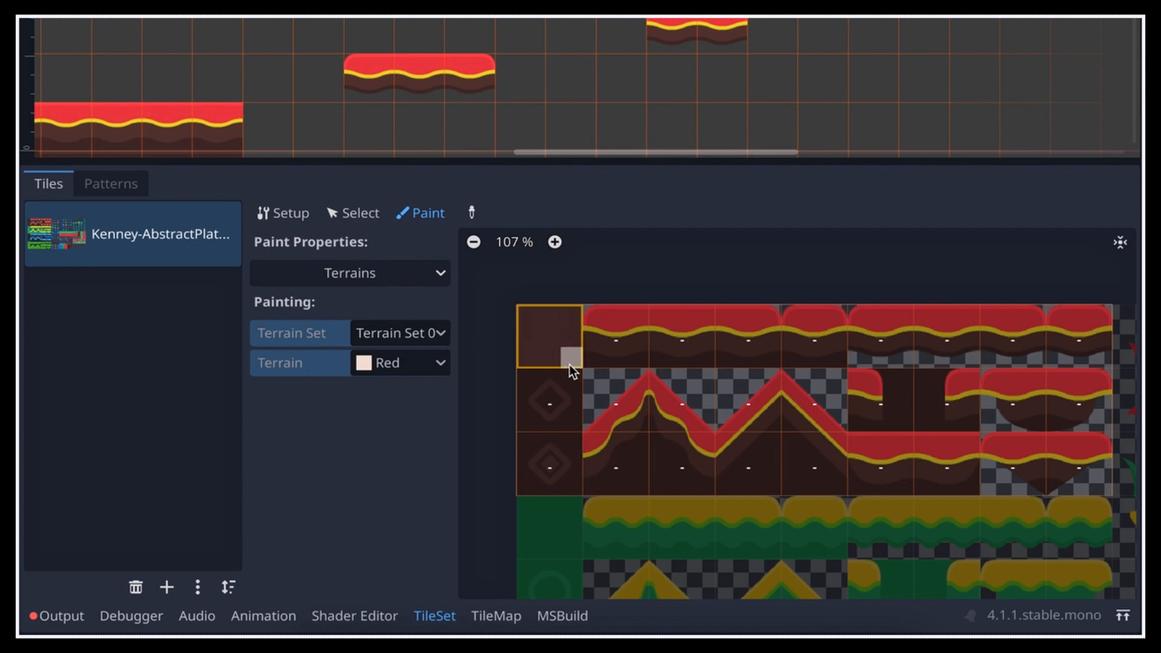
{"action": "mouse_move", "coordinate": [564, 363]}
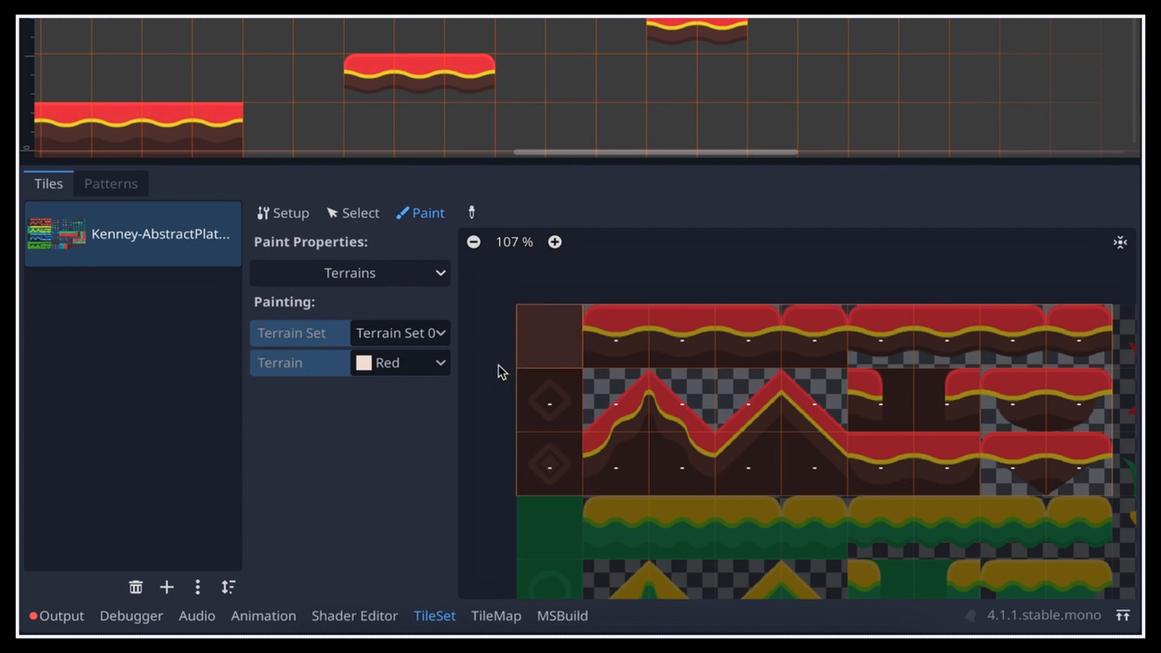
{"action": "left_click", "coordinate": [548, 336]}
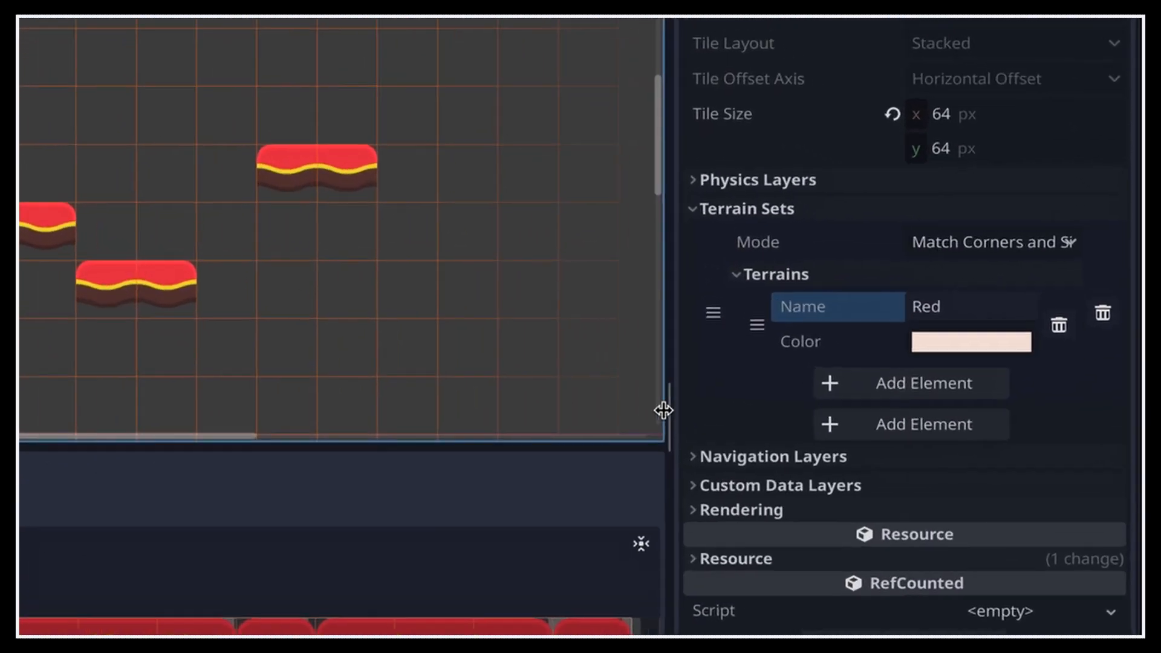
{"action": "left_click_drag", "start_coordinate": [662, 407], "coordinate": [474, 436]}
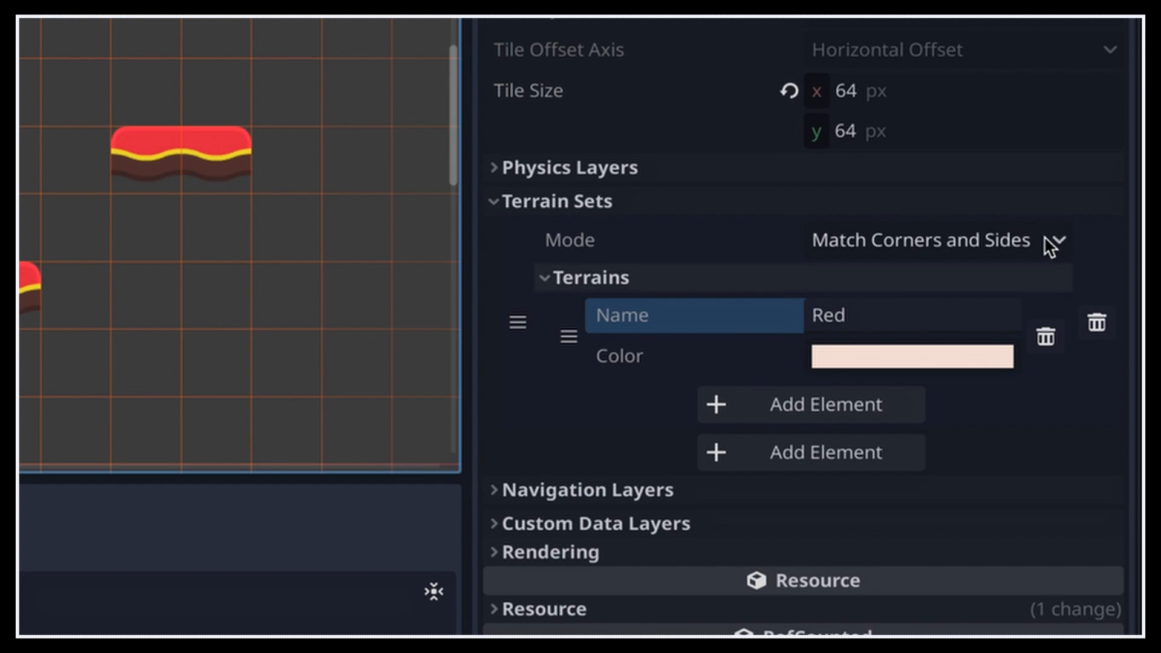
{"action": "left_click", "coordinate": [926, 240]}
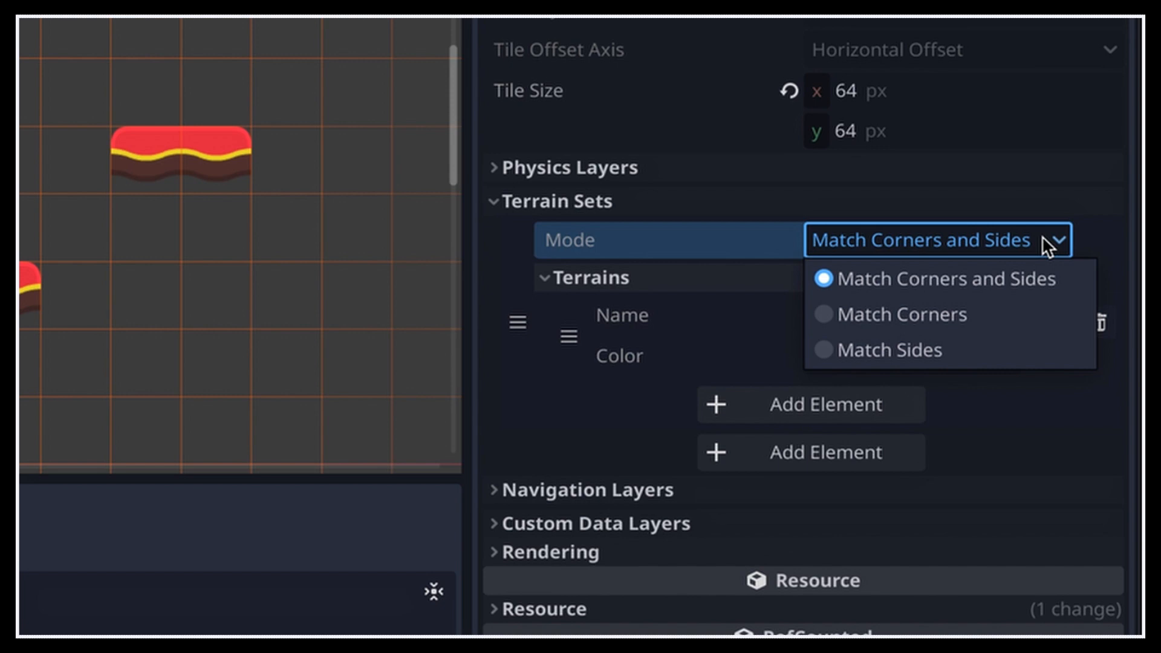
{"action": "mouse_move", "coordinate": [1021, 289]}
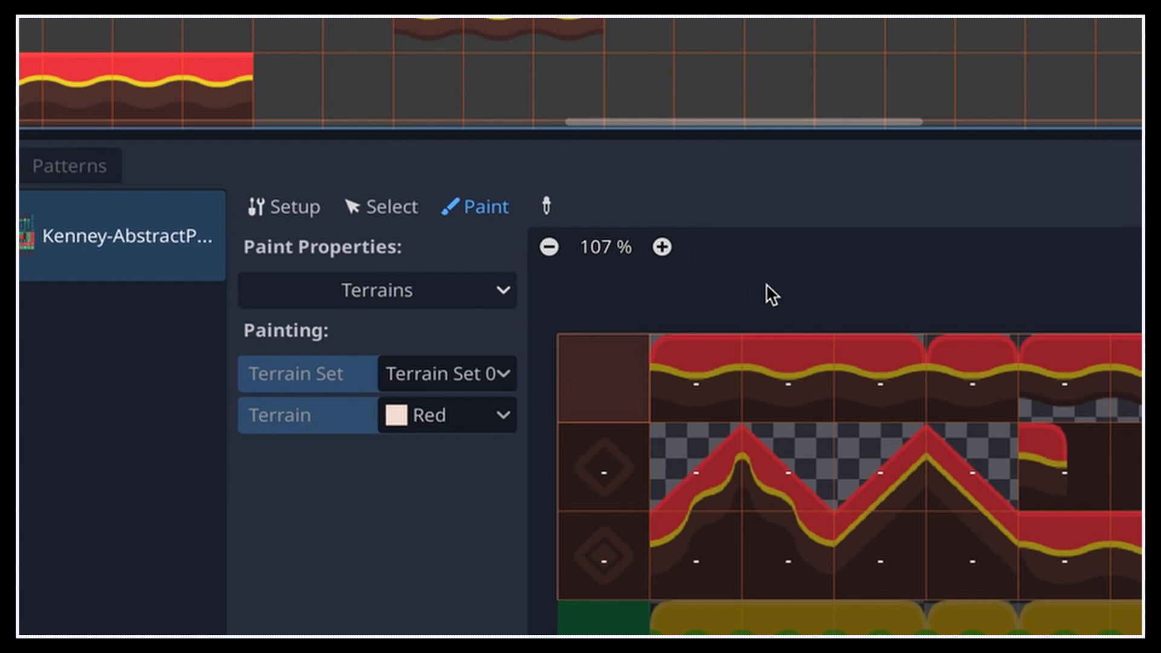
Paint Red terrain bits onto the first tile and the top-row red ground tiles
{"action": "left_click", "coordinate": [603, 377]}
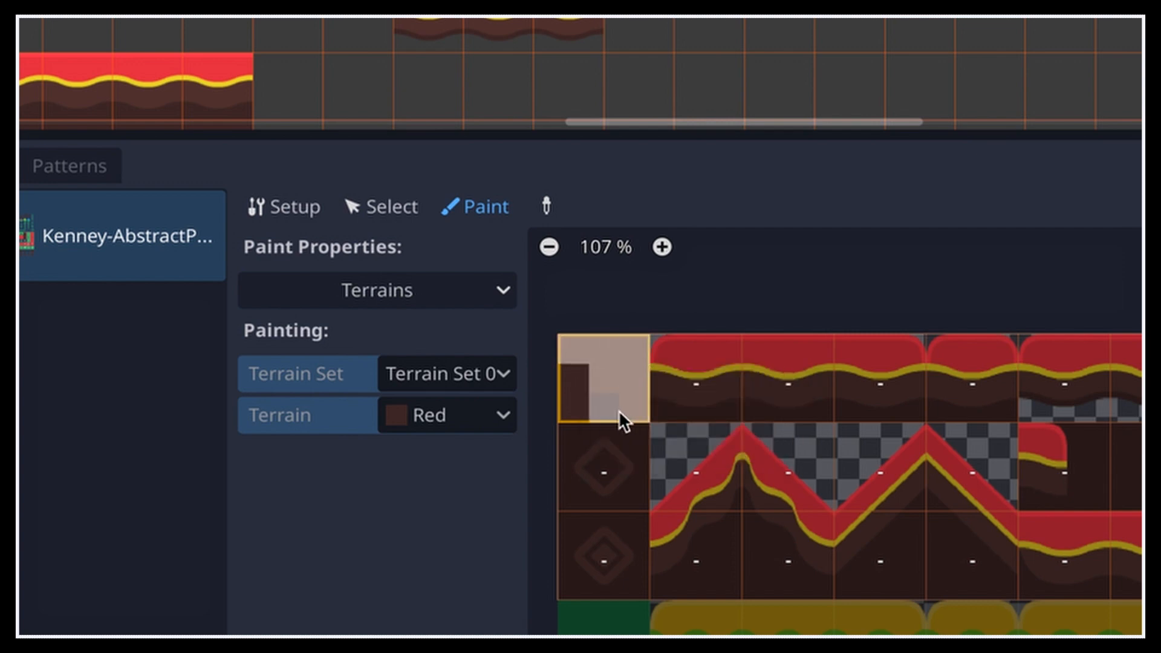
{"action": "left_click", "coordinate": [600, 385]}
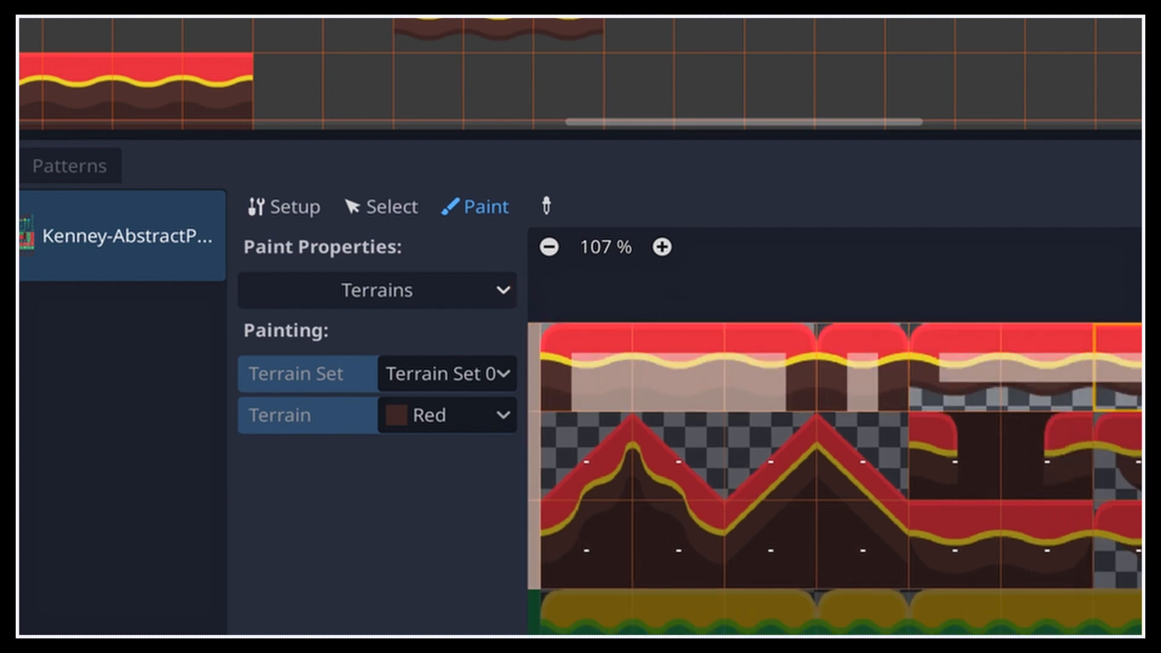
{"action": "left_click", "coordinate": [770, 533]}
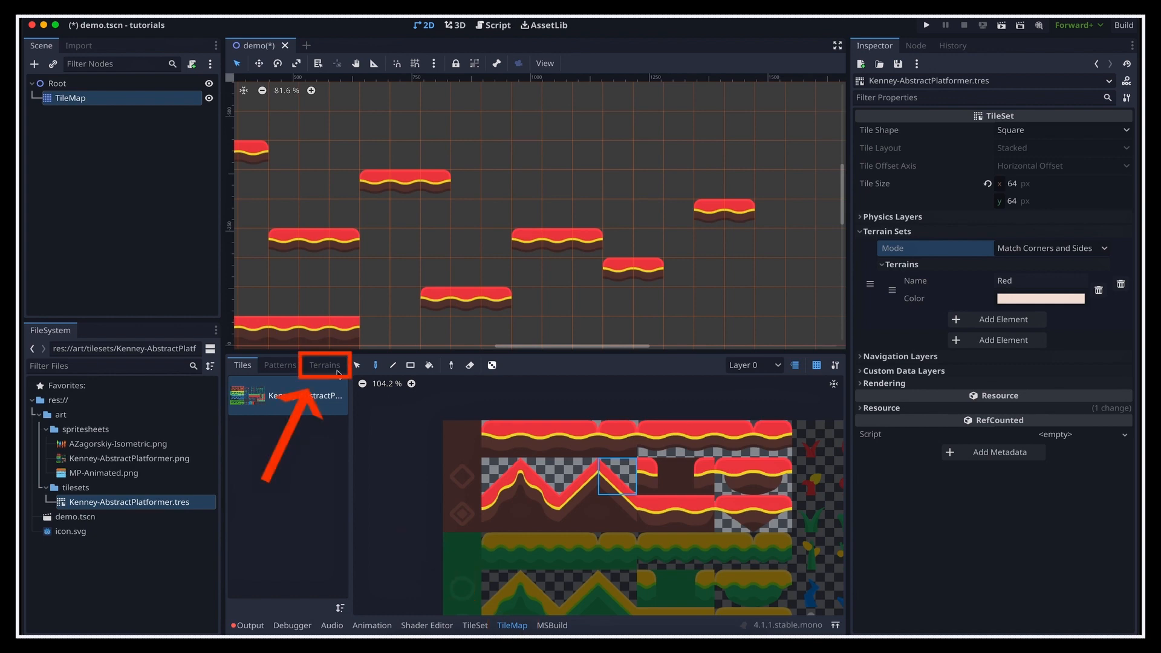
Pick the Red terrain from the Terrains tab and paint large ground masses beside the platforms
{"action": "left_click", "coordinate": [323, 364]}
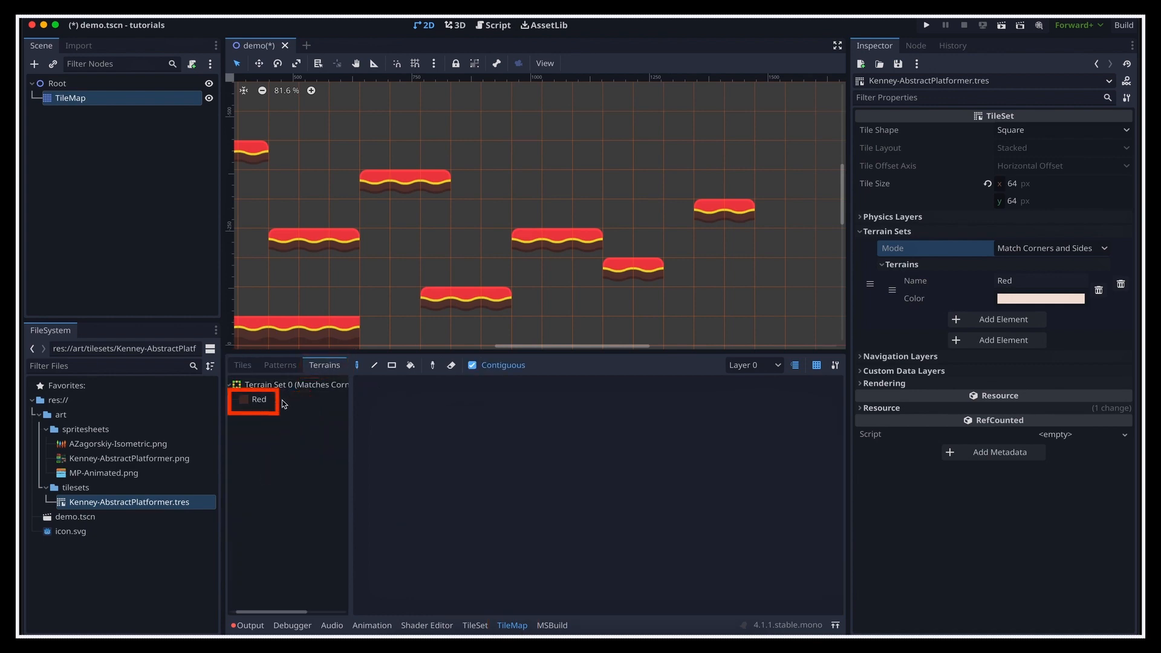
{"action": "left_click", "coordinate": [258, 399]}
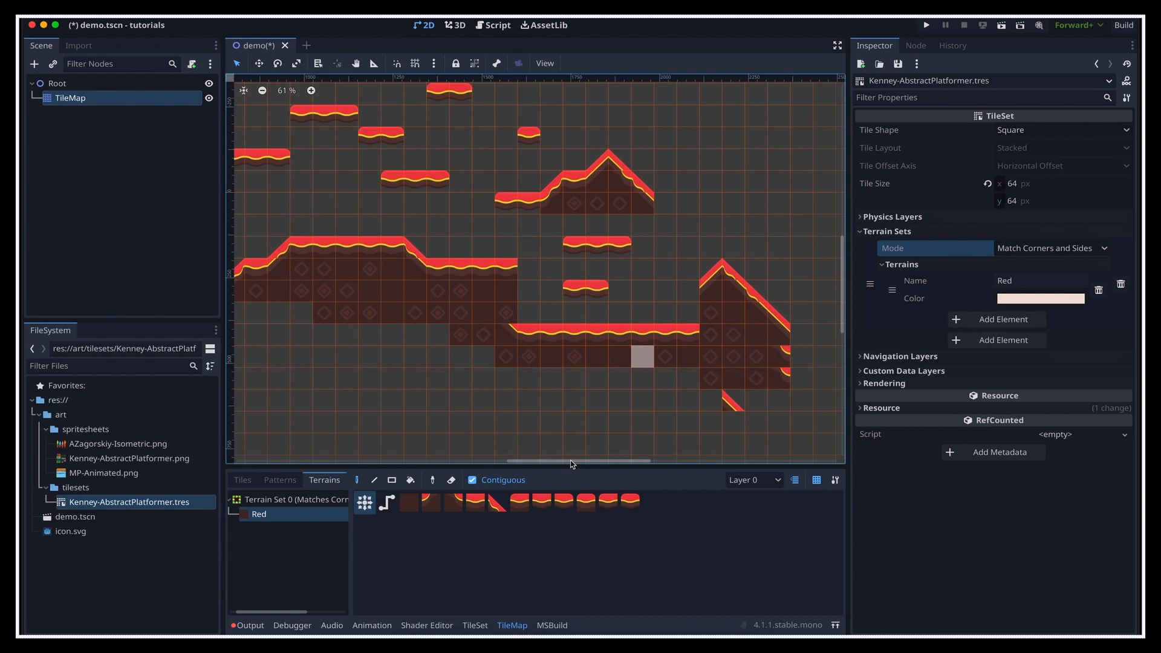
{"action": "left_click", "coordinate": [518, 501]}
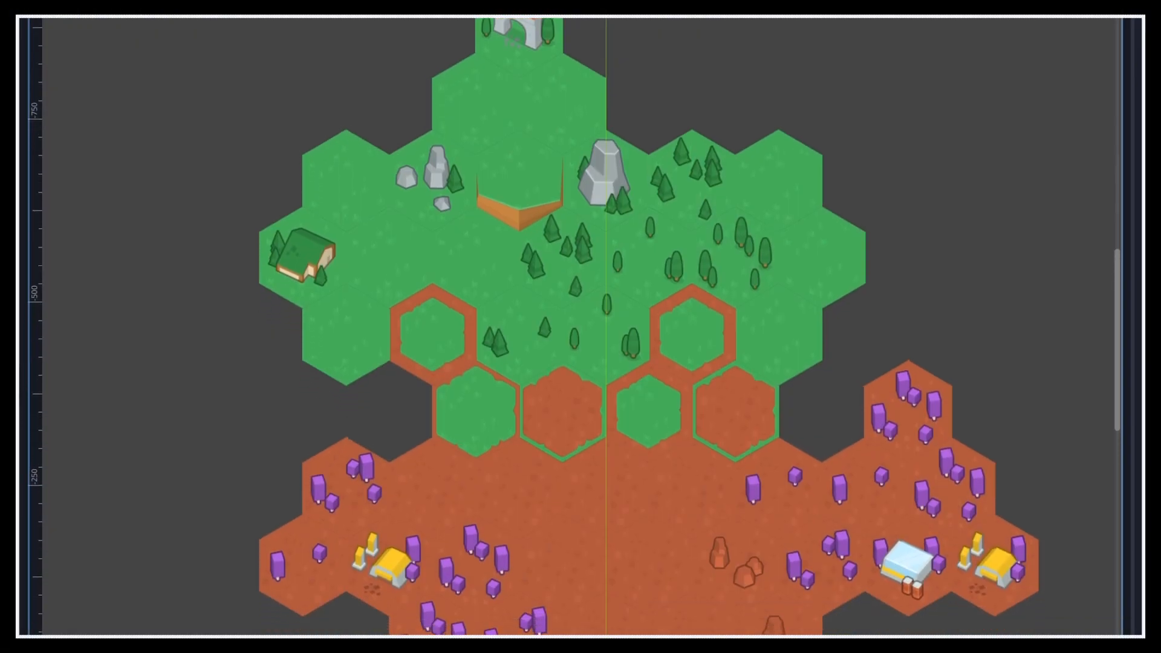
Scroll through the hexagonal example map of terrain, trees, rocks and crystals
{"action": "scroll", "scroll_direction": "down", "scroll_amount": 3}
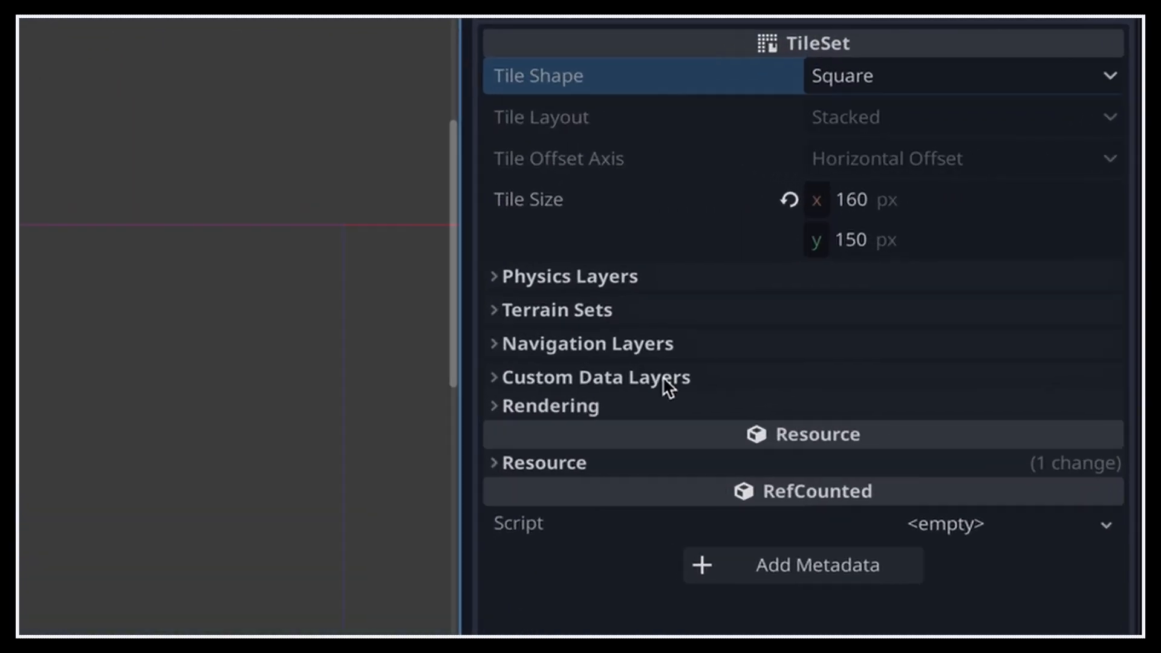
Set the TileSet to Isometric shape, keep Horizontal Offset axis, and enter tile width 170
{"action": "left_click", "coordinate": [956, 75]}
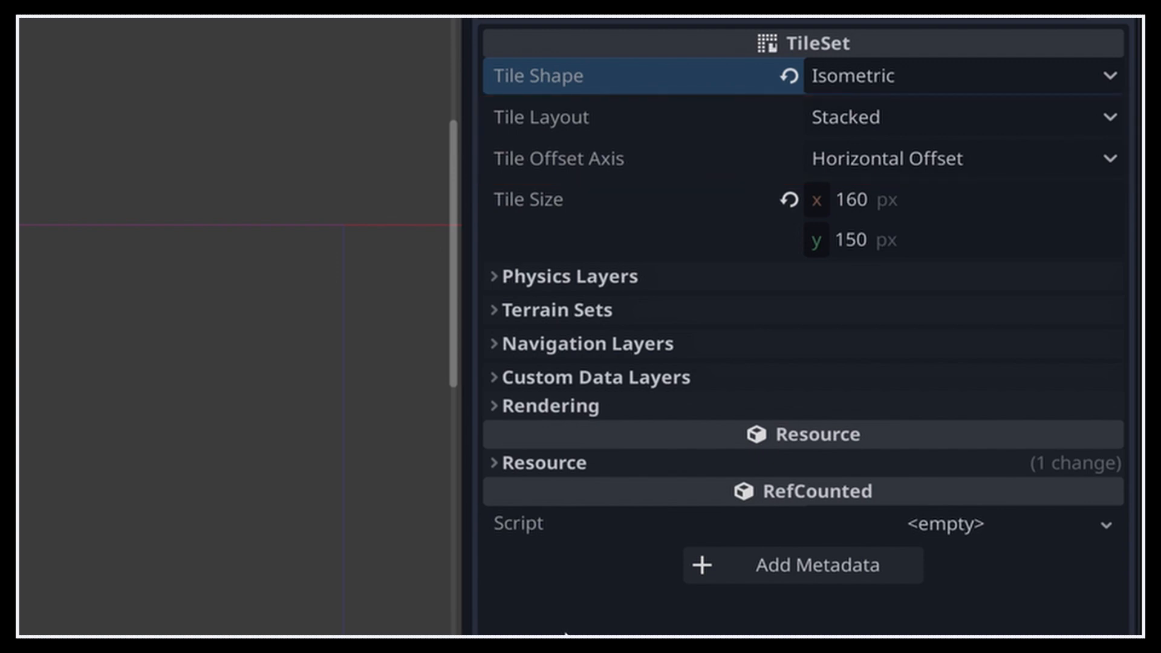
{"action": "left_click", "coordinate": [956, 116]}
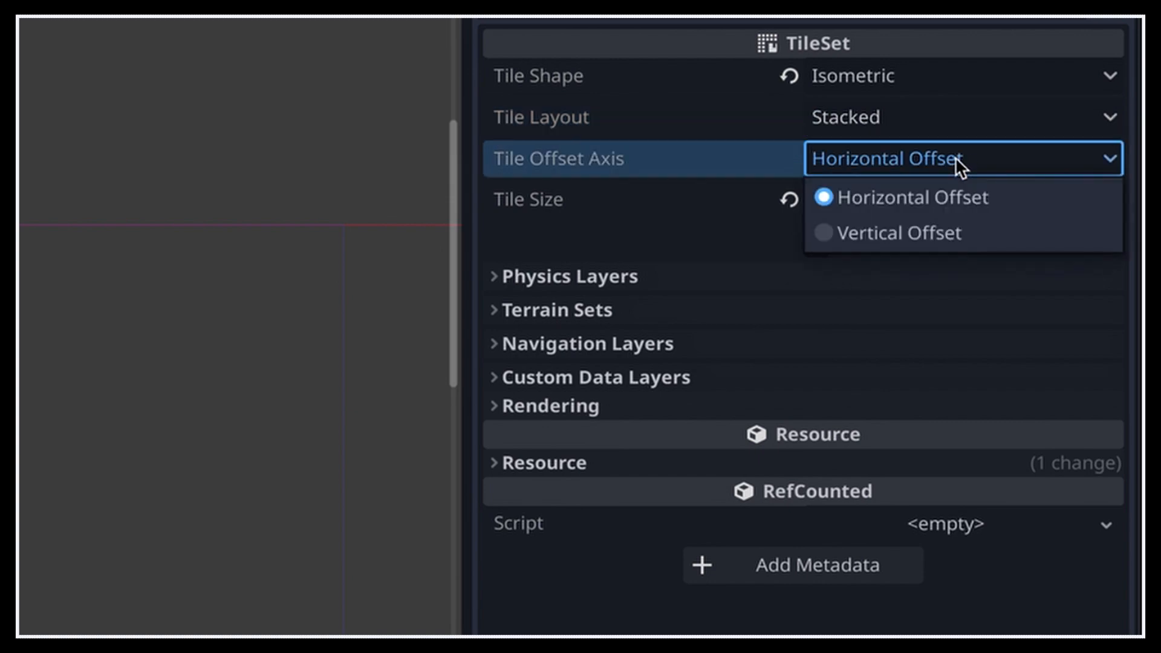
{"action": "left_click", "coordinate": [911, 197]}
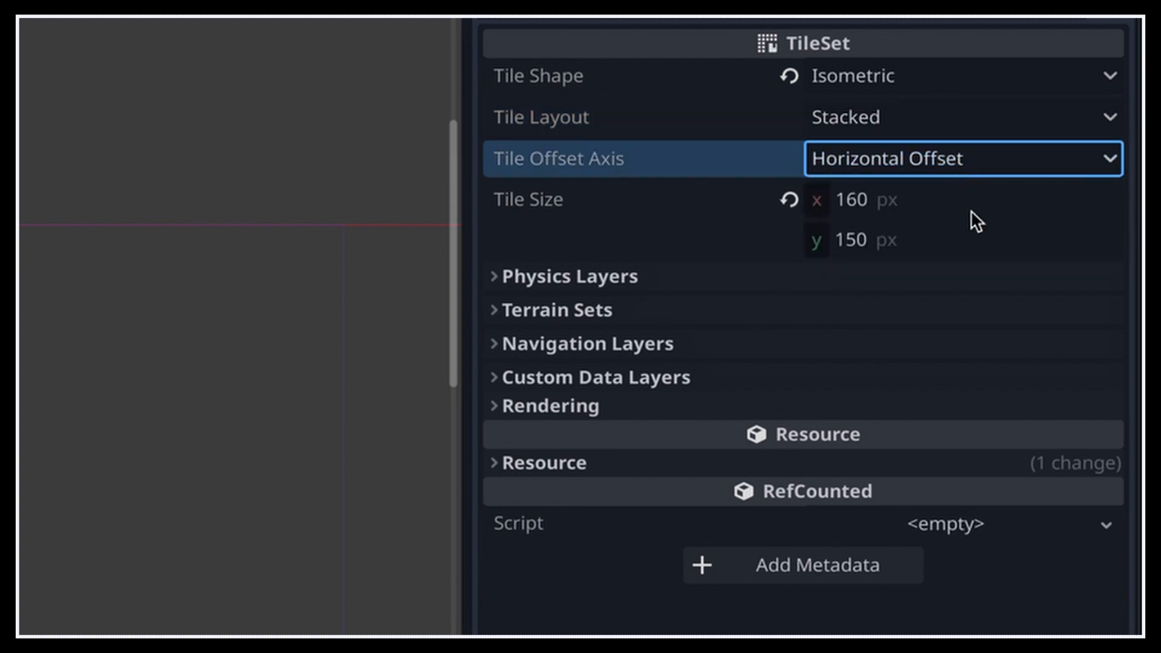
{"action": "mouse_move", "coordinate": [1045, 586]}
{"action": "type", "text": "210"}
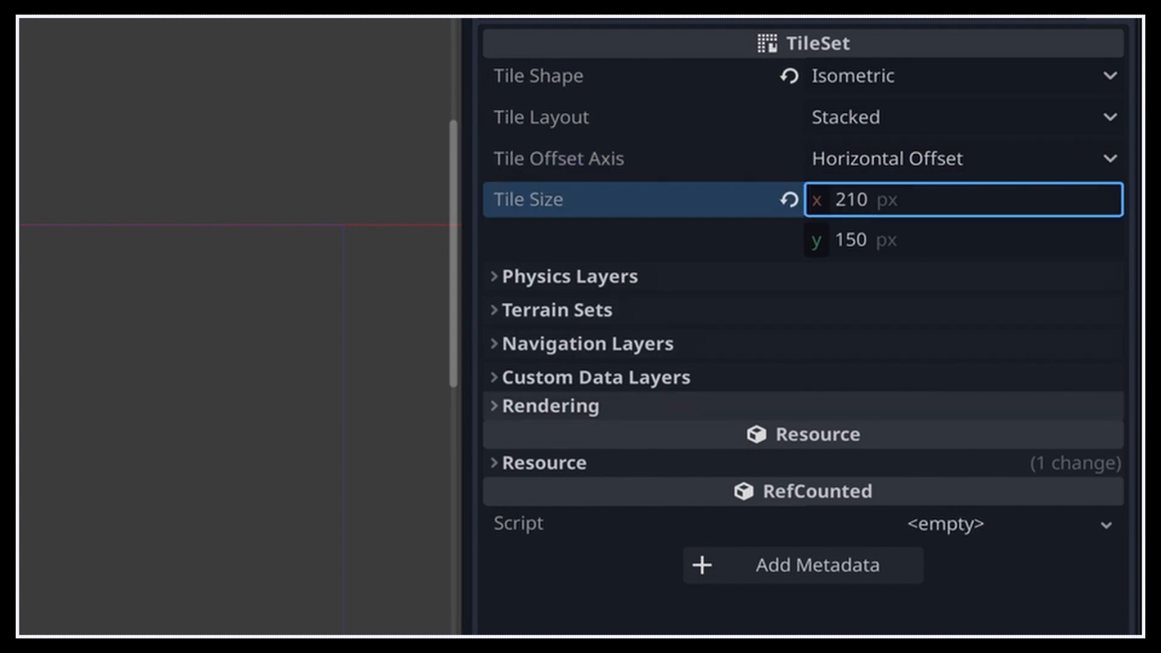
{"action": "type", "text": "170"}
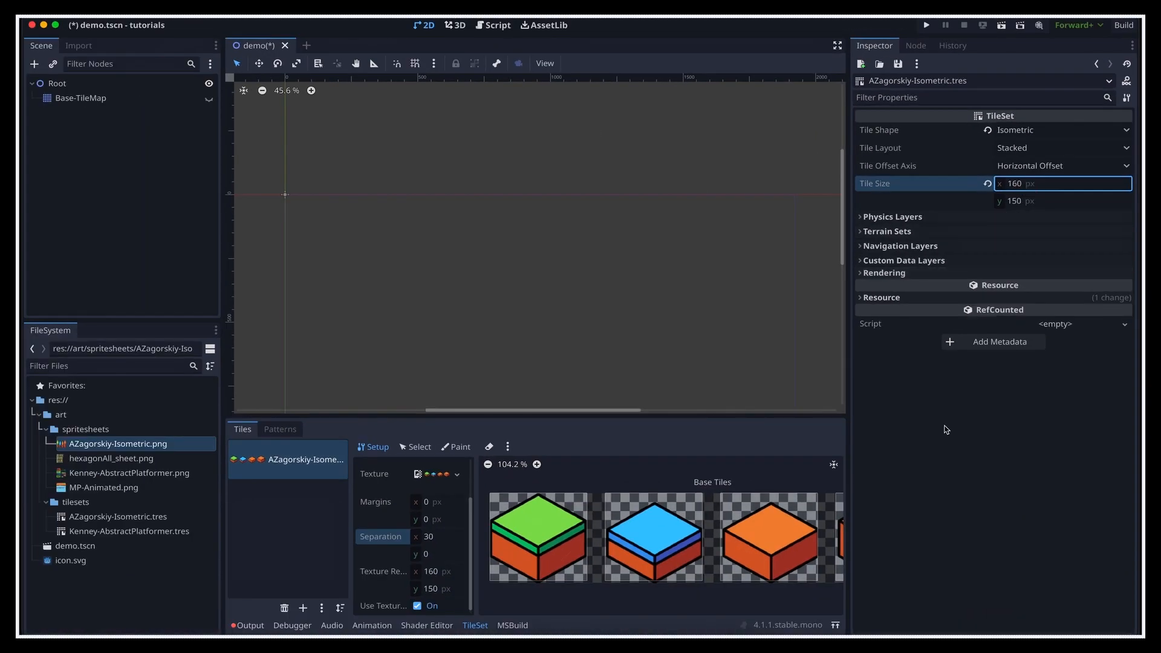
Set the isometric TileMap's tile size fields to 155 × 90 px
{"action": "left_click", "coordinate": [770, 536]}
{"action": "type", "text": "250"}
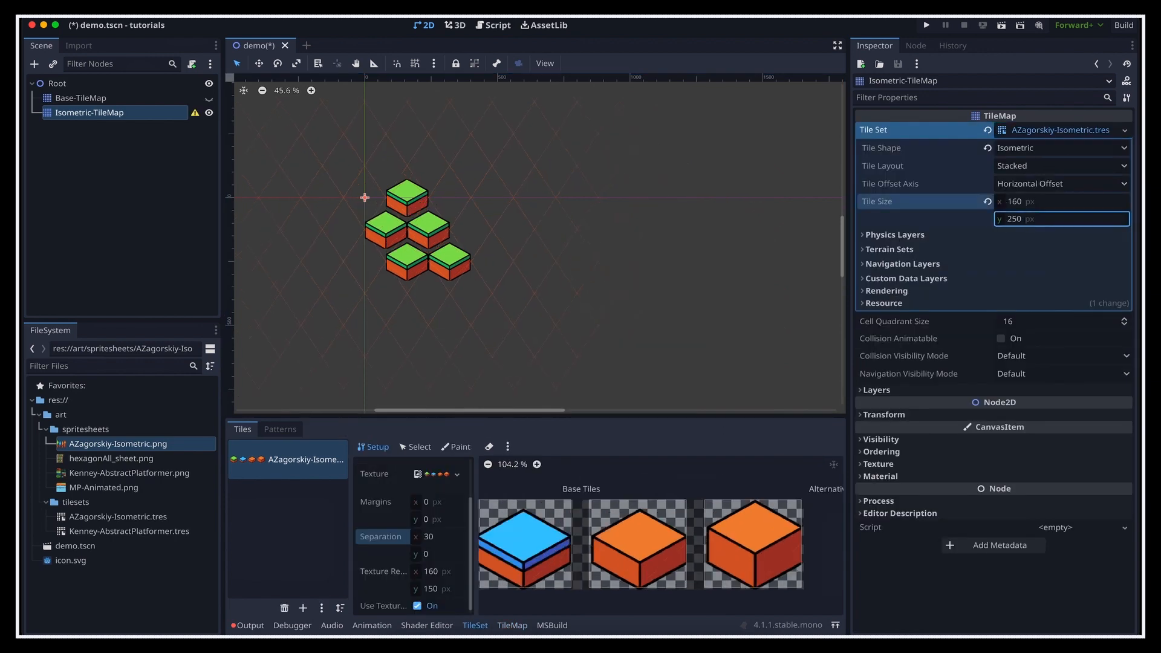
{"action": "type", "text": "90"}
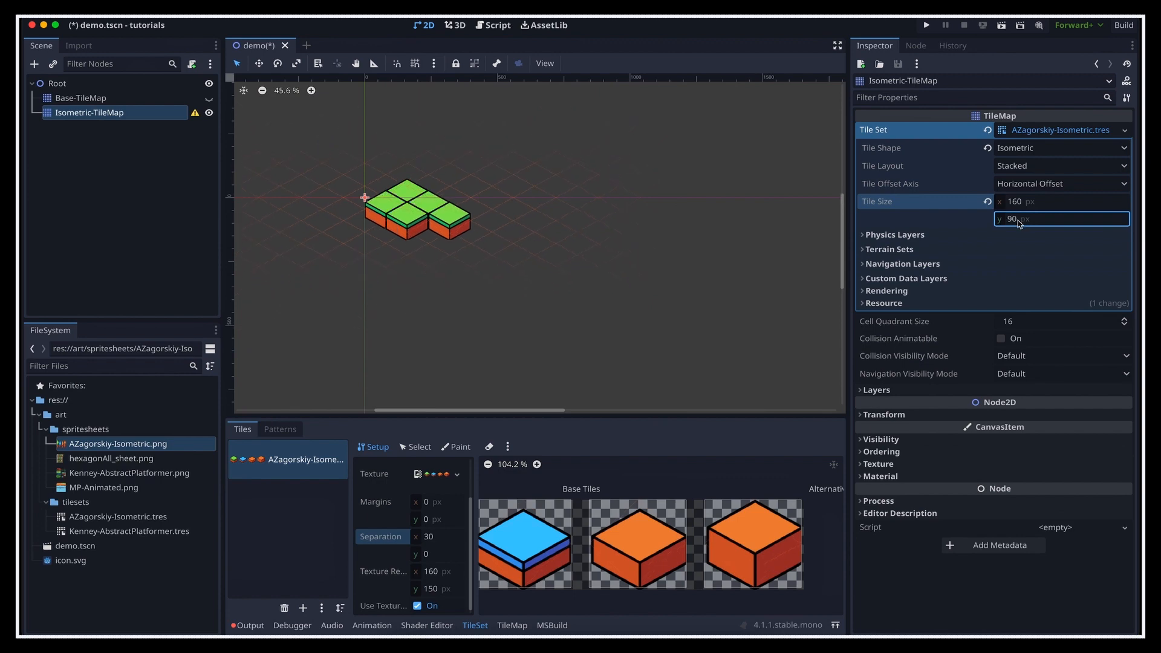
{"action": "left_click", "coordinate": [1060, 201]}
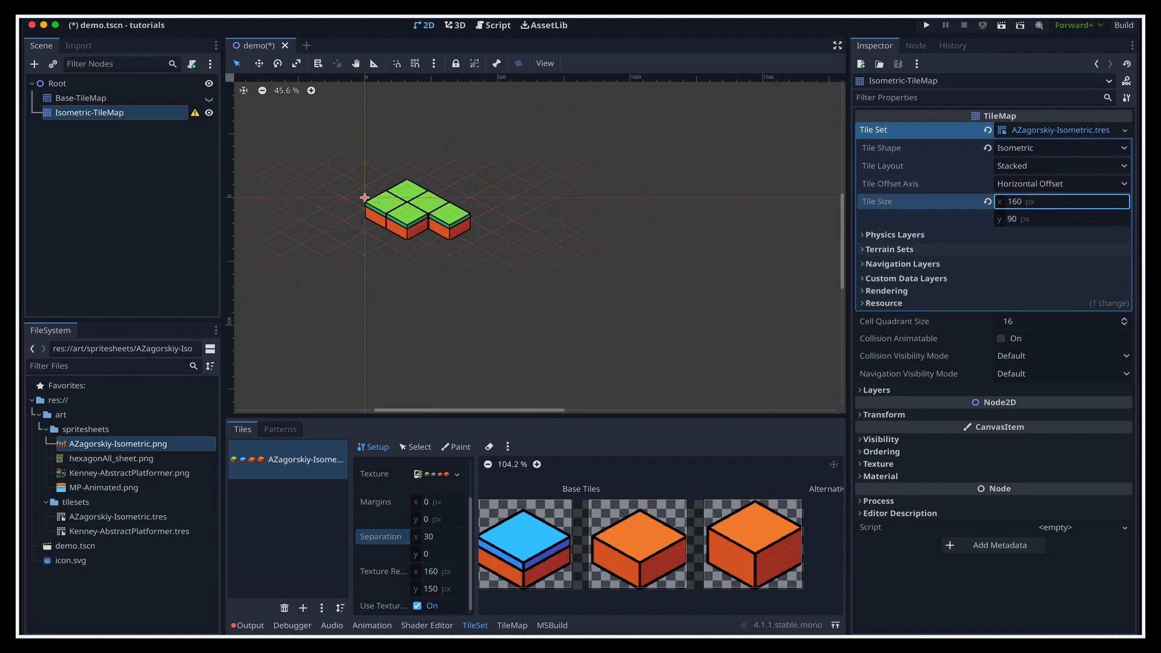
{"action": "type", "text": "150"}
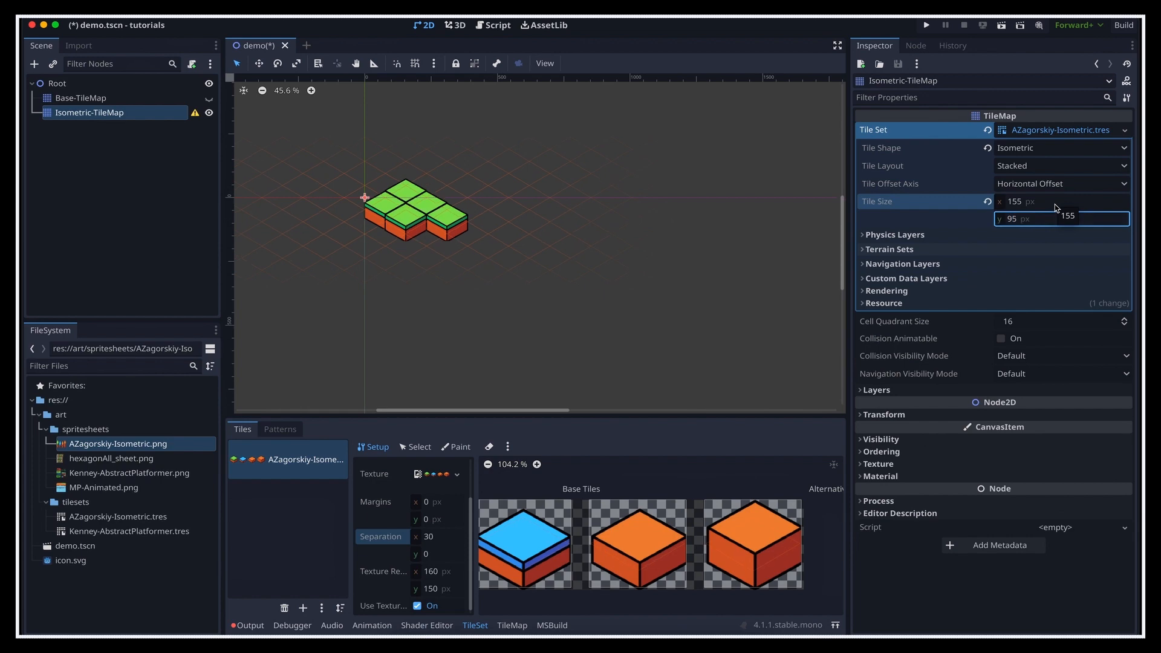
{"action": "type", "text": "90"}
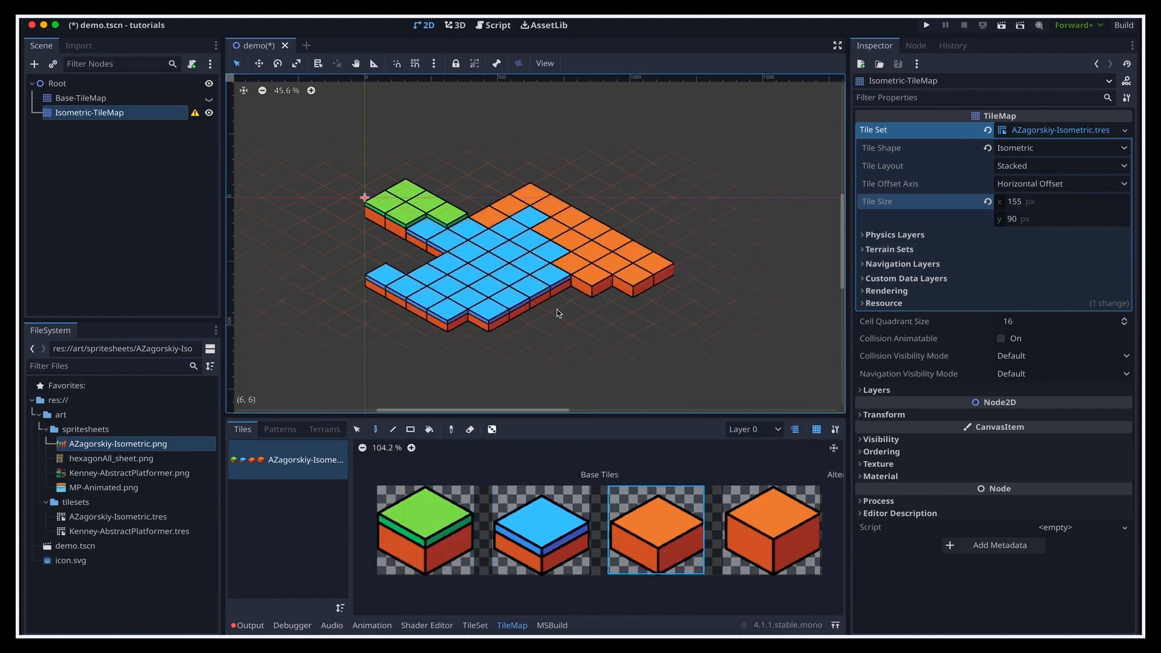
Paint more green ground block tiles onto the isometric map and expand Terrain Sets
{"action": "left_click", "coordinate": [771, 530]}
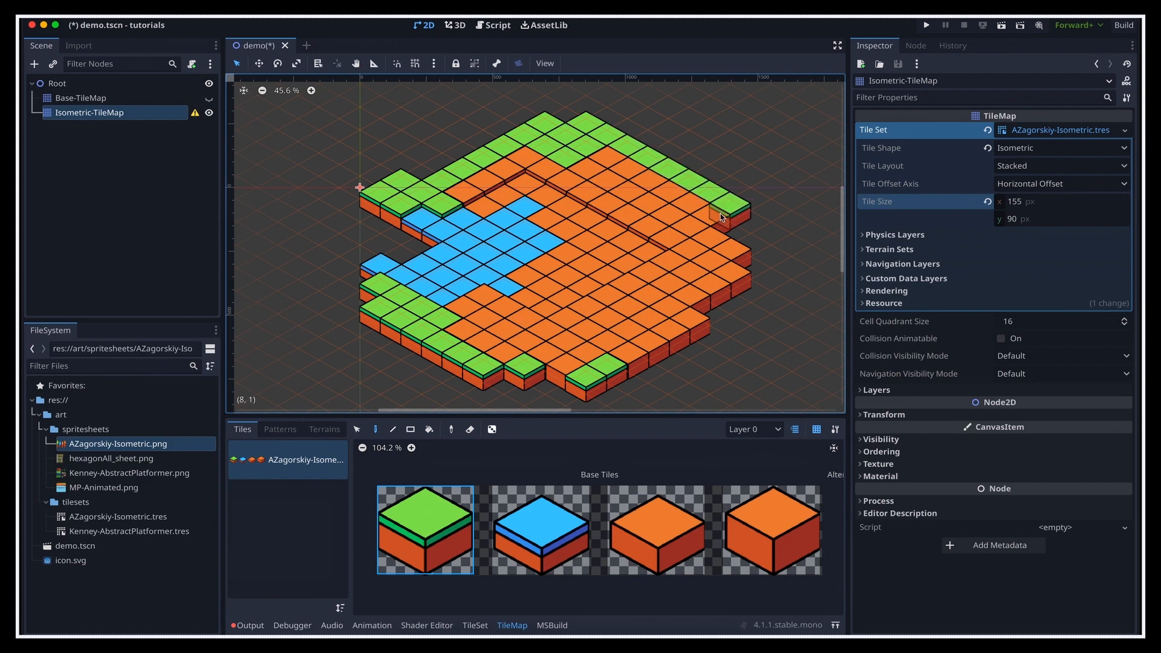
{"action": "left_click", "coordinate": [792, 269]}
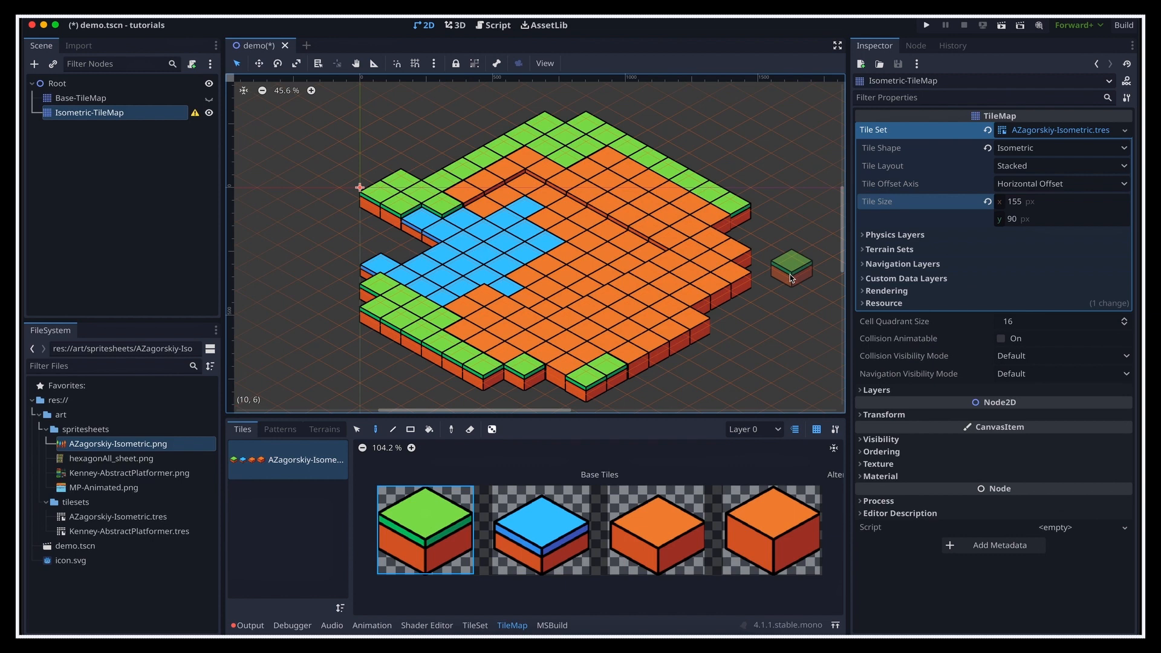
{"action": "left_click", "coordinate": [890, 248]}
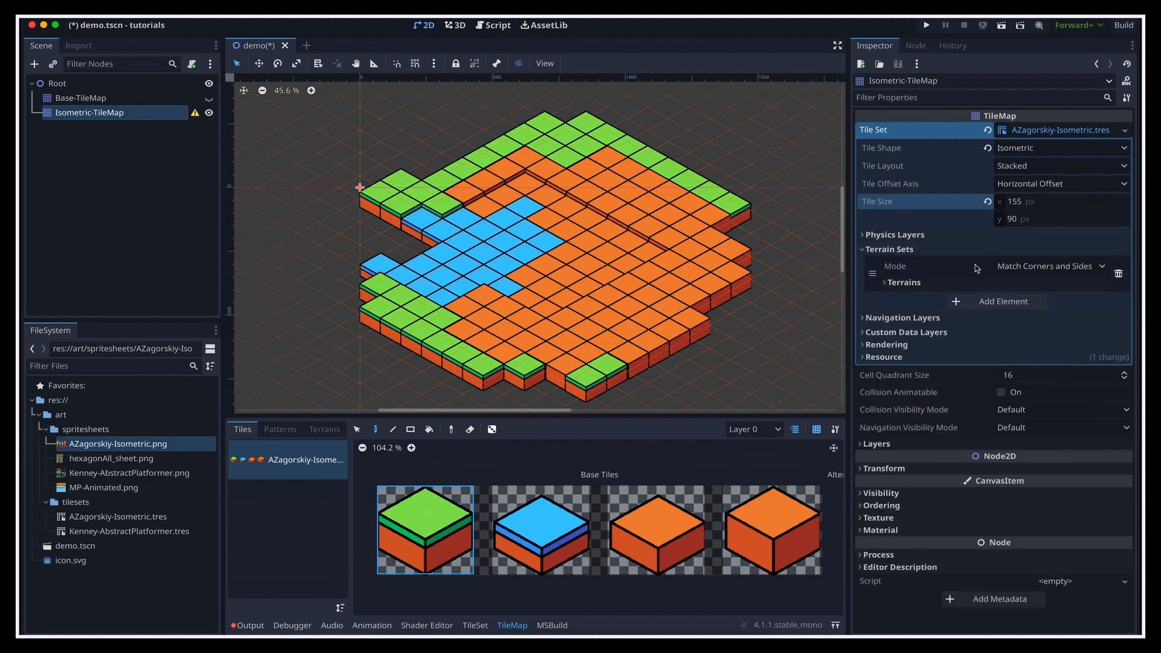
Add a terrain named Base to the terrain set and choose it for painting
{"action": "left_click", "coordinate": [1045, 266]}
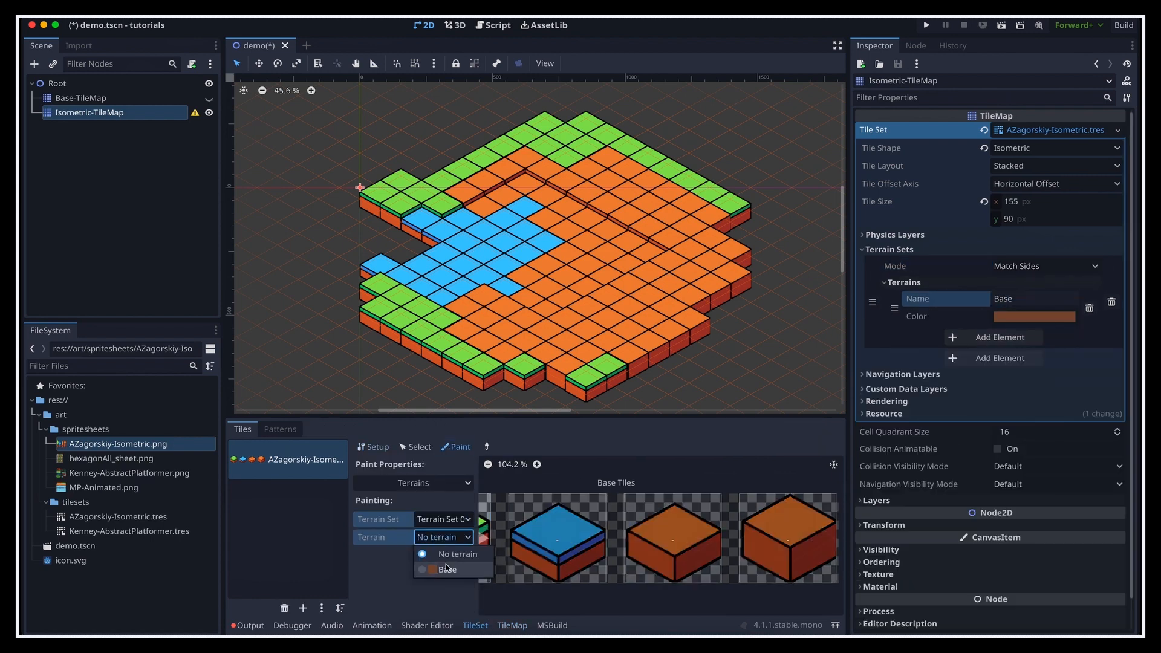
{"action": "left_click", "coordinate": [446, 568]}
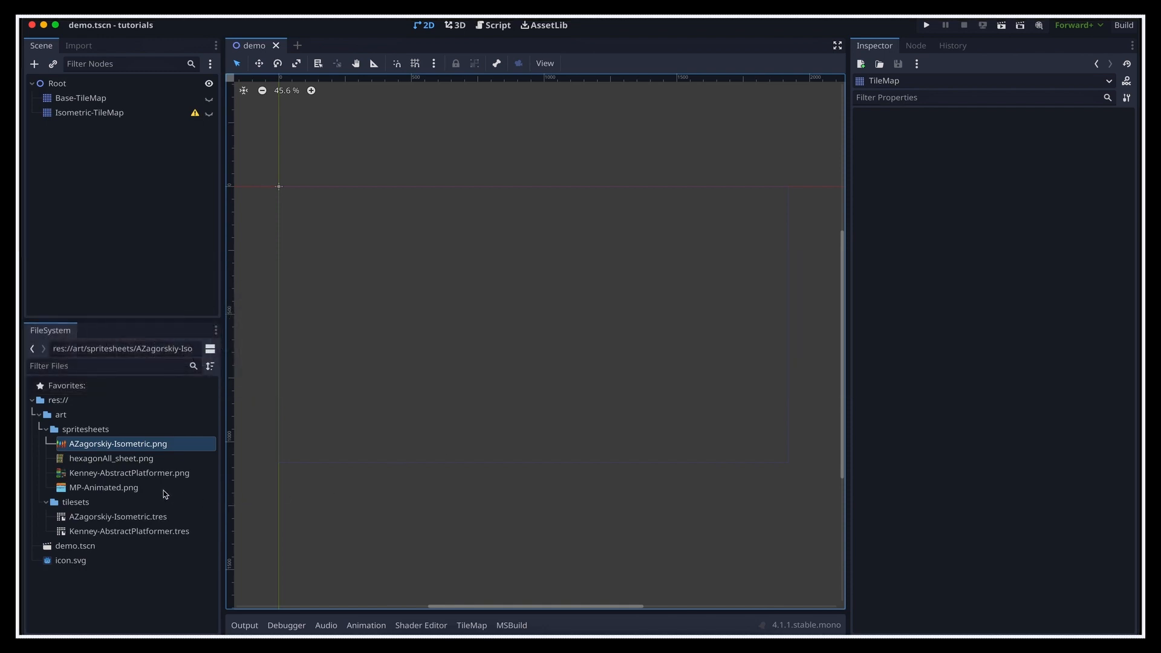
Open the MP-Animated.png sprite sheet as the new TileSet's 64 × 64 px atlas
{"action": "double_click", "coordinate": [103, 488]}
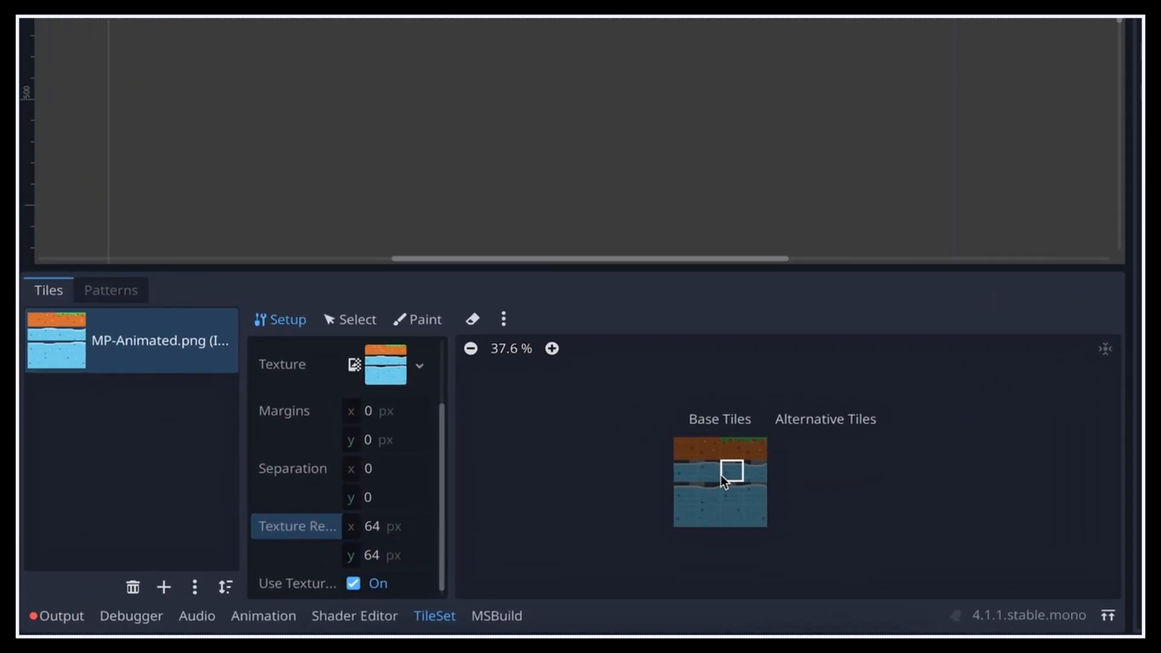
Create water tiles in atlas column 0, then select tile (0,1) and expand its Animation settings
{"action": "left_click", "coordinate": [551, 349]}
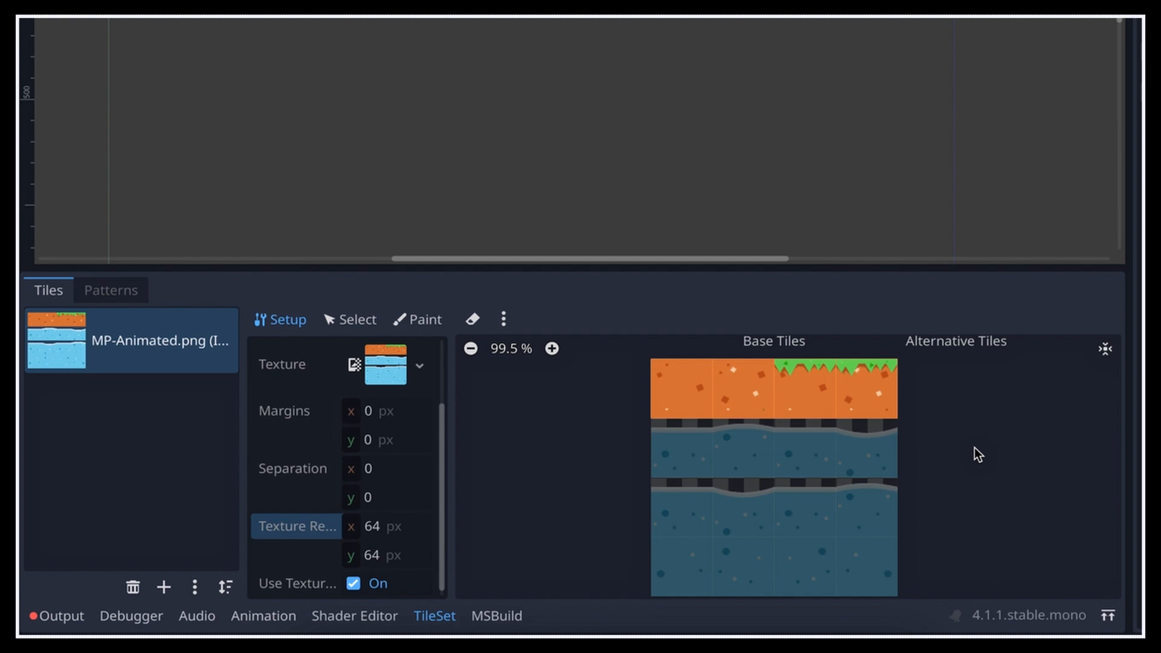
{"action": "mouse_move", "coordinate": [973, 454]}
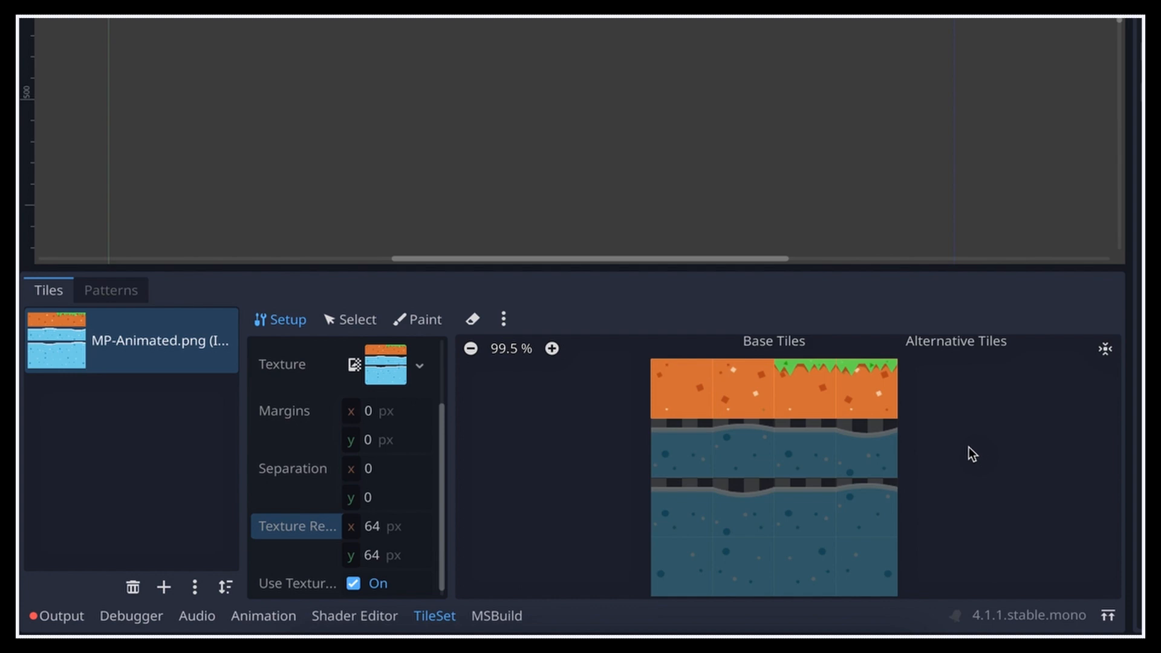
{"action": "left_click", "coordinate": [681, 511]}
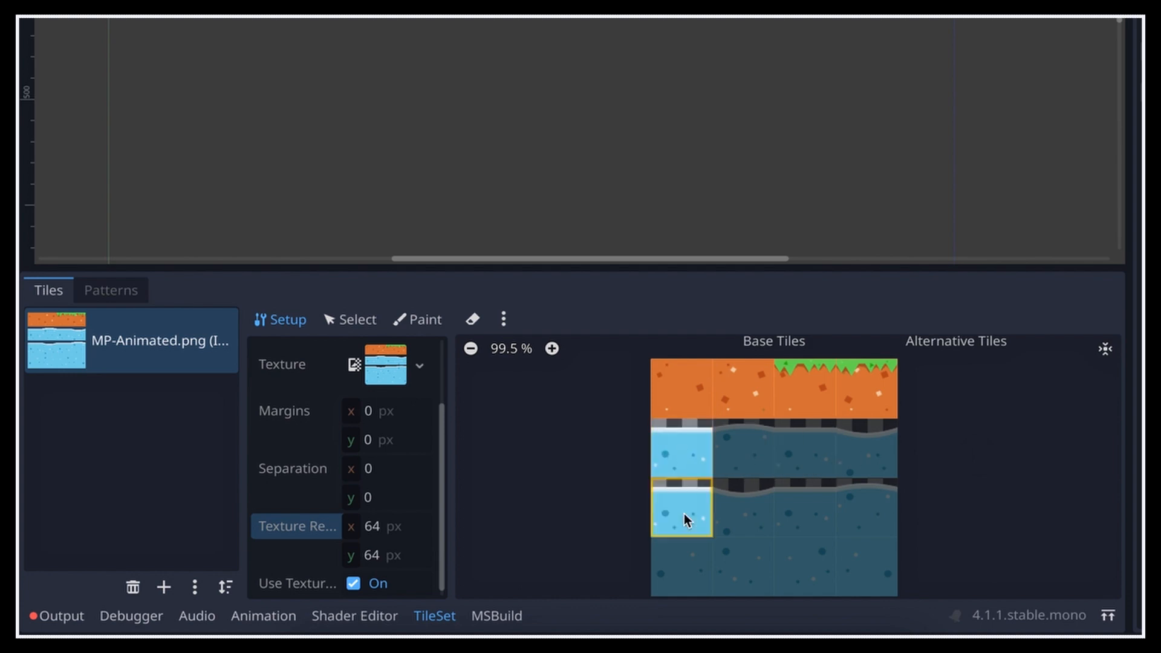
{"action": "left_click", "coordinate": [357, 319]}
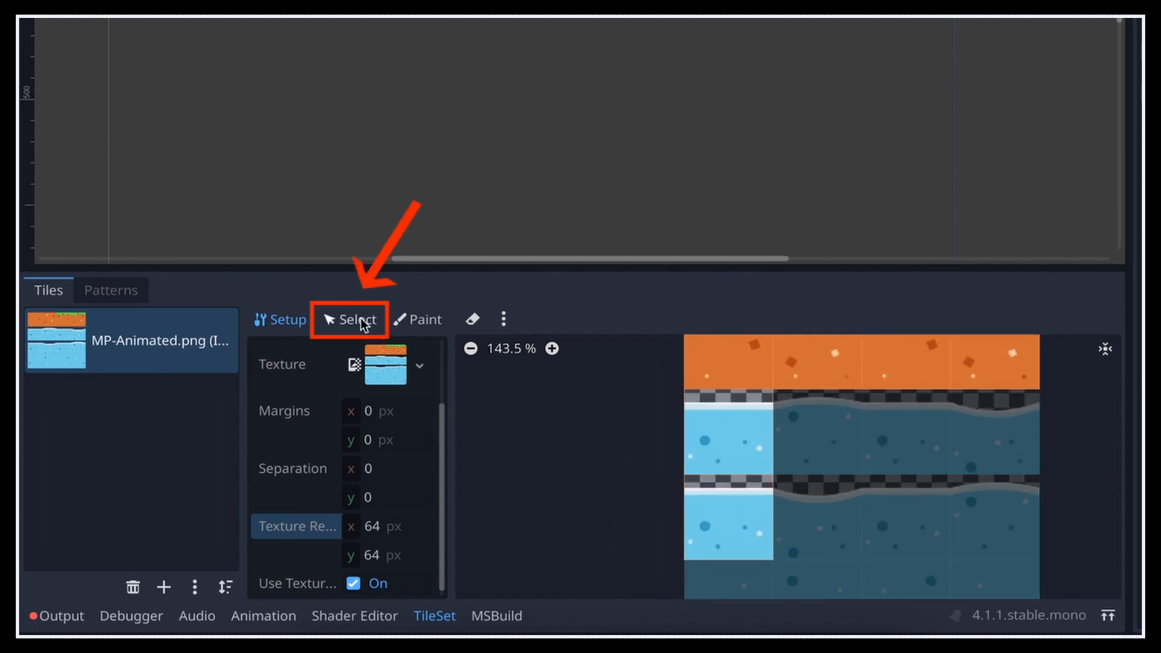
{"action": "left_click", "coordinate": [349, 319]}
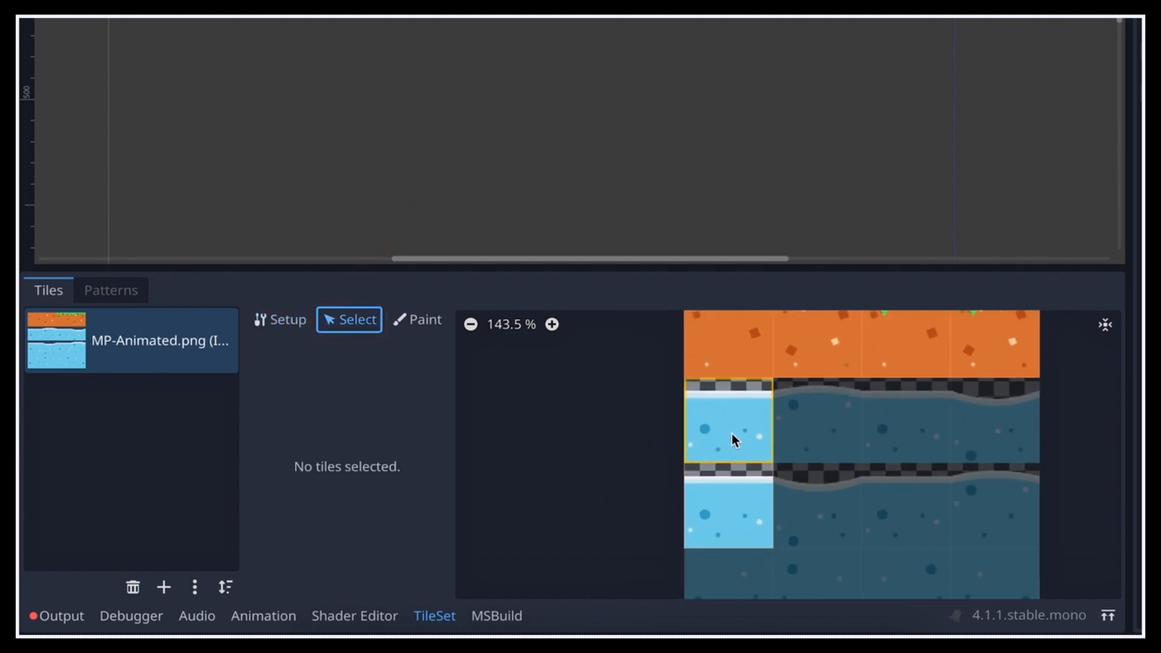
{"action": "left_click", "coordinate": [728, 436]}
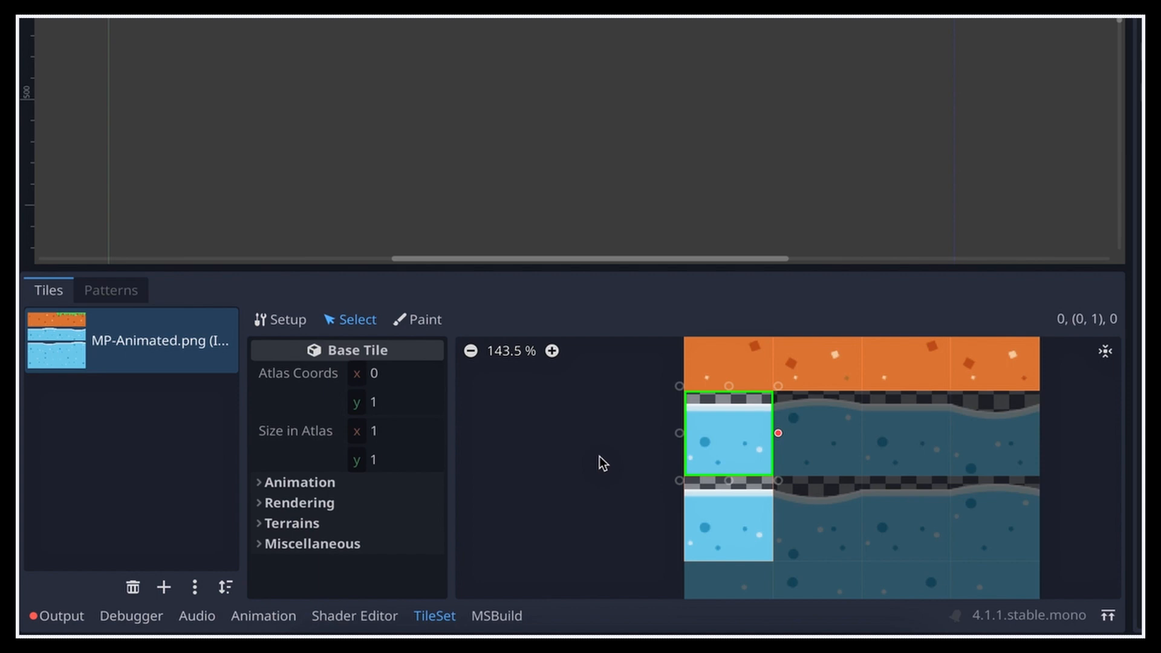
{"action": "left_click", "coordinate": [299, 482]}
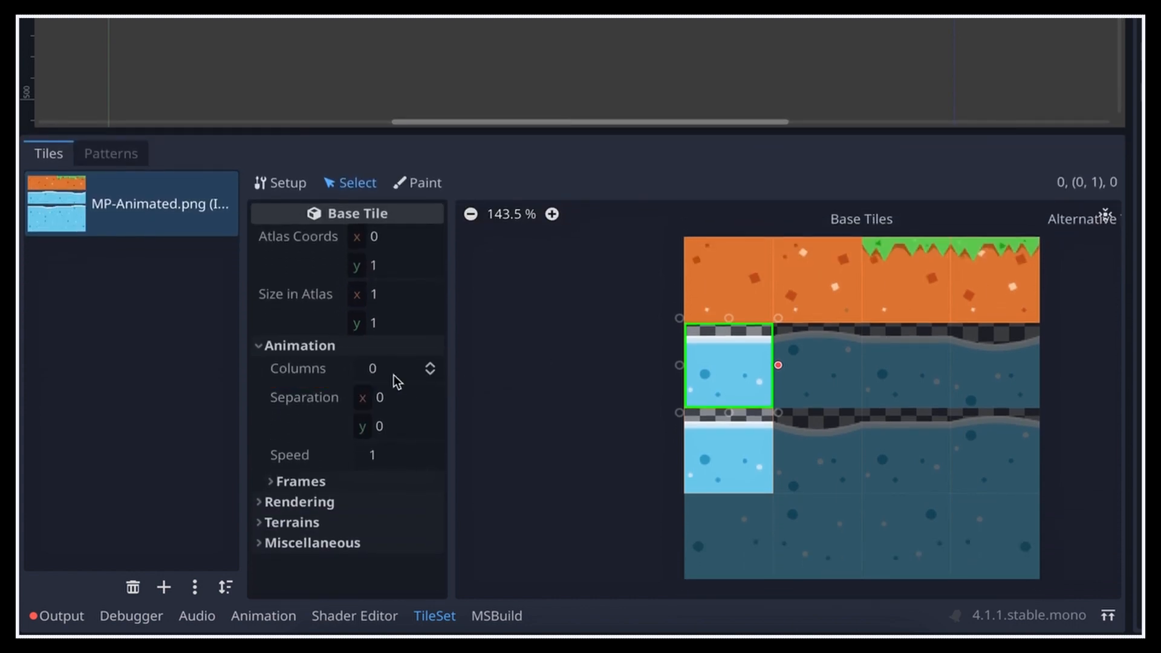
{"action": "mouse_move", "coordinate": [479, 383]}
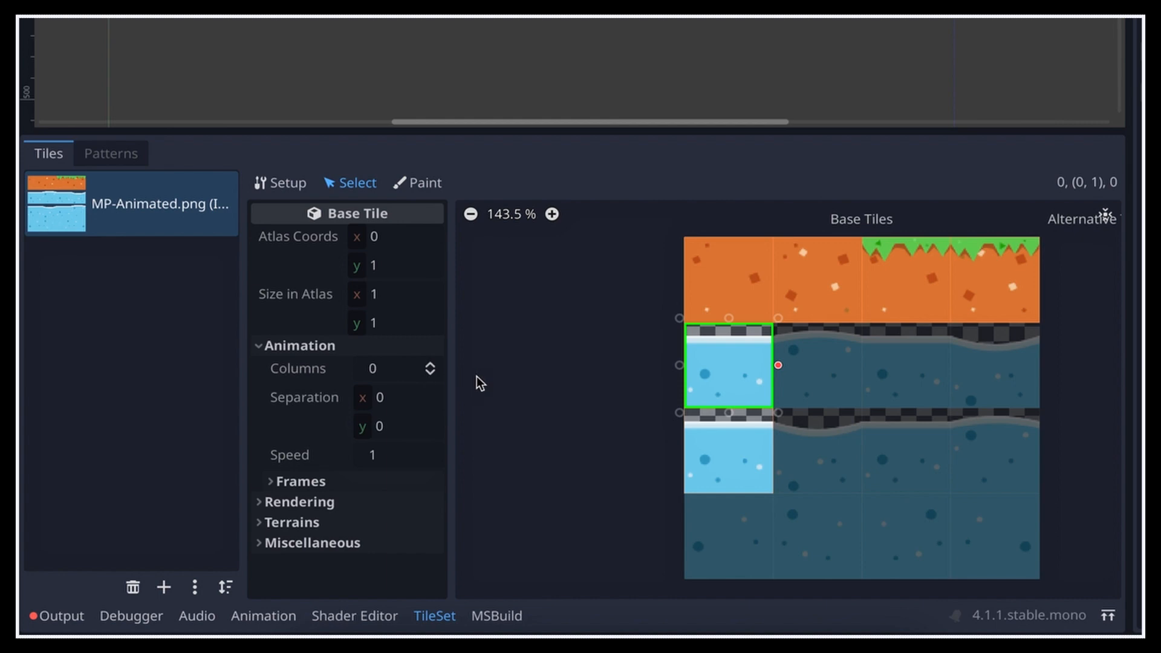
{"action": "mouse_move", "coordinate": [894, 385]}
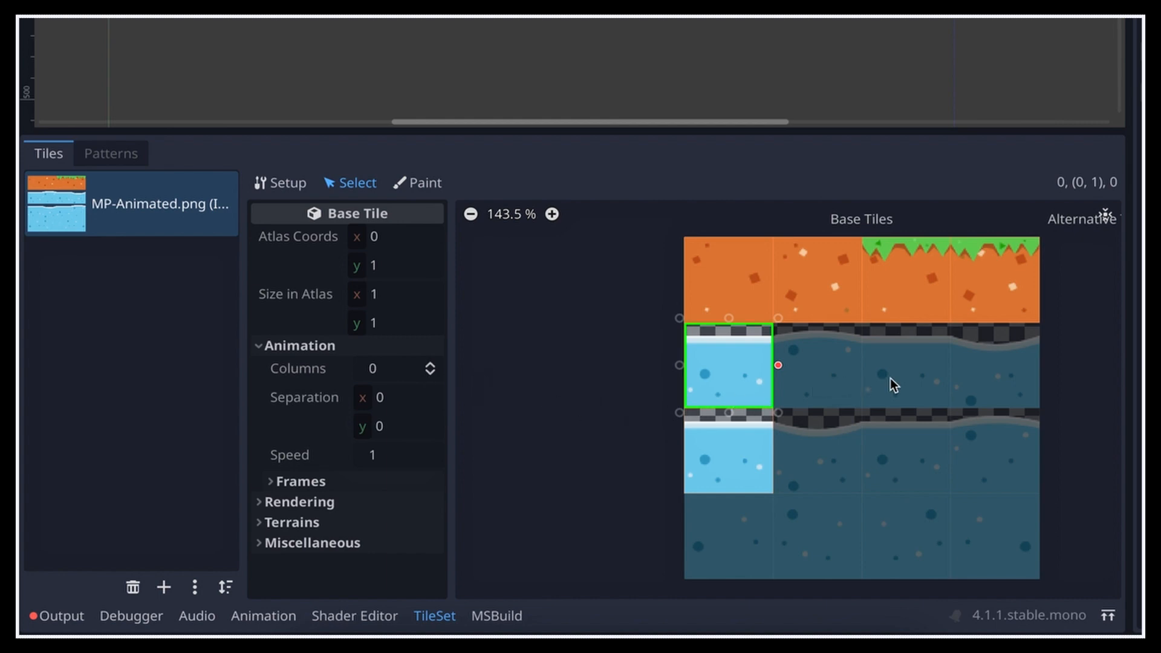
{"action": "mouse_move", "coordinate": [1007, 392]}
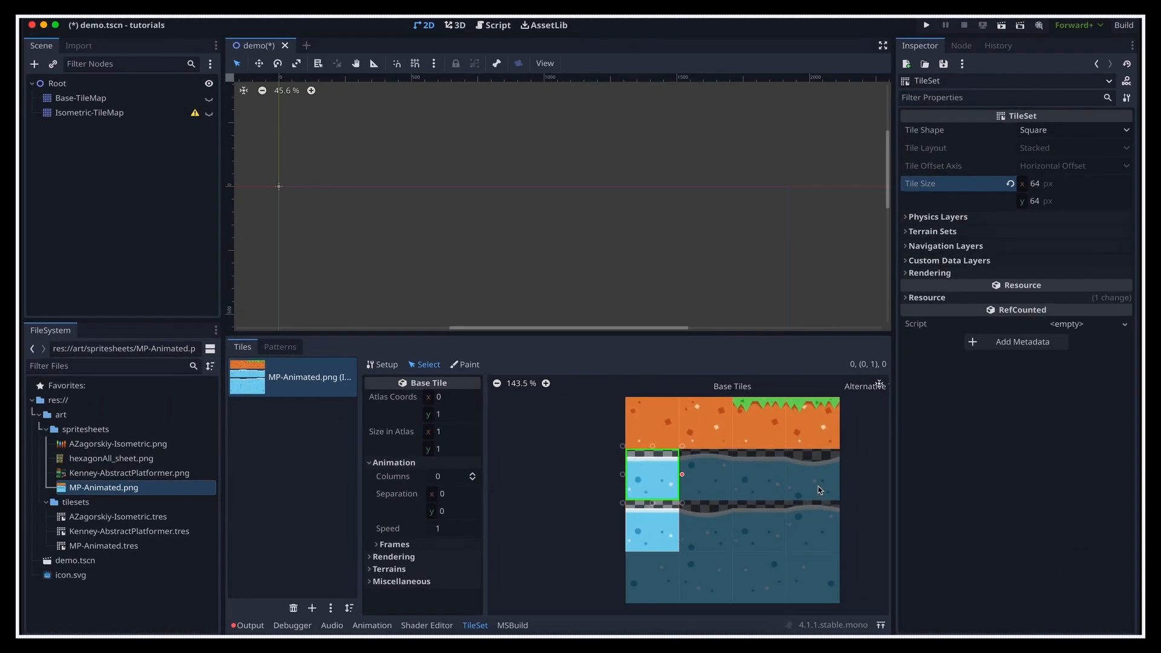
{"action": "mouse_move", "coordinate": [587, 510]}
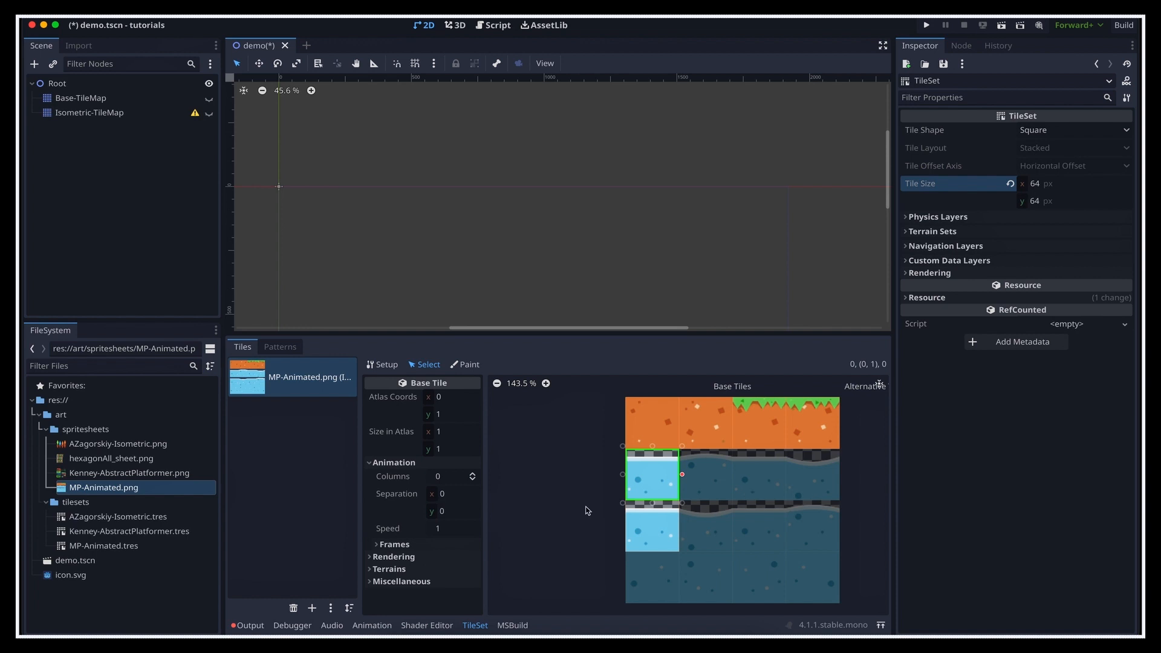
Set the water tile's Animation Columns to 4 and expand its four 1-second frames
{"action": "left_click", "coordinate": [453, 476]}
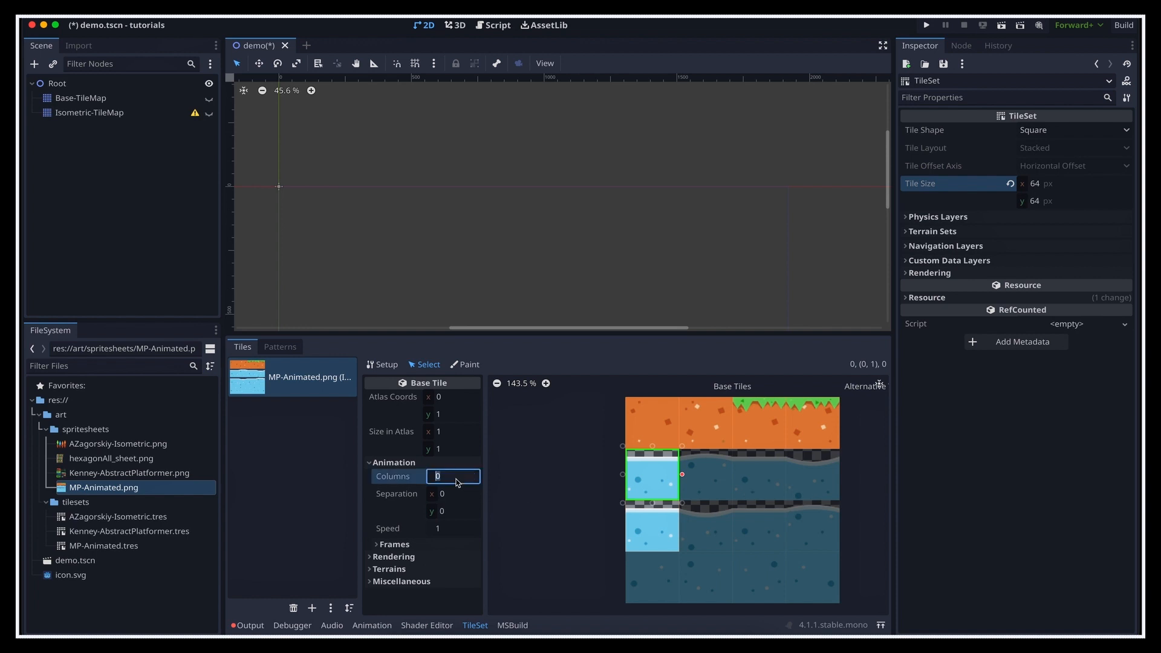
{"action": "type", "text": "4"}
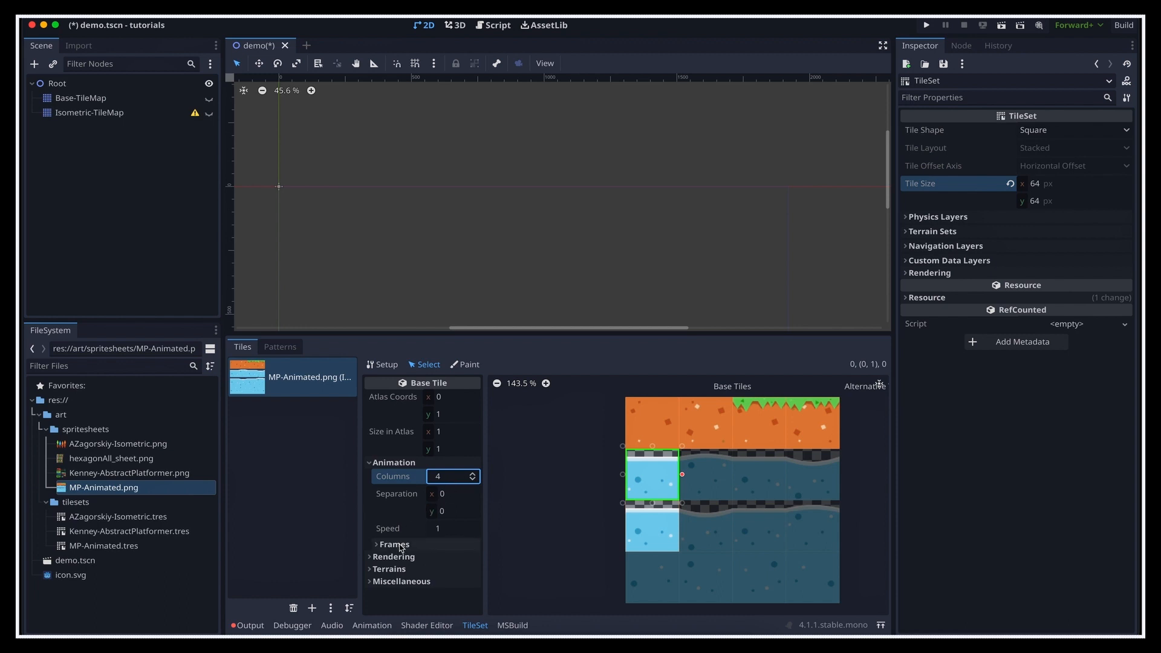
{"action": "left_click", "coordinate": [393, 545]}
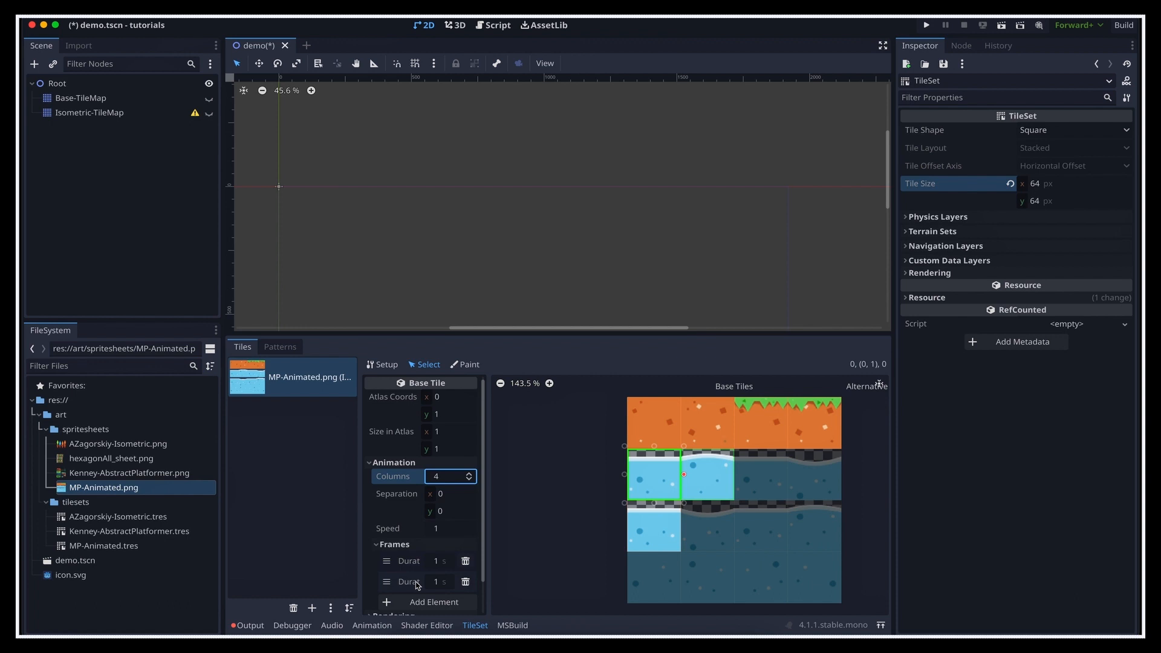
{"action": "mouse_move", "coordinate": [552, 512]}
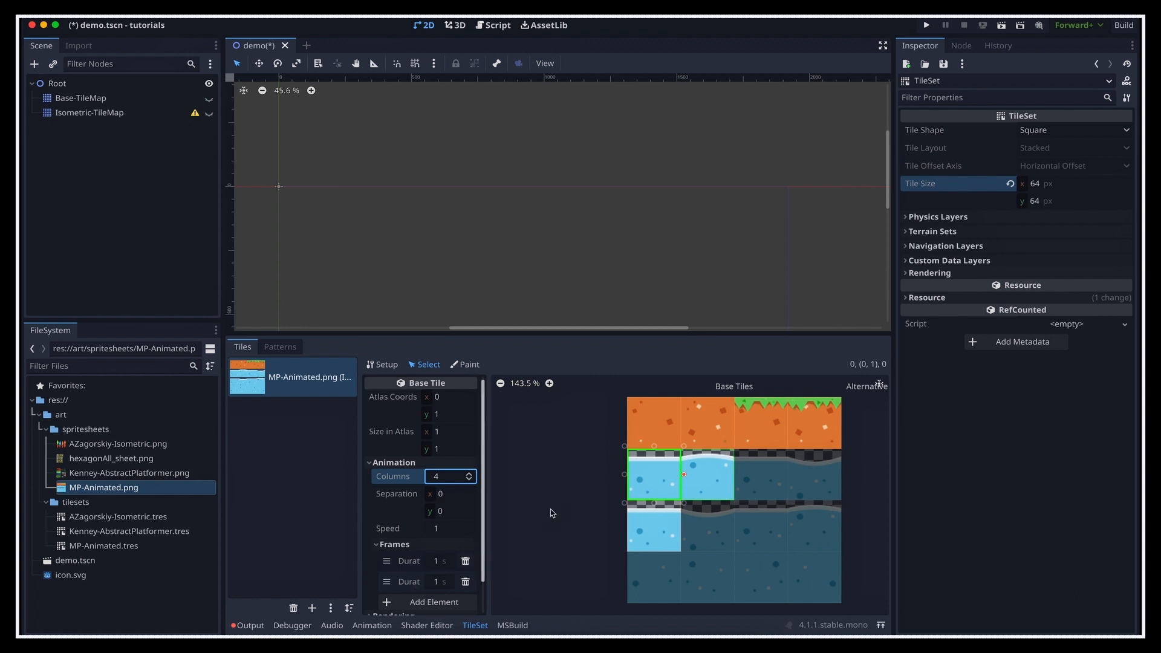
{"action": "mouse_move", "coordinate": [536, 560]}
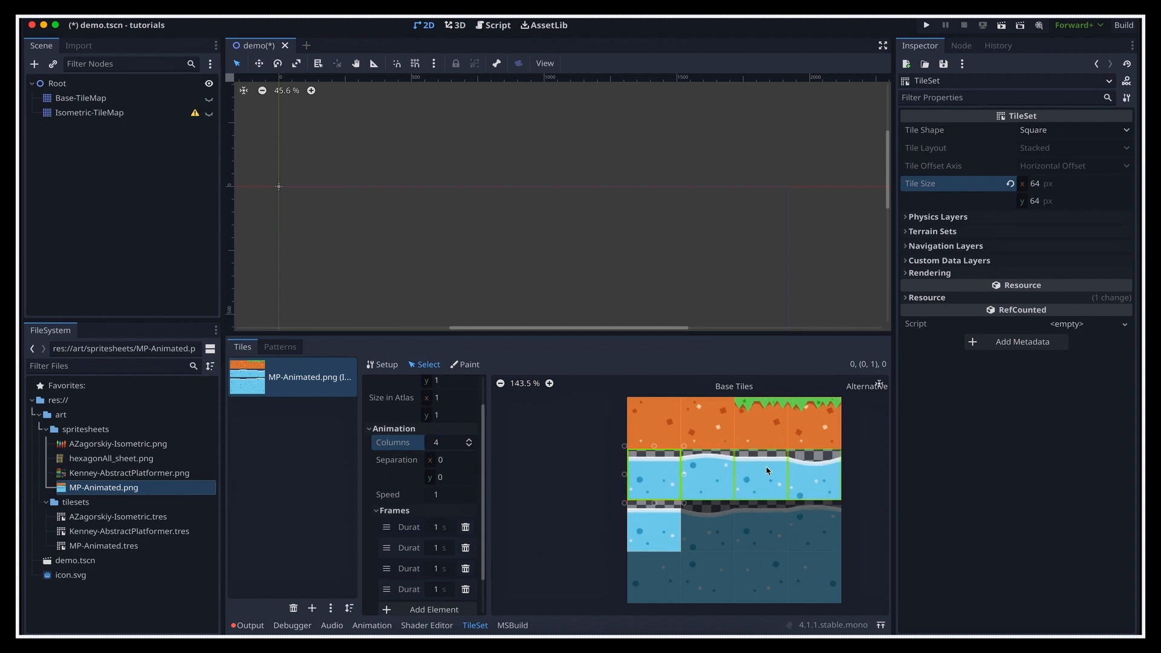
{"action": "mouse_move", "coordinate": [822, 473]}
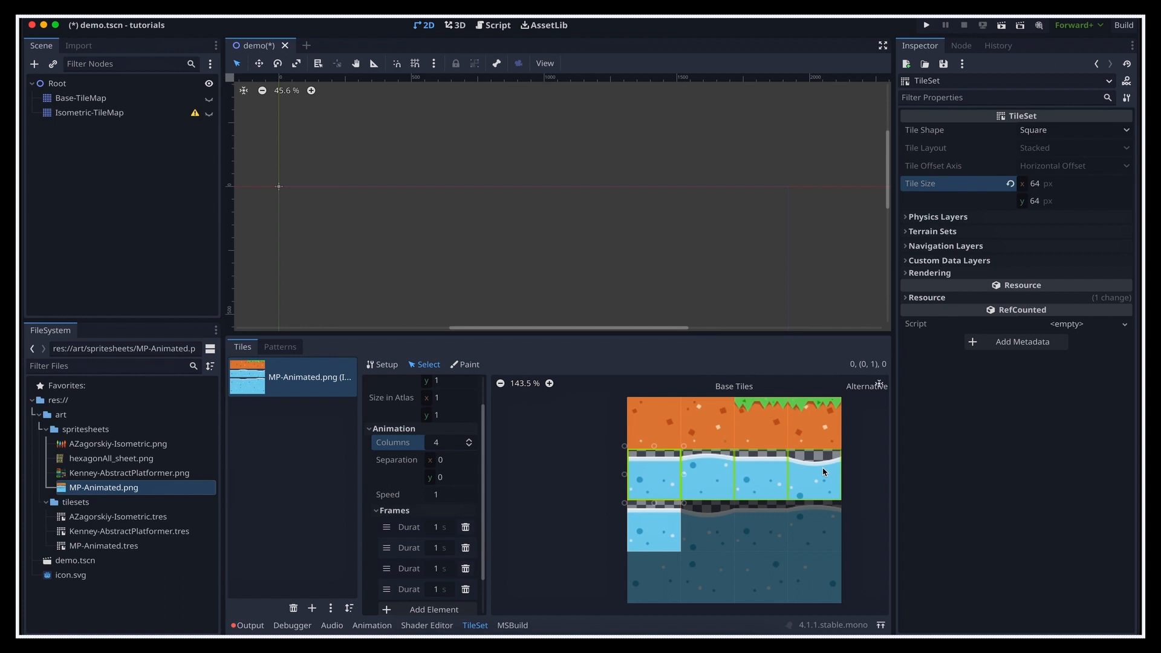
{"action": "mouse_move", "coordinate": [822, 472]}
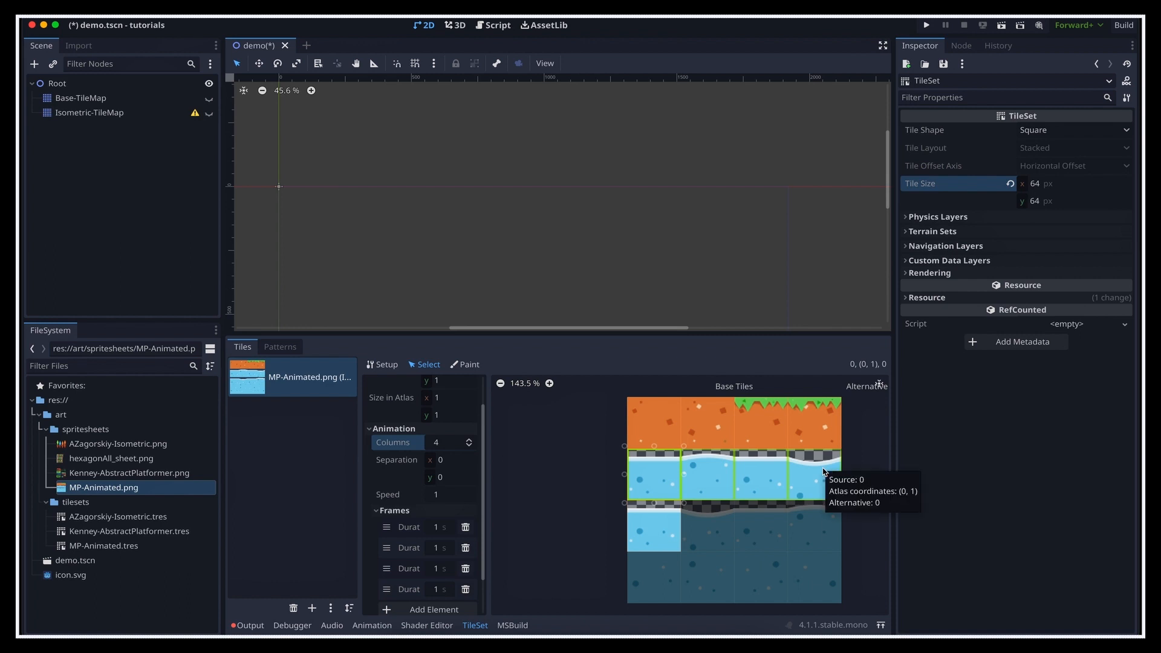
{"action": "mouse_move", "coordinate": [660, 478]}
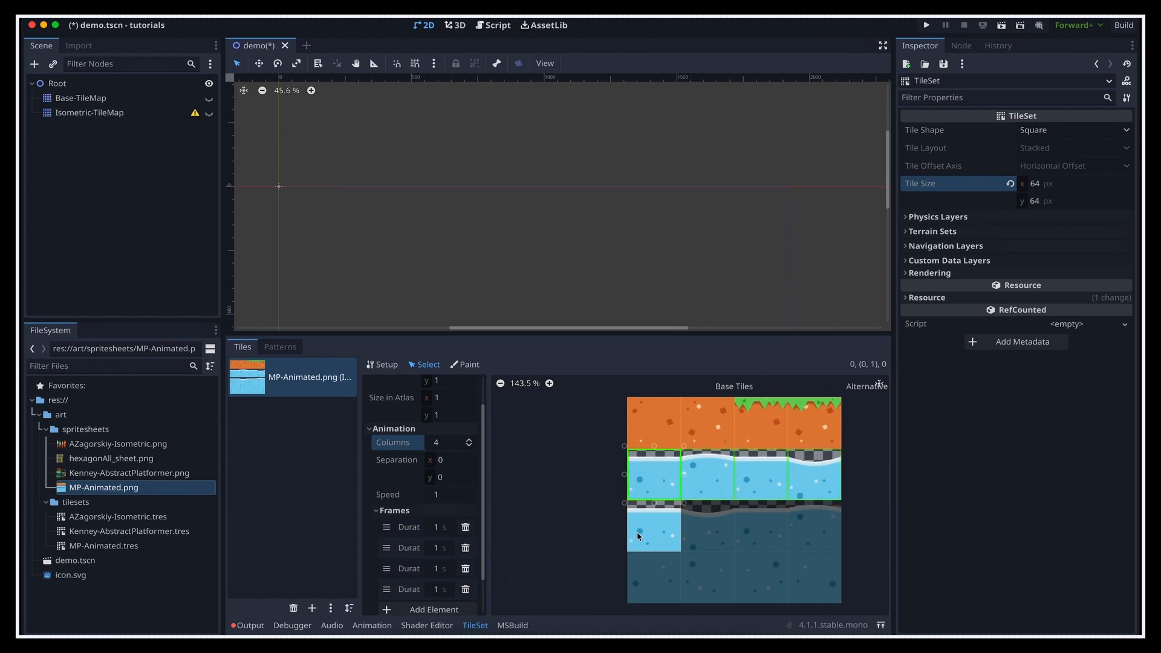
Select the lower wave tile (0,2) for animating, then switch to the Animated-TileMap node
{"action": "left_click", "coordinate": [654, 528]}
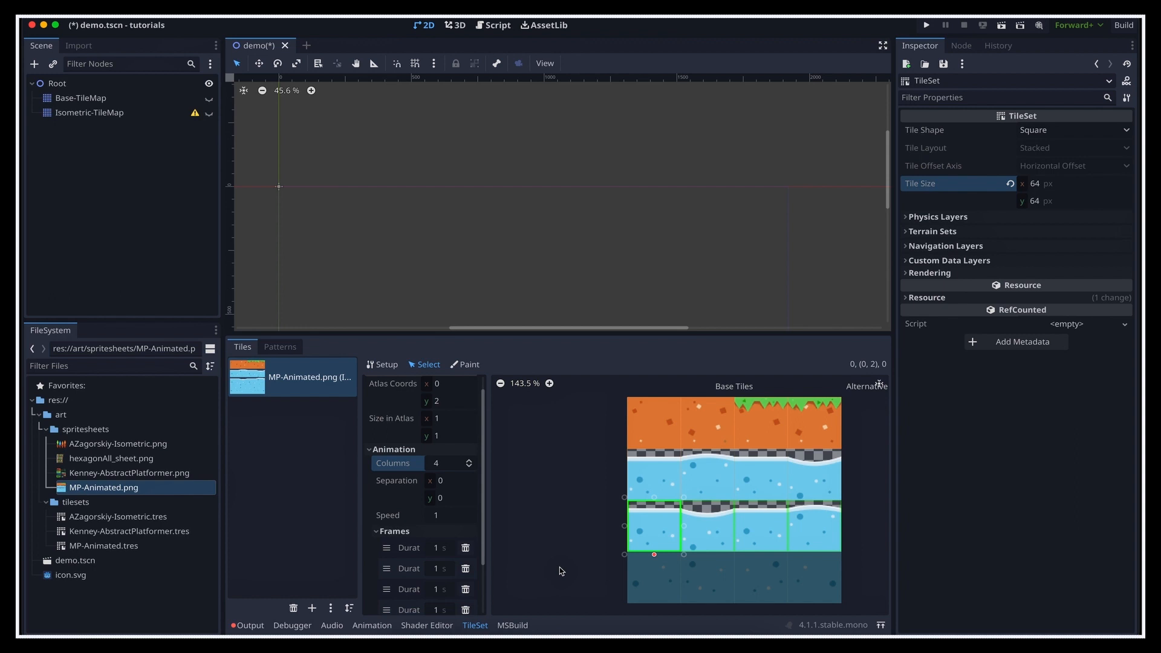
{"action": "left_click", "coordinate": [1124, 129]}
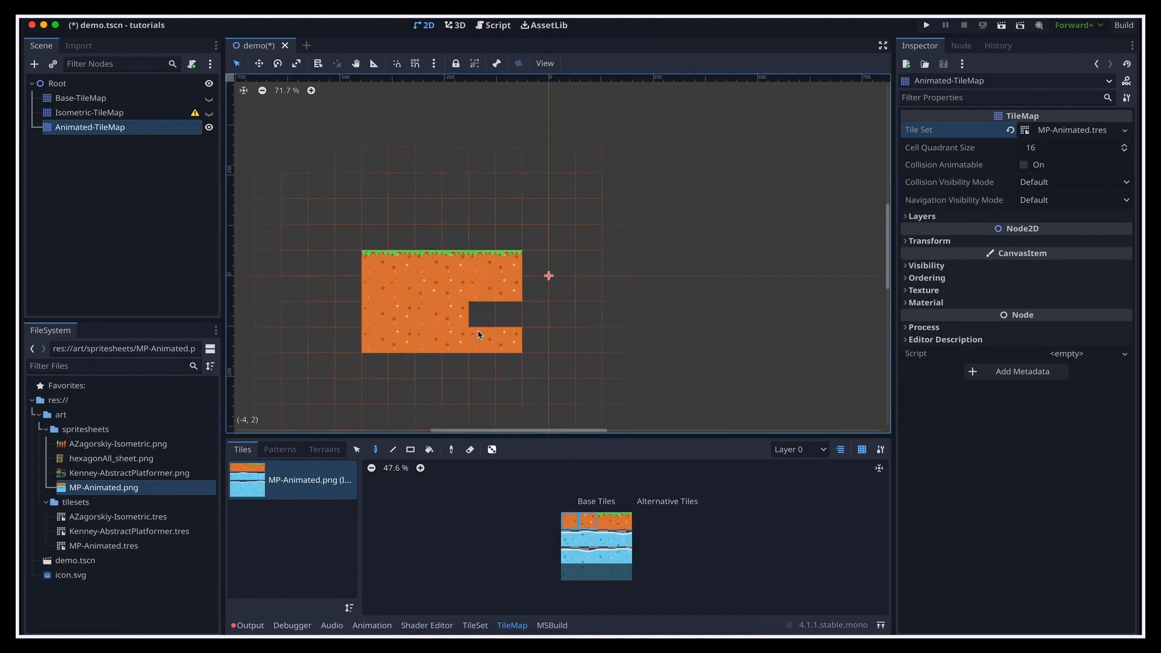
Paint wave water tiles along the right side of the orange ground block
{"action": "left_click", "coordinate": [533, 267]}
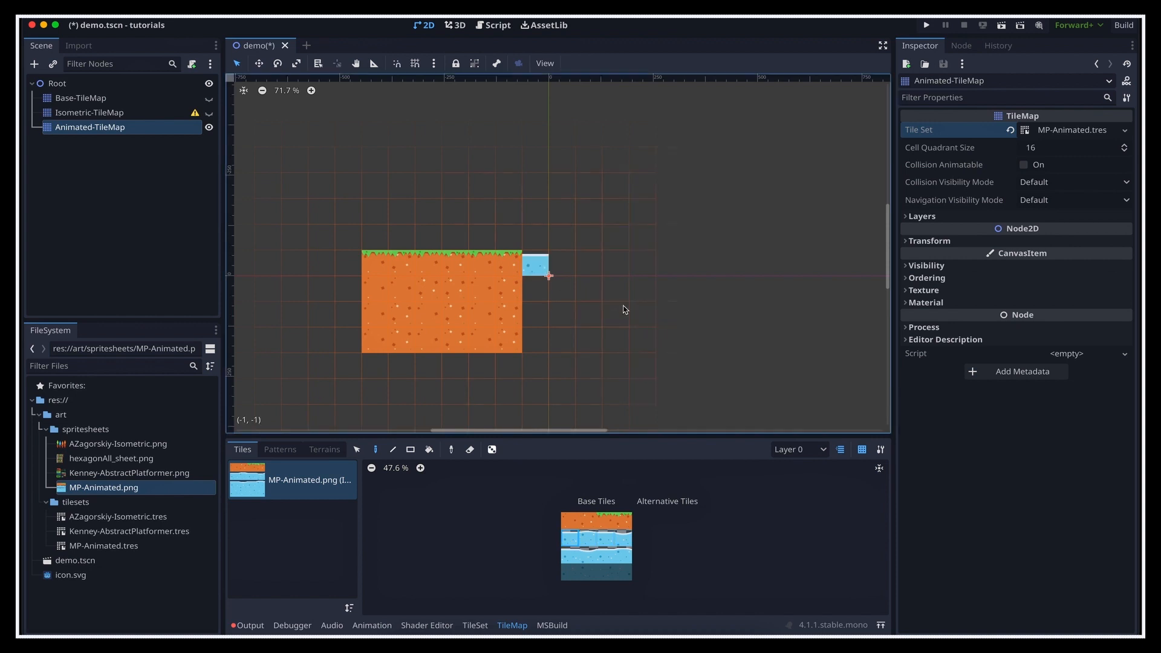
{"action": "left_click", "coordinate": [629, 306]}
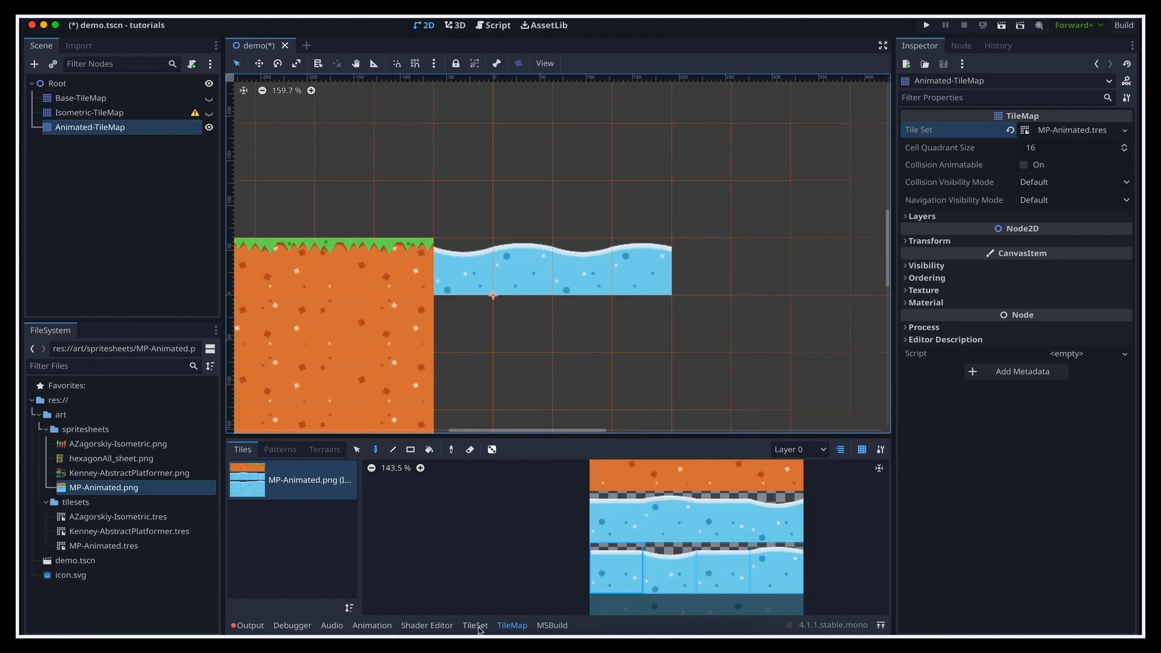
Set the upper wave tile (0,1) animation speed to 3 in the TileSet editor
{"action": "left_click", "coordinate": [474, 625]}
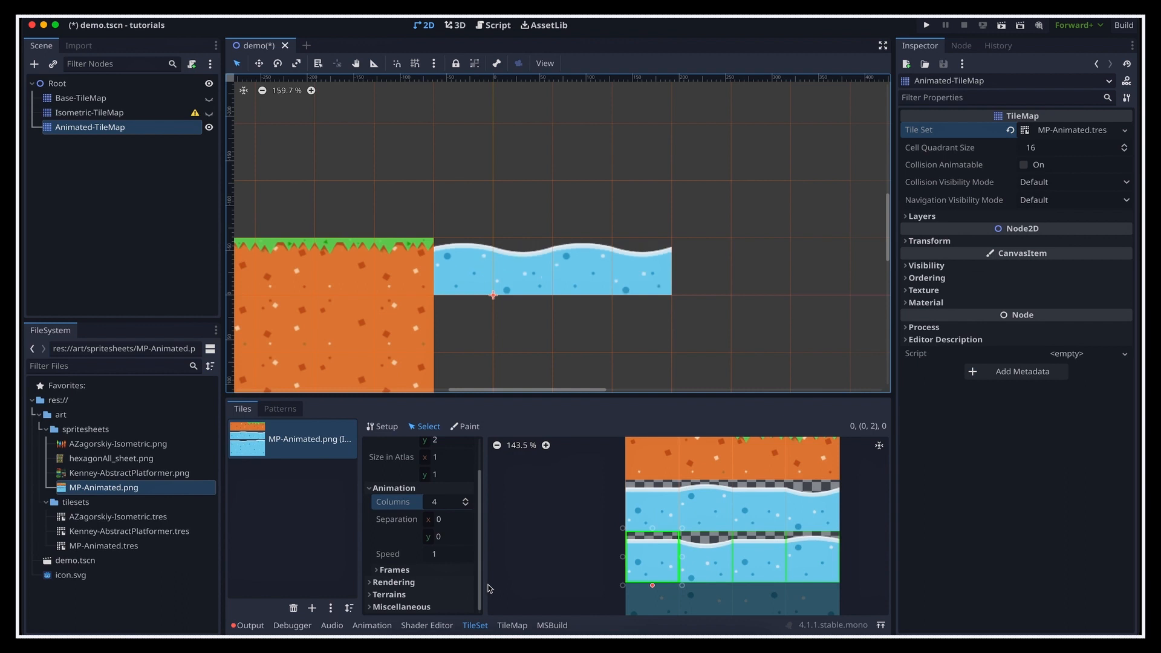
{"action": "left_click", "coordinate": [447, 554]}
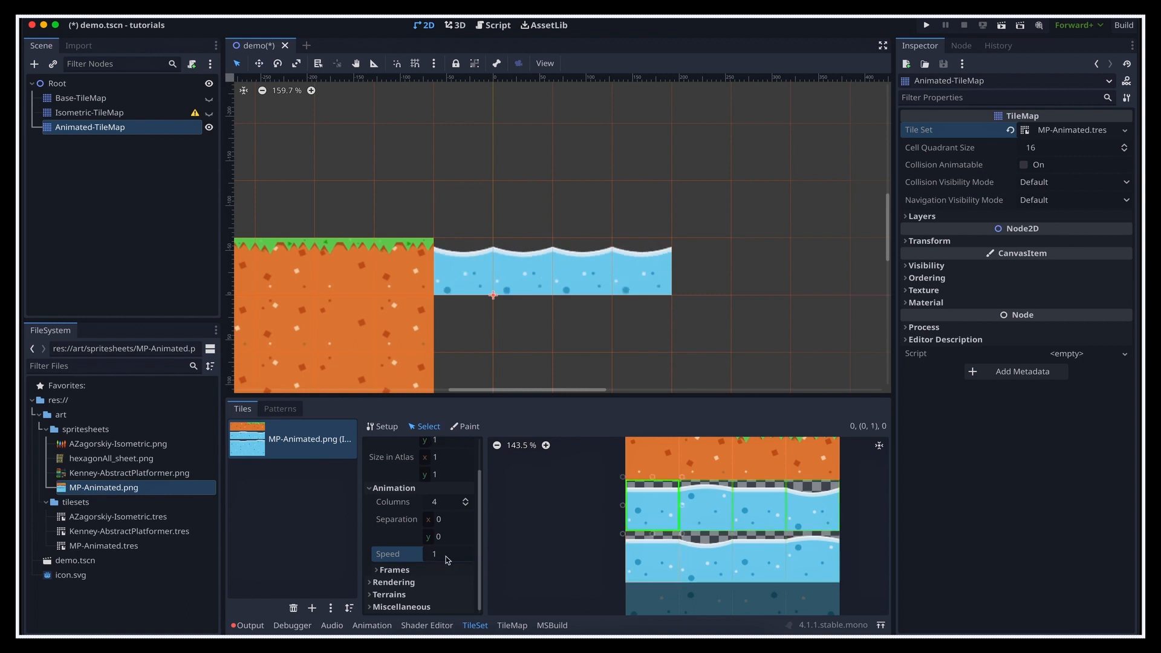
{"action": "type", "text": "3"}
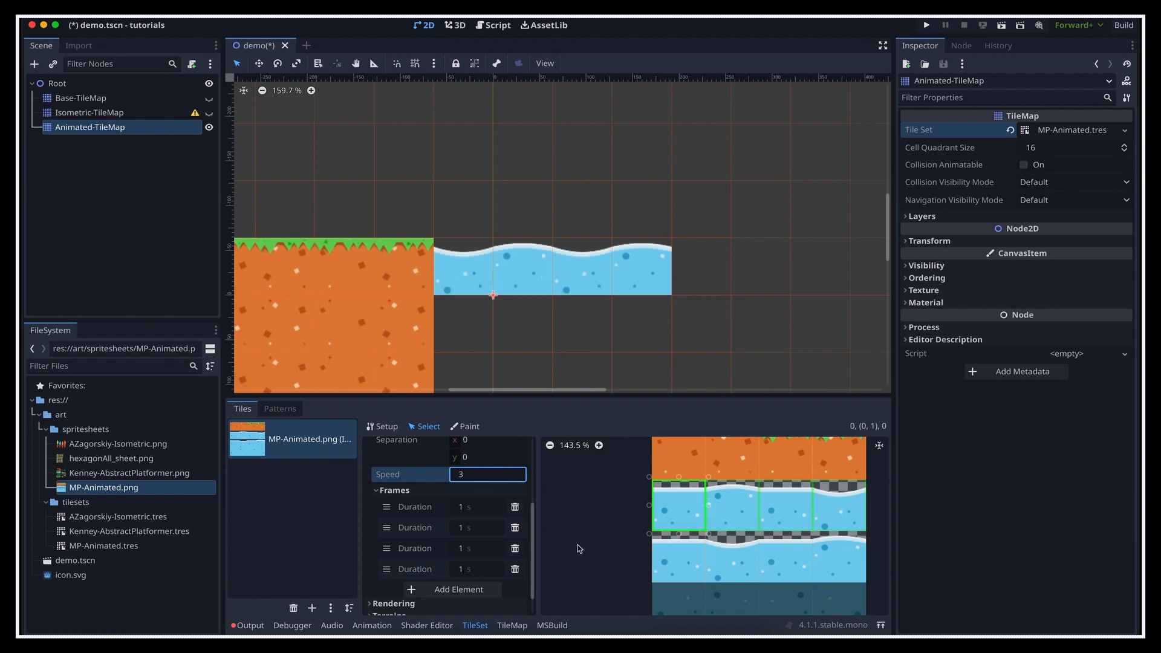
{"action": "mouse_move", "coordinate": [378, 433]}
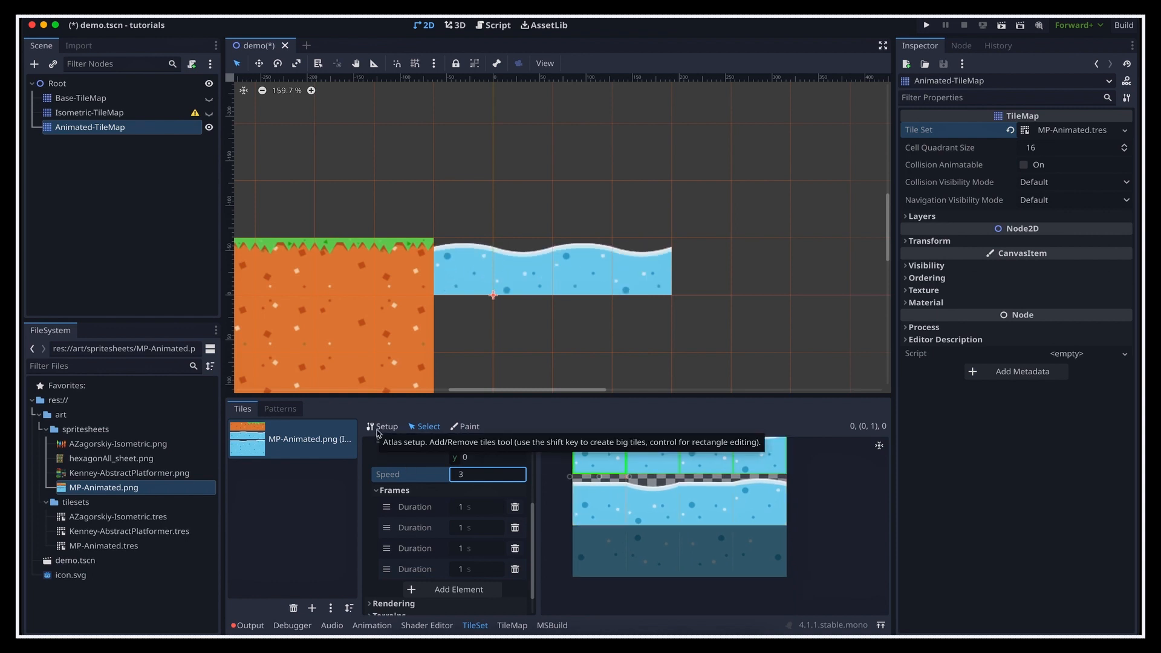
In Setup mode, create tiles from the first and third bottom-row water cells
{"action": "left_click", "coordinate": [386, 426]}
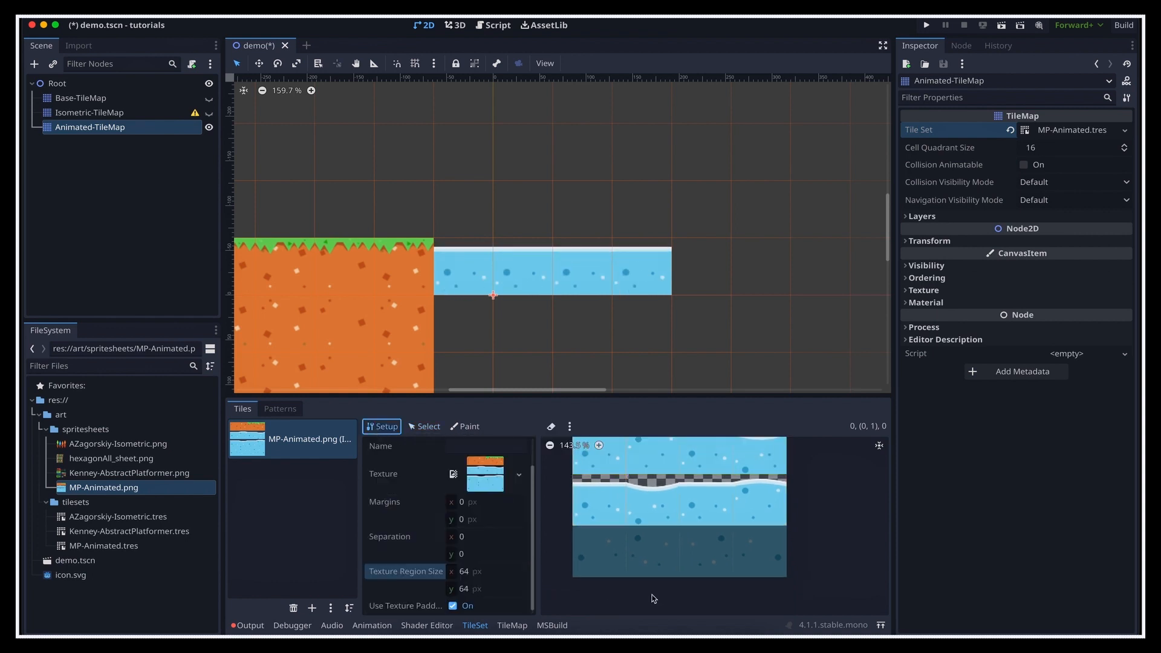
{"action": "left_click", "coordinate": [706, 552]}
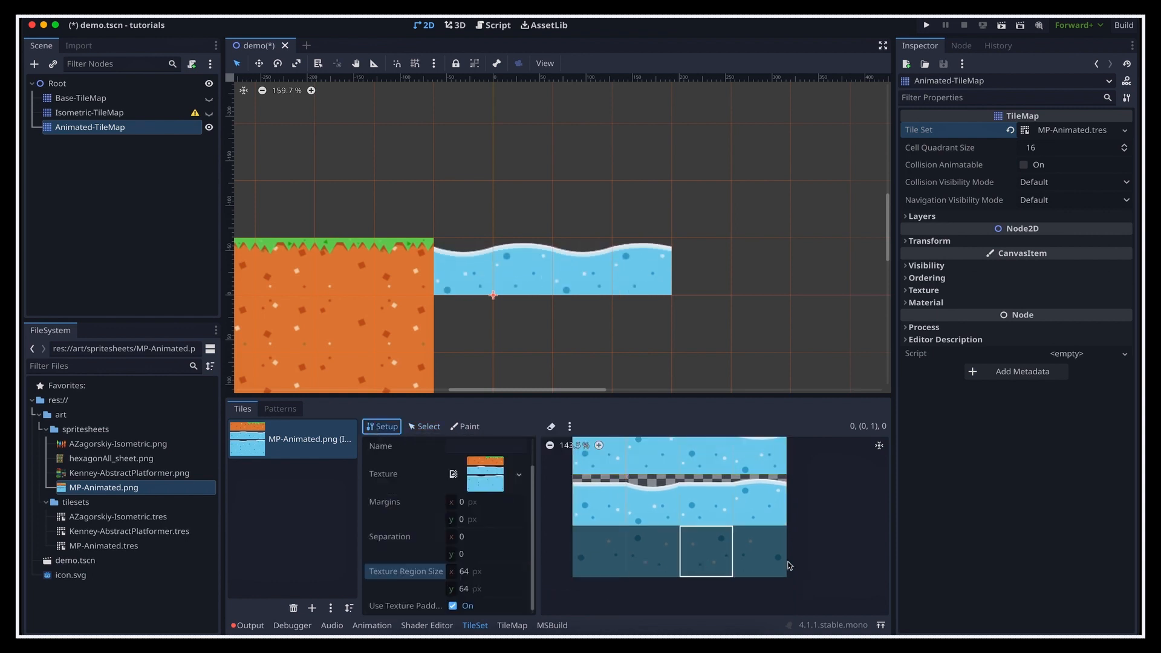
{"action": "left_click", "coordinate": [600, 551]}
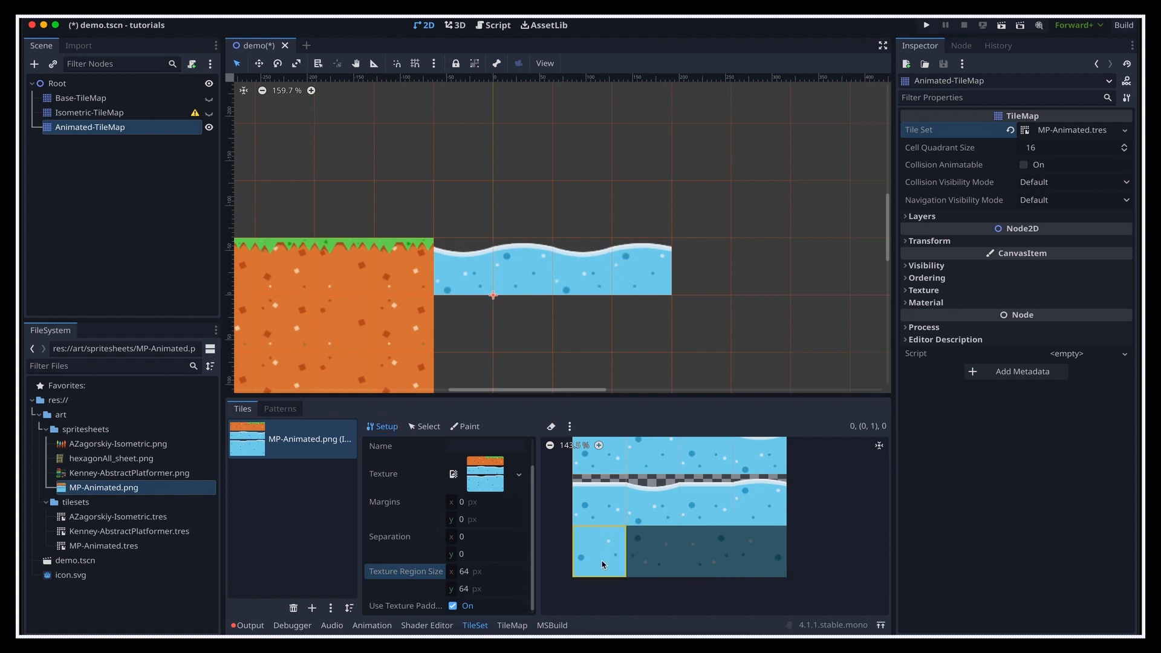
{"action": "left_click", "coordinate": [706, 552]}
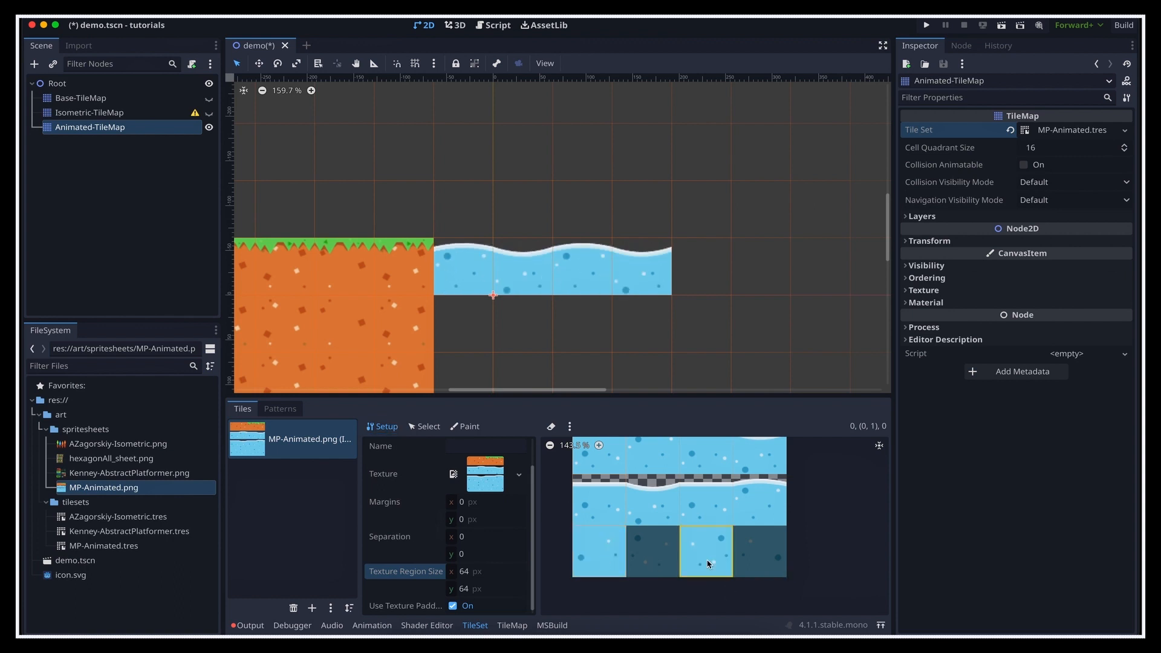
{"action": "left_click", "coordinate": [427, 426]}
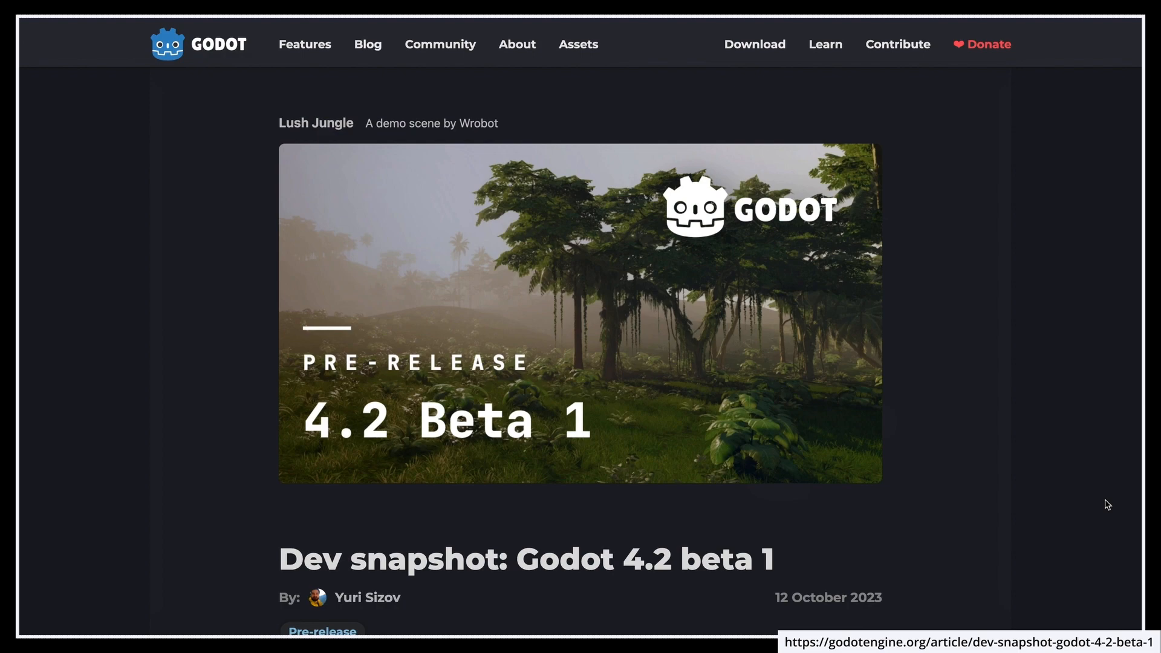
Scroll the Godot 4.2 beta 1 article down to the Tilemaps improvements section
{"action": "scroll", "scroll_direction": "down", "scroll_amount": 3}
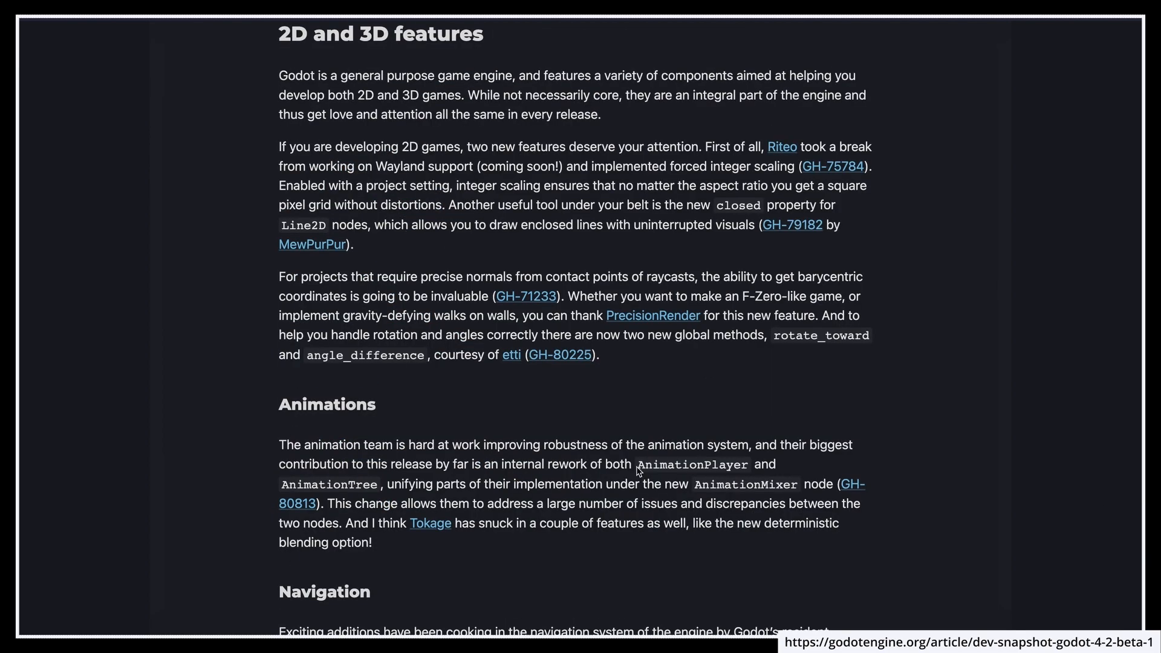
{"action": "scroll", "scroll_direction": "down", "scroll_amount": 3}
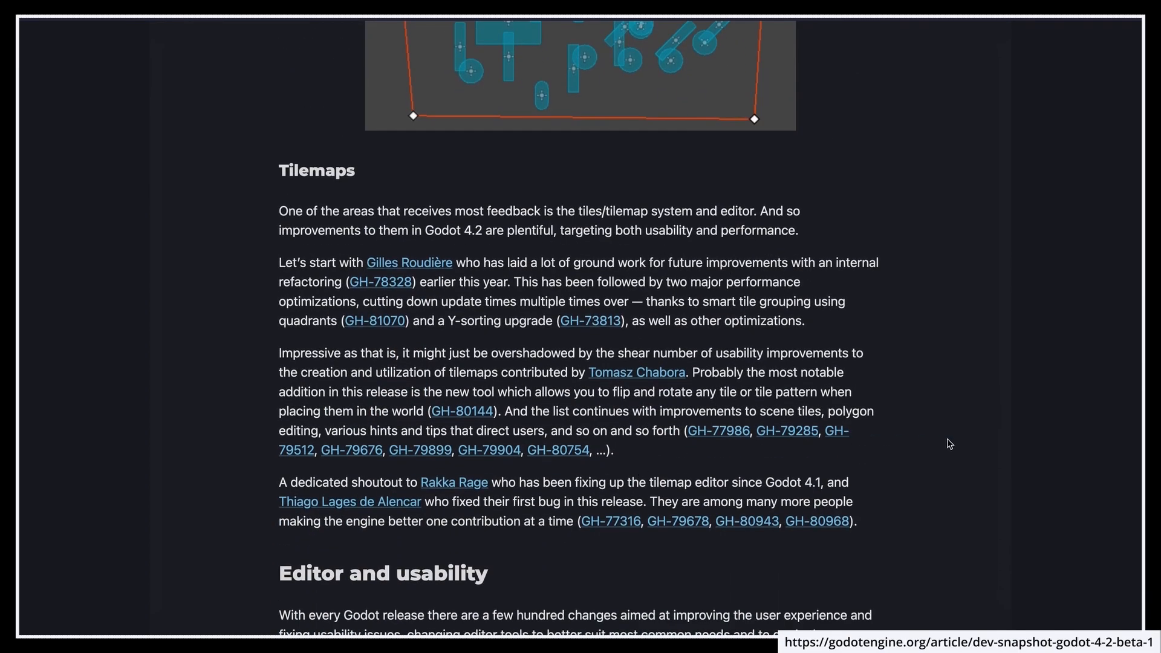